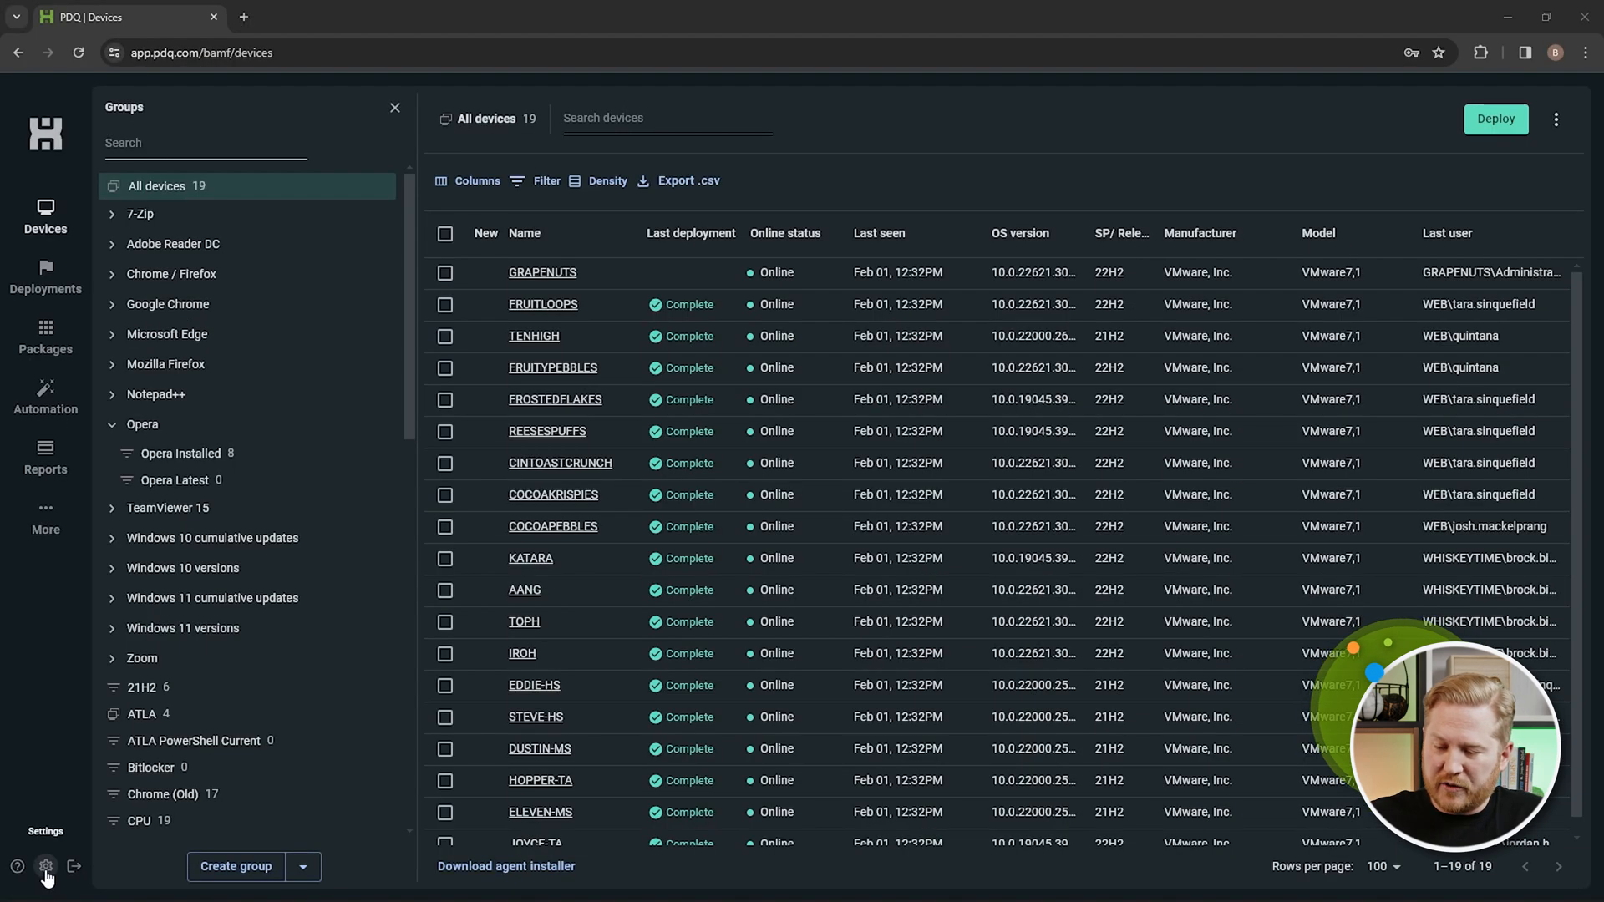
Go to the workspace Settings, landing on the Teammates list.
{"action": "left_click", "coordinate": [45, 865]}
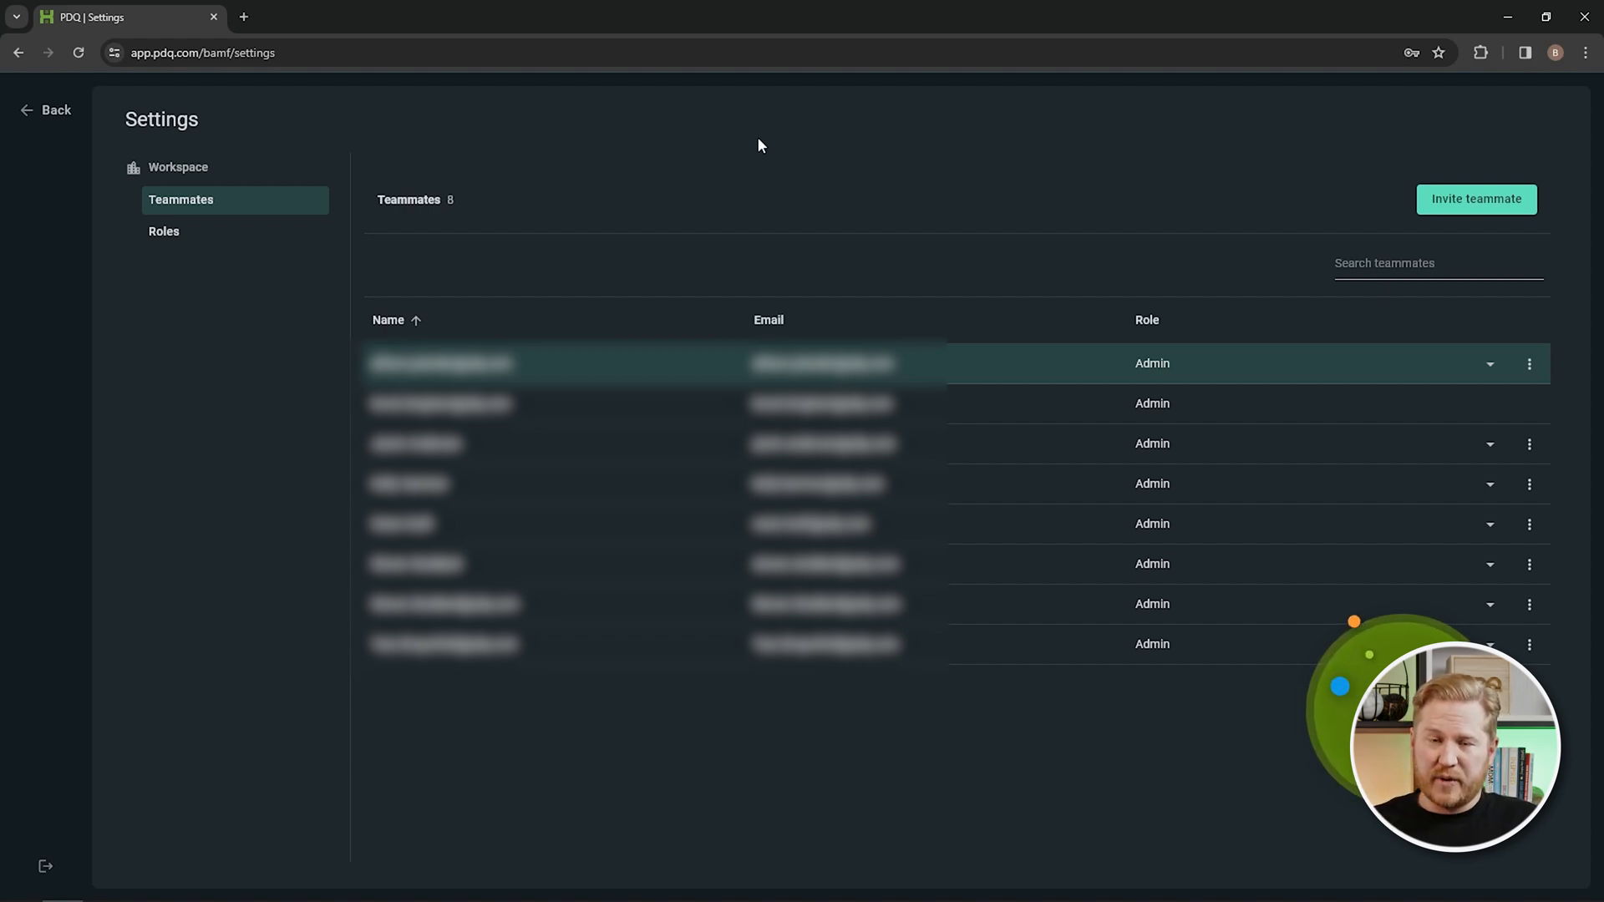
{"action": "mouse_move", "coordinate": [1221, 584]}
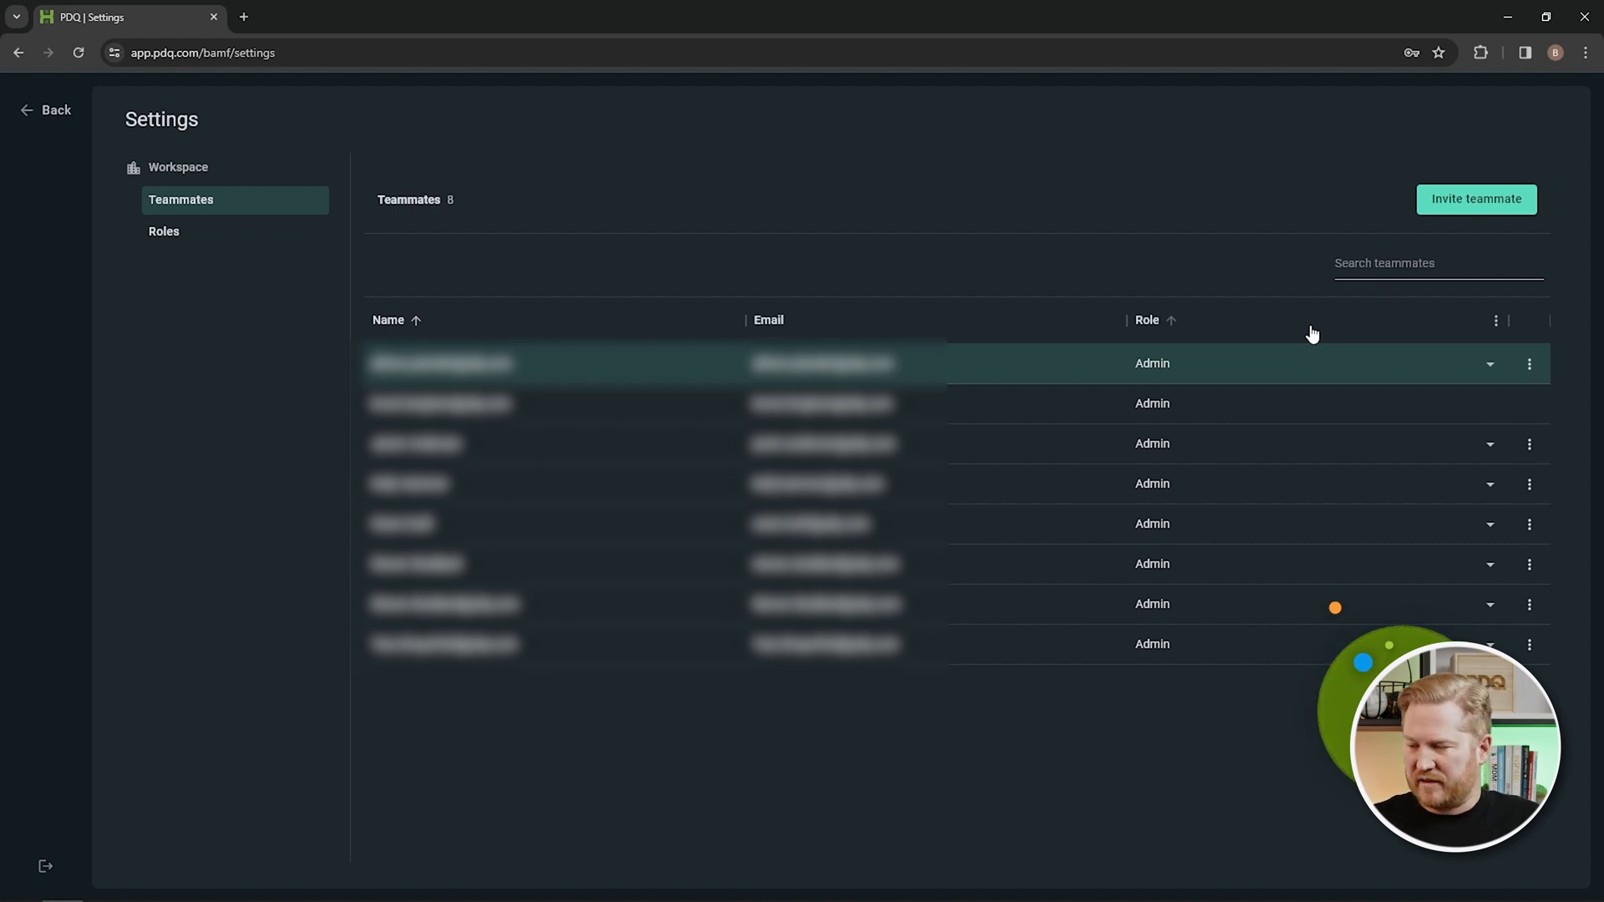
{"action": "mouse_move", "coordinate": [1264, 534]}
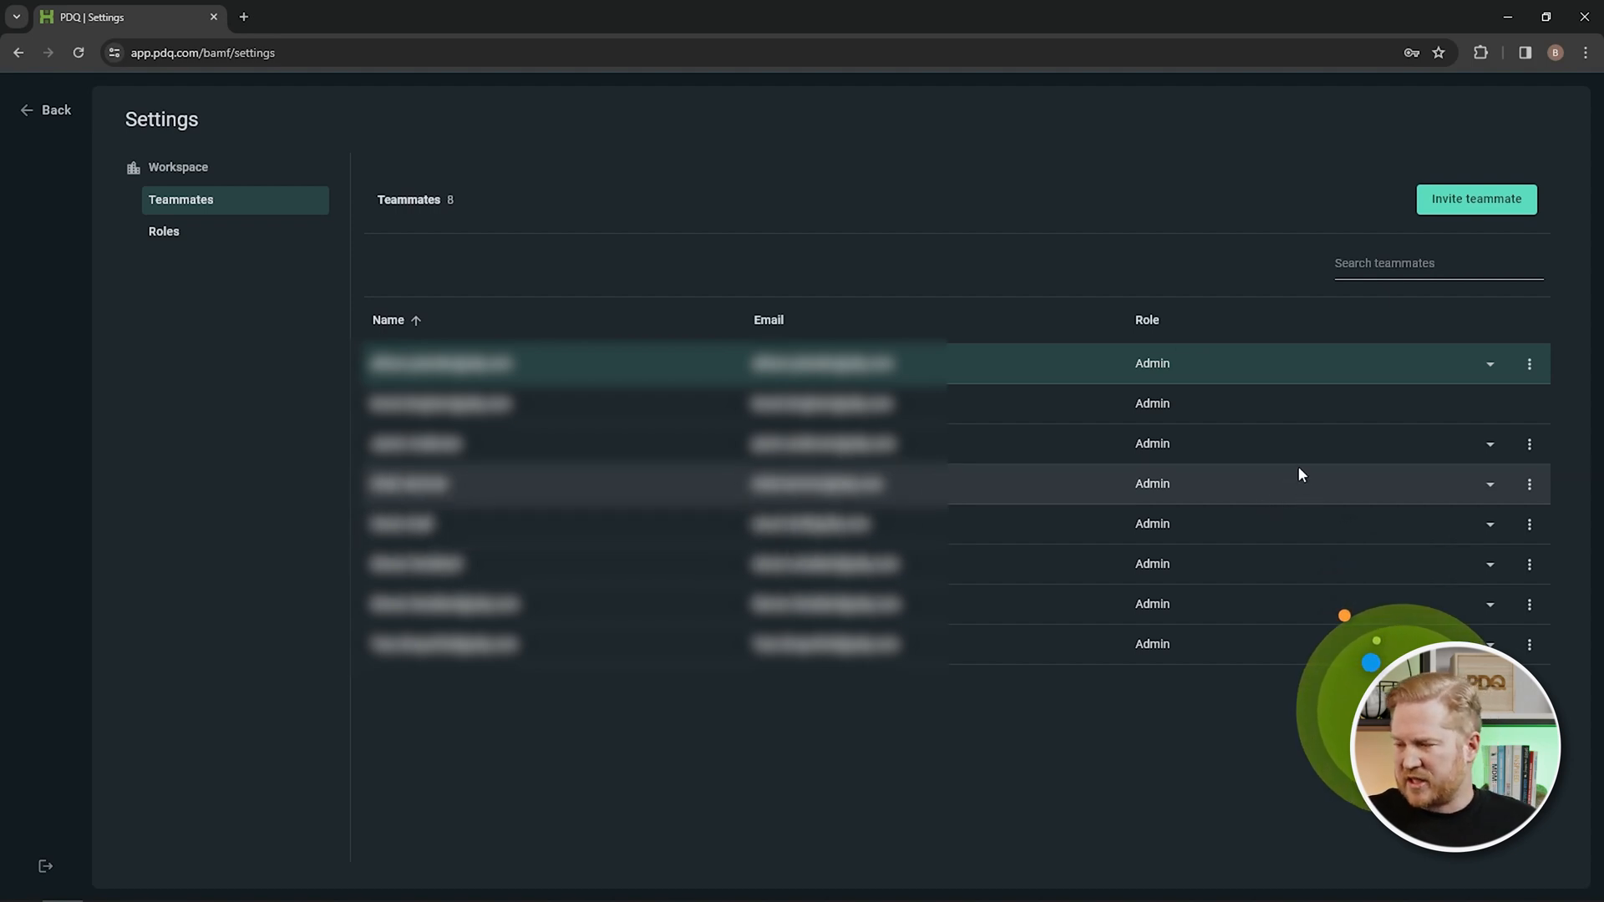
{"action": "left_click", "coordinate": [1437, 263]}
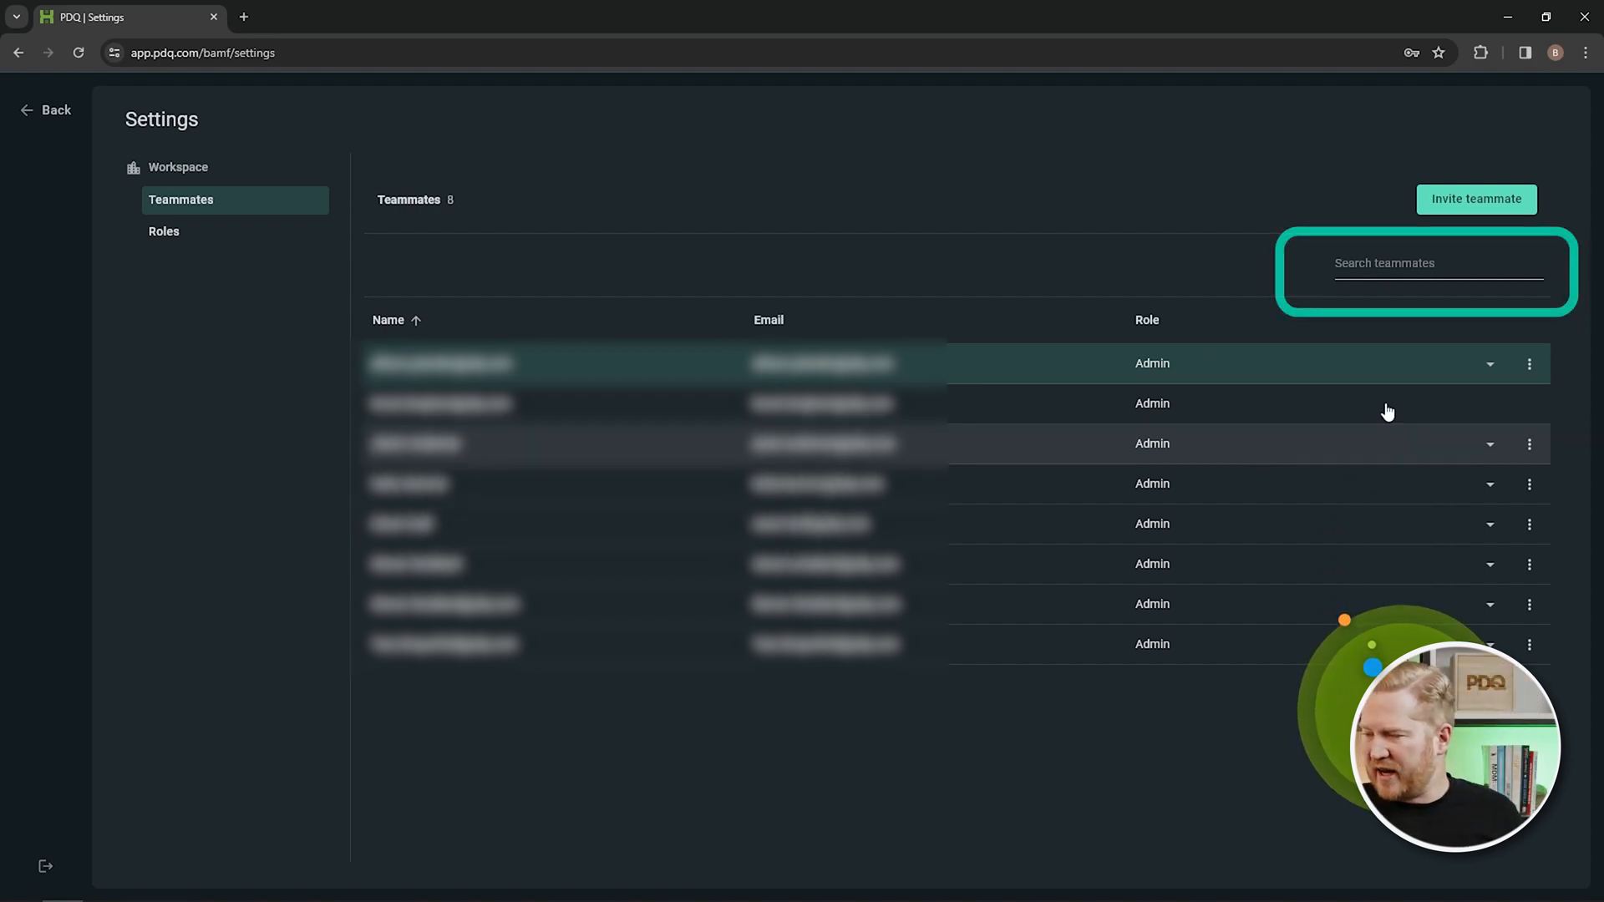
{"action": "left_click", "coordinate": [1437, 263]}
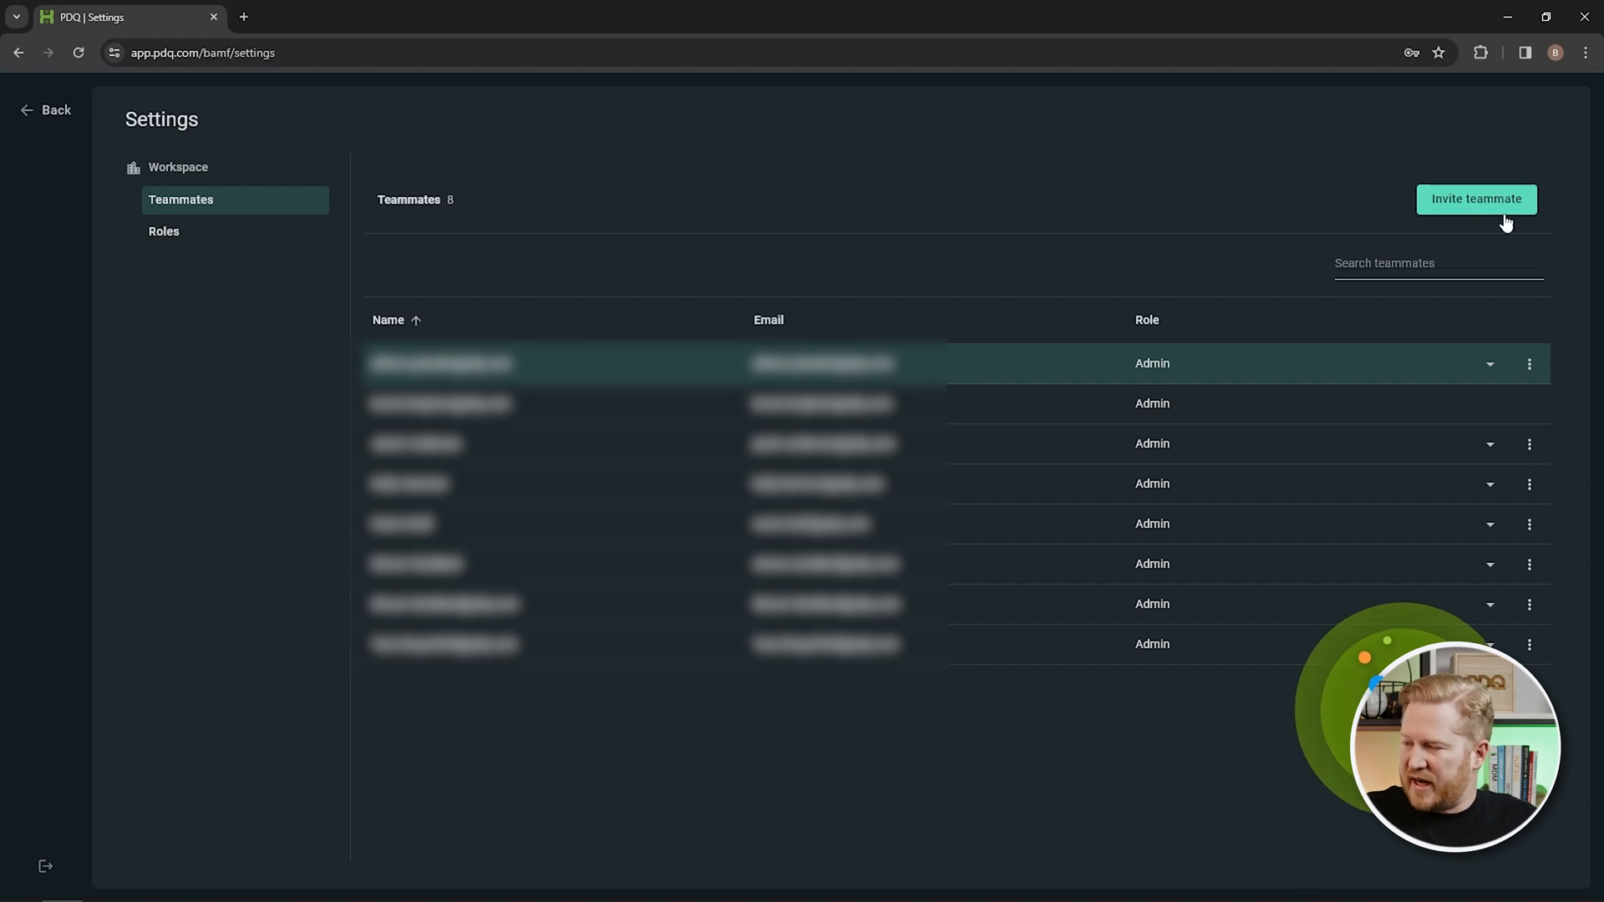
{"action": "left_click", "coordinate": [1476, 199]}
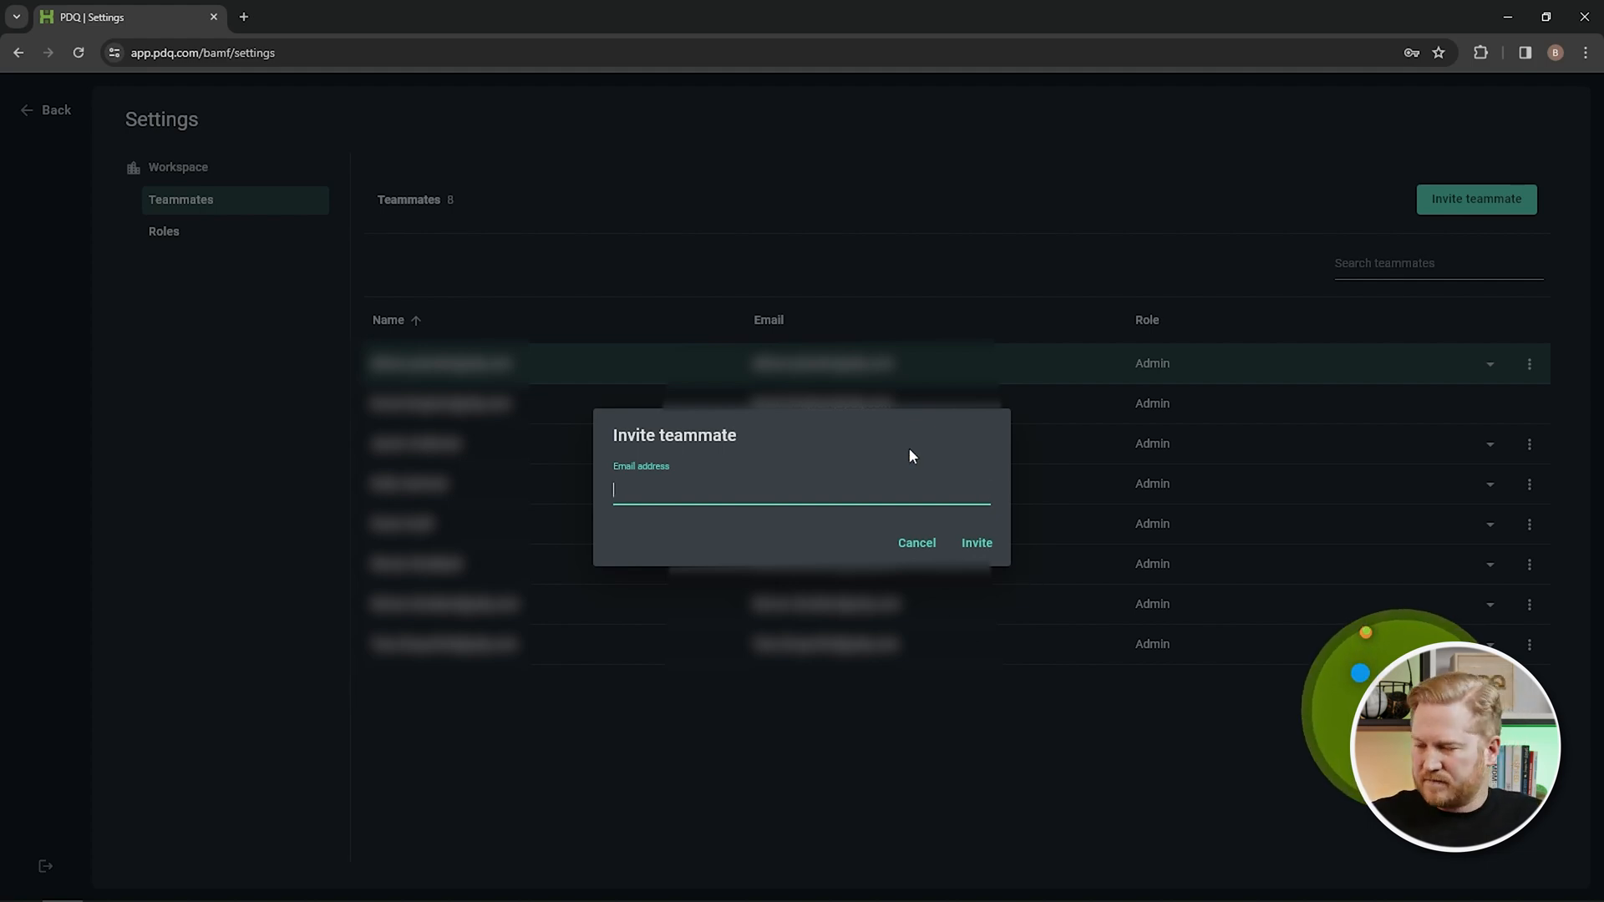
{"action": "left_click", "coordinate": [916, 543]}
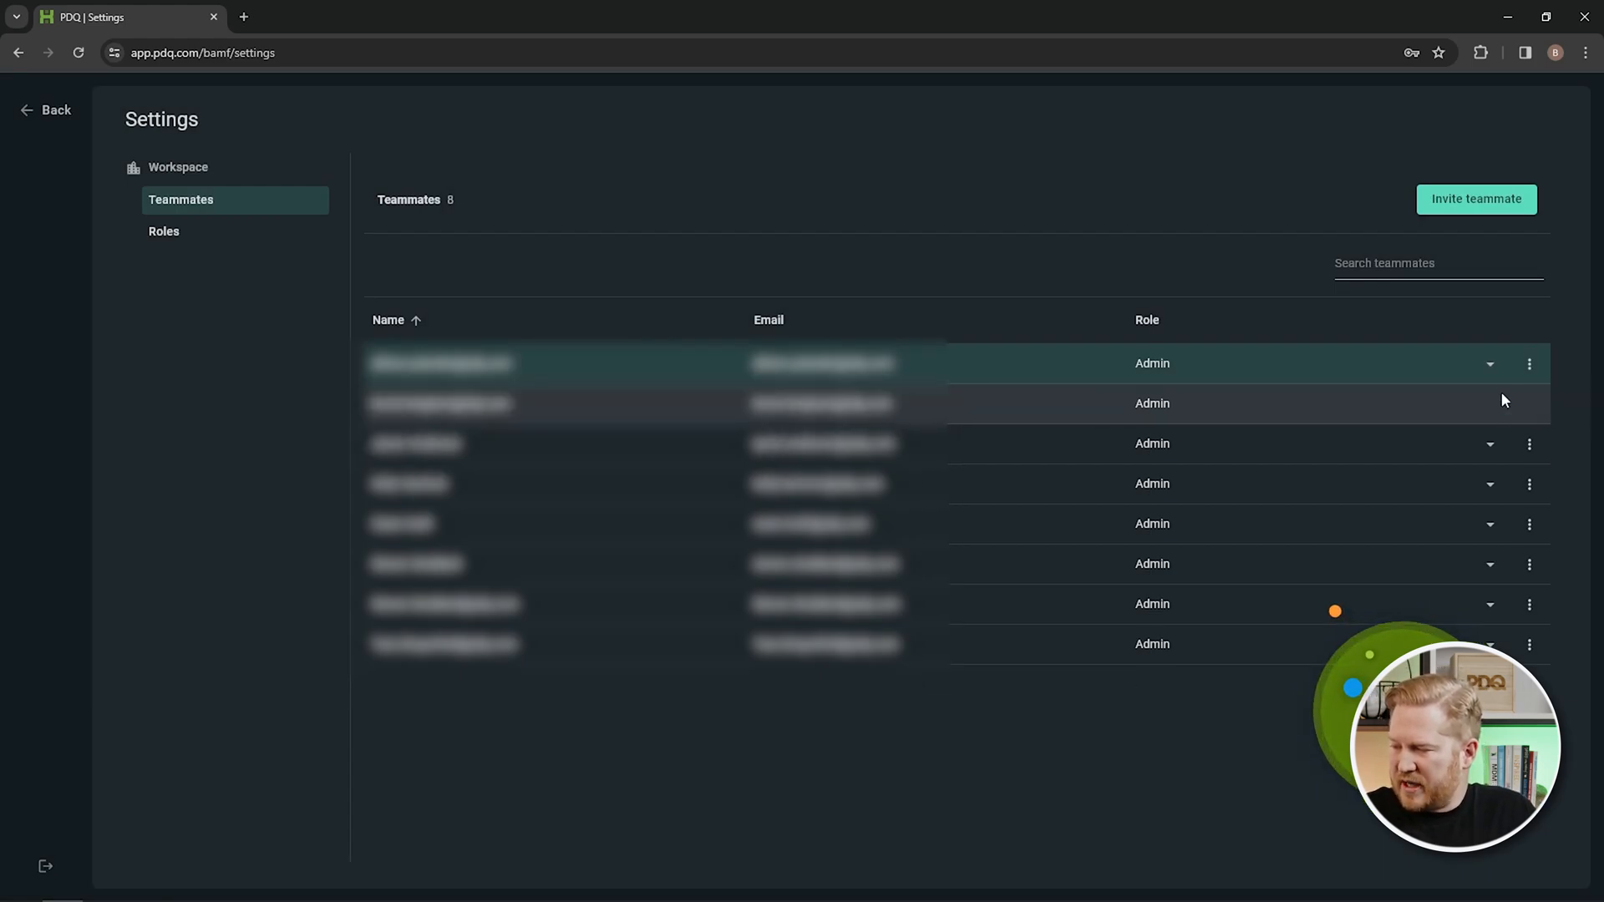
{"action": "left_click", "coordinate": [1489, 363]}
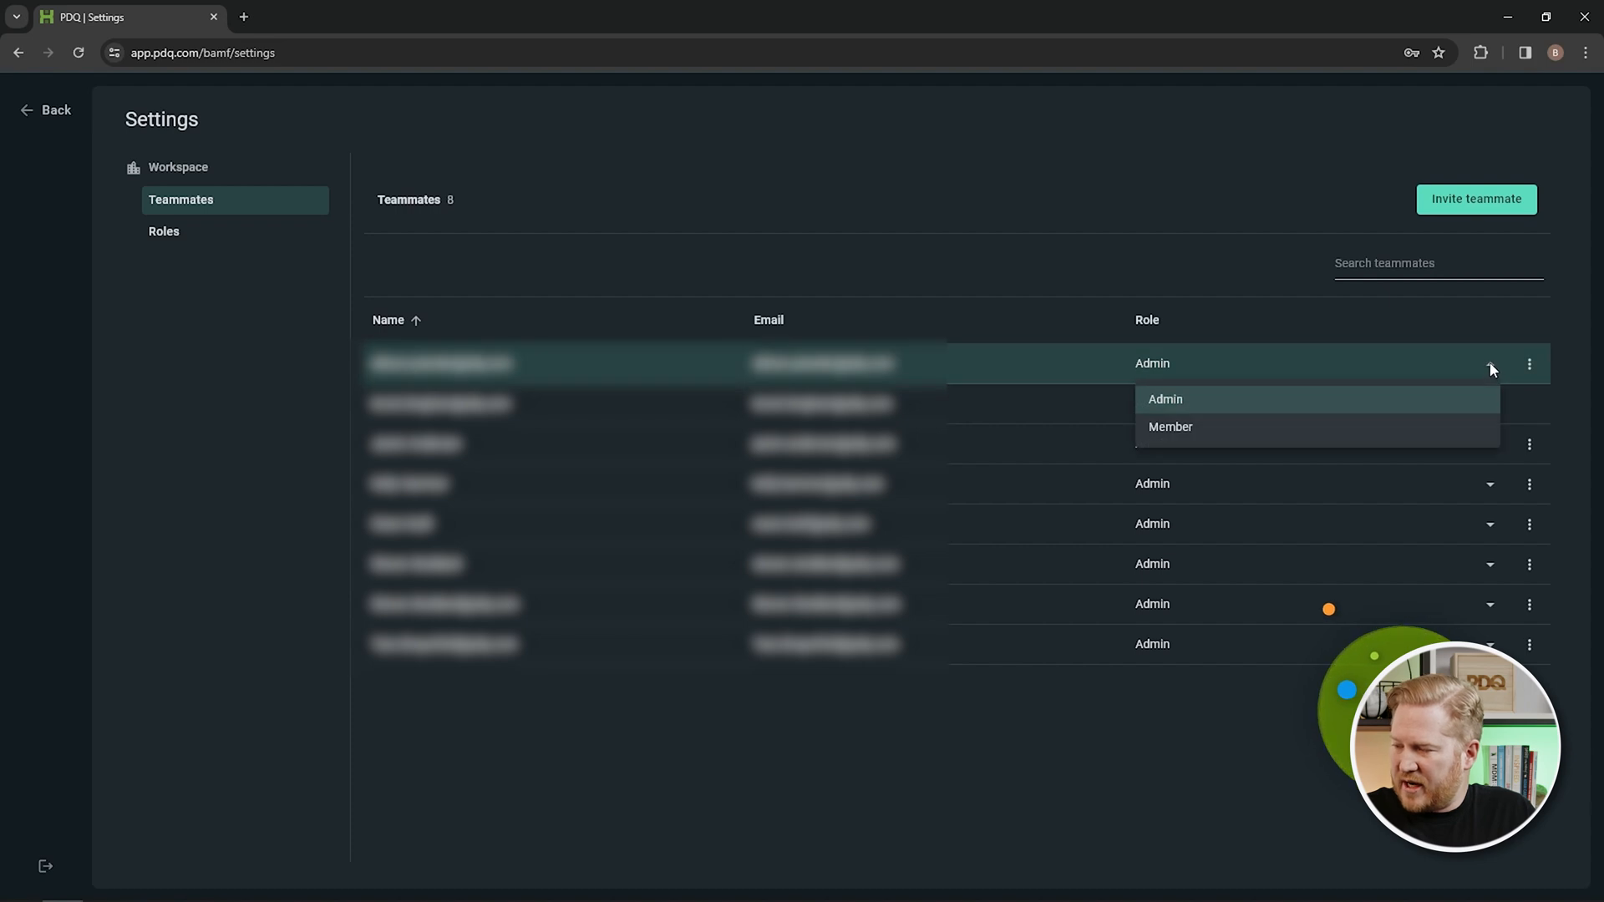
{"action": "left_click", "coordinate": [1165, 399]}
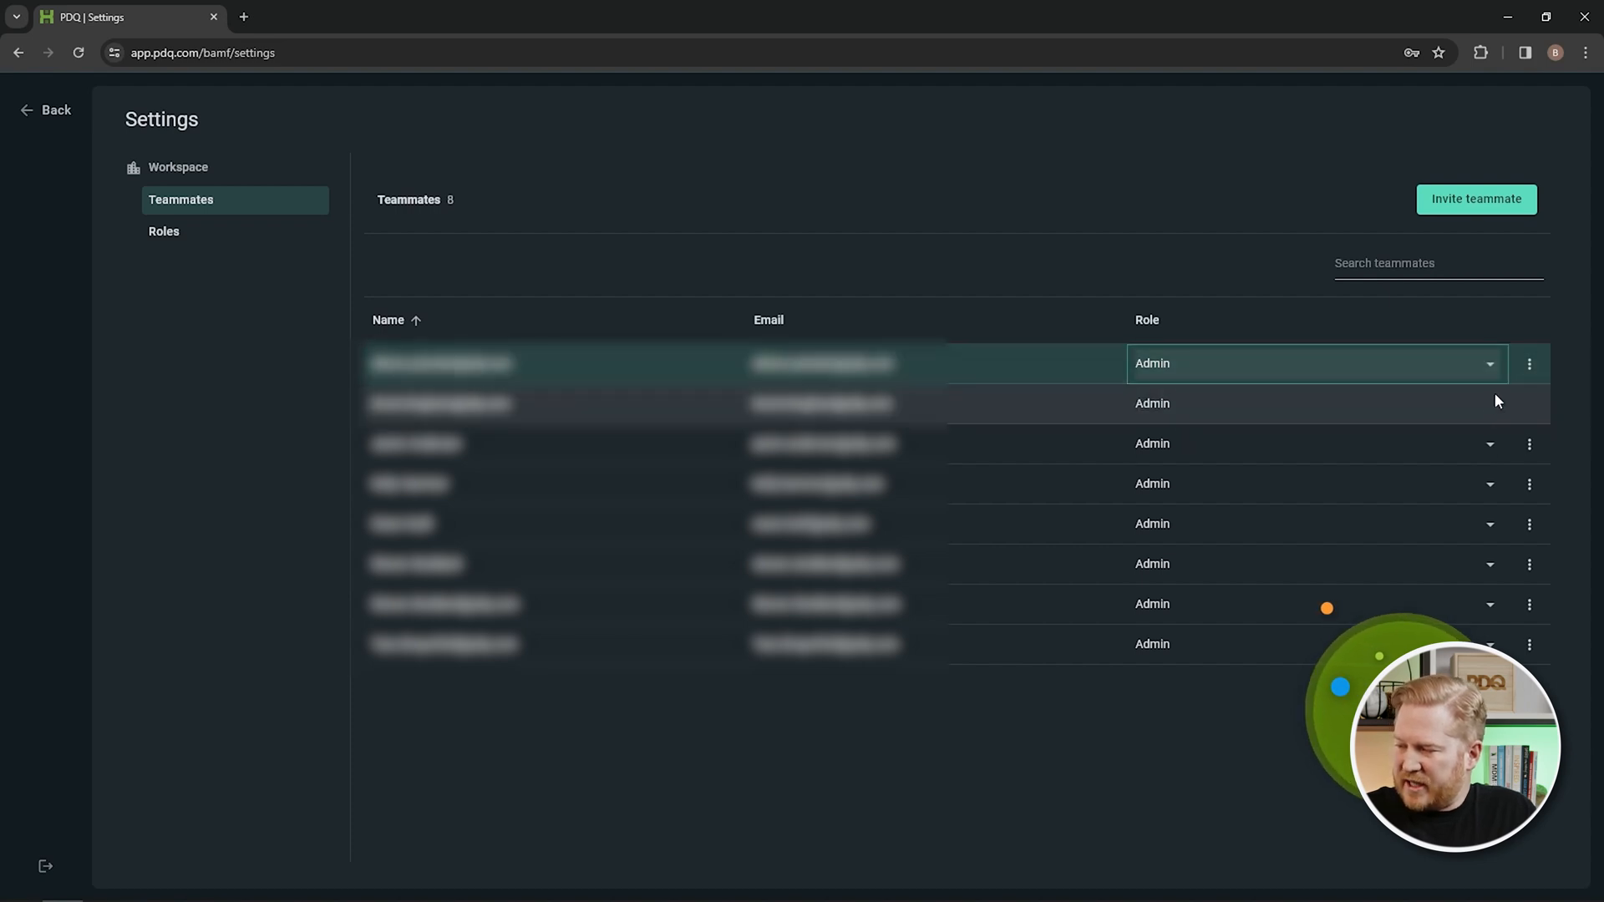
{"action": "mouse_move", "coordinate": [1475, 399]}
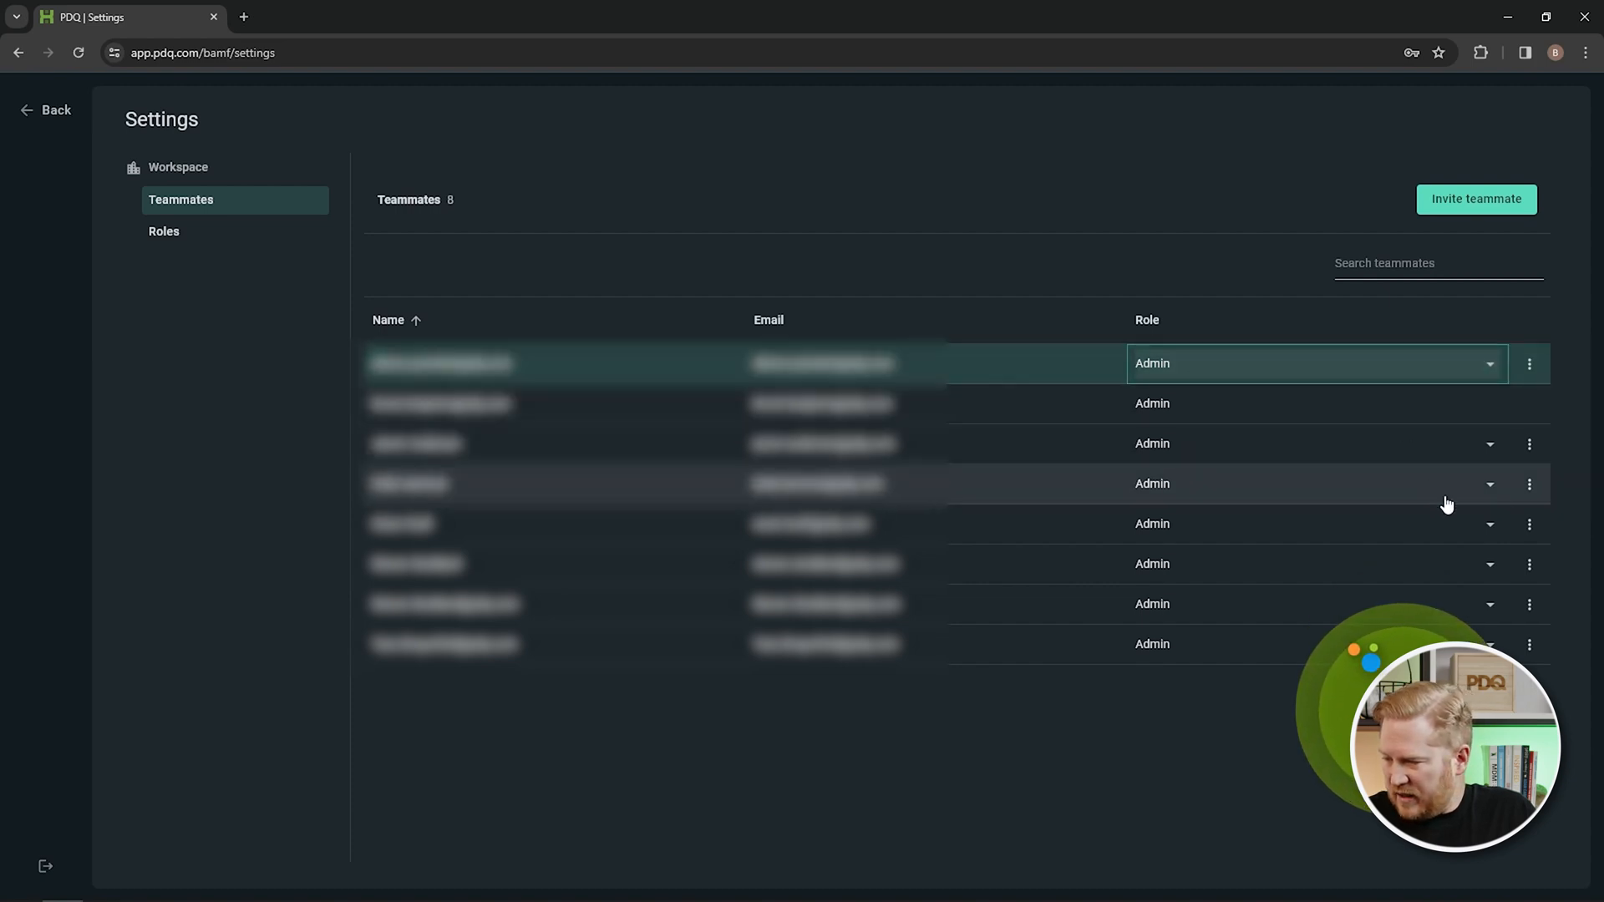
{"action": "left_click", "coordinate": [1315, 483]}
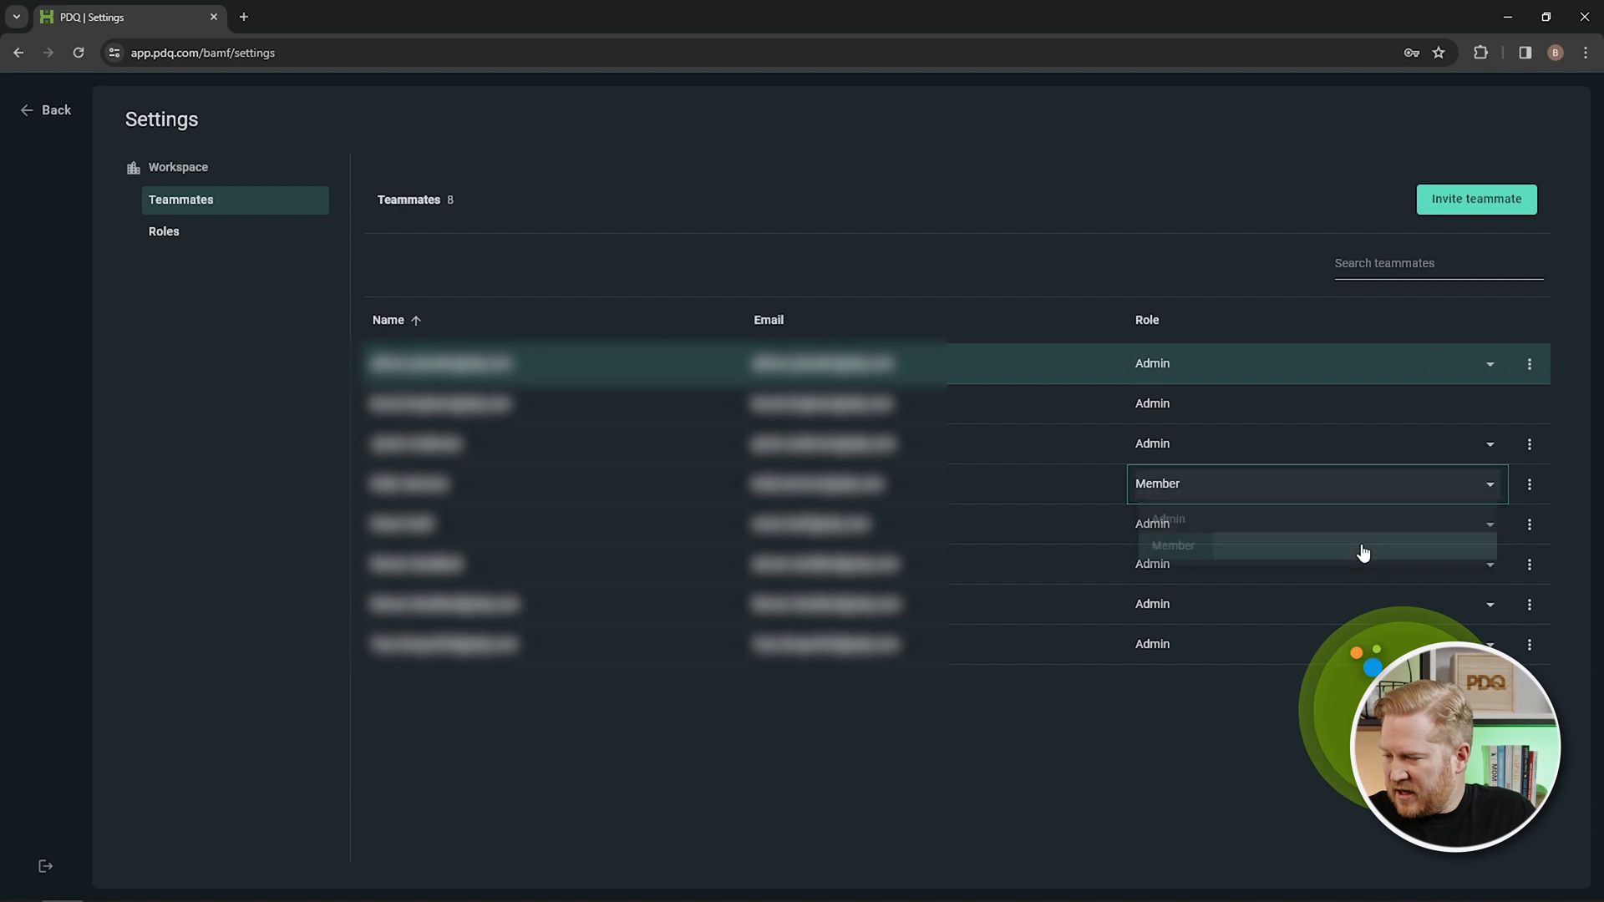
{"action": "left_click", "coordinate": [1173, 545]}
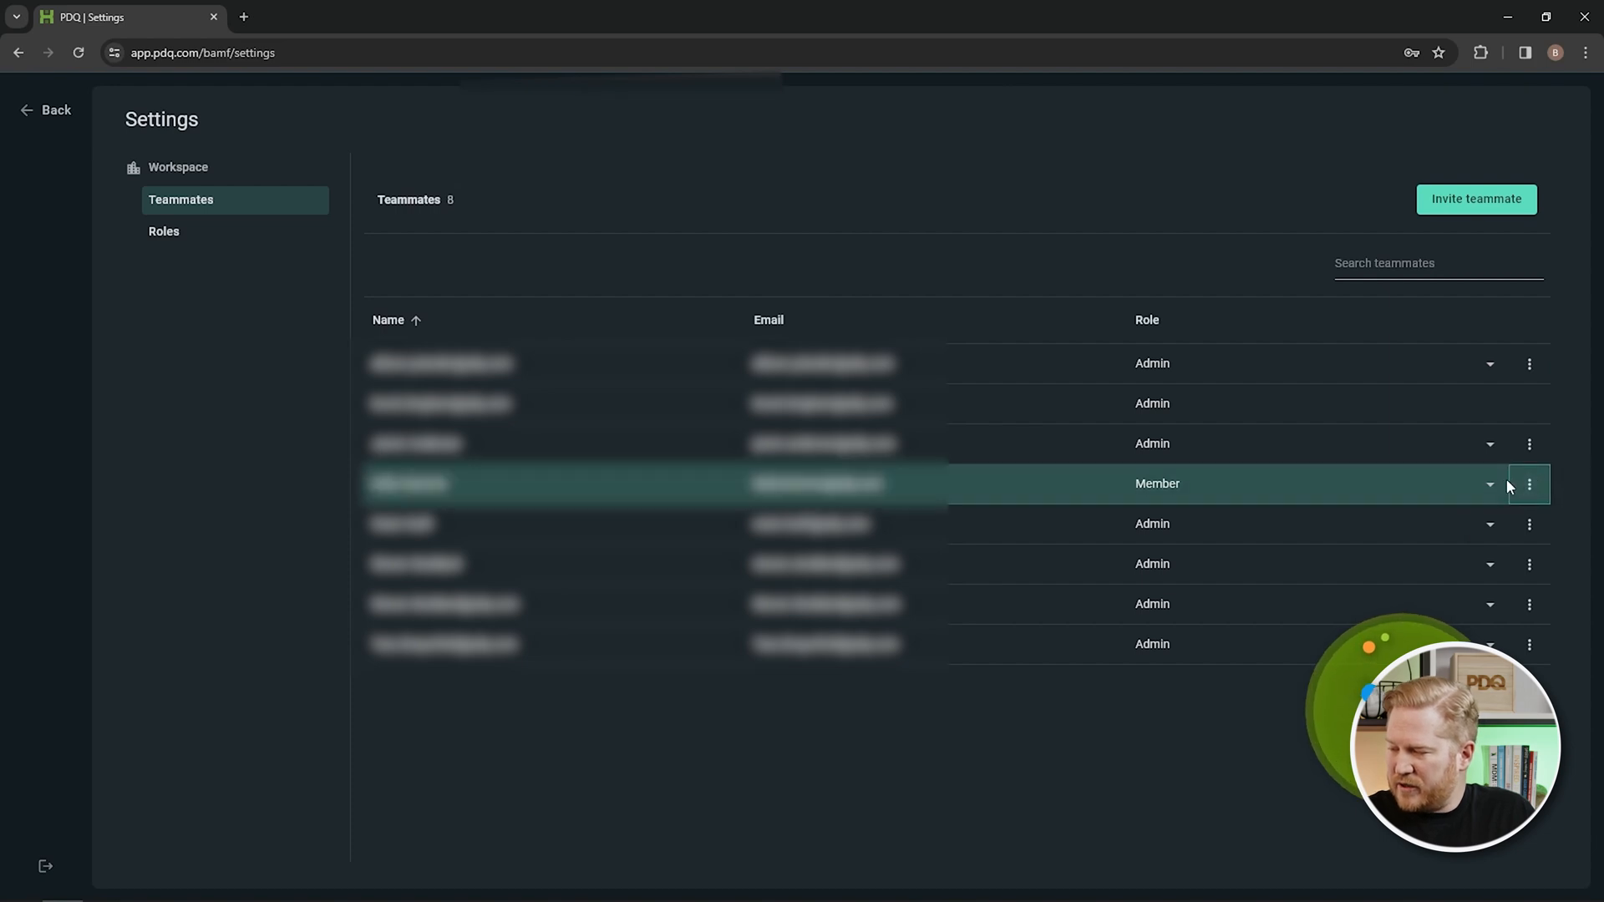
{"action": "left_click", "coordinate": [1489, 483]}
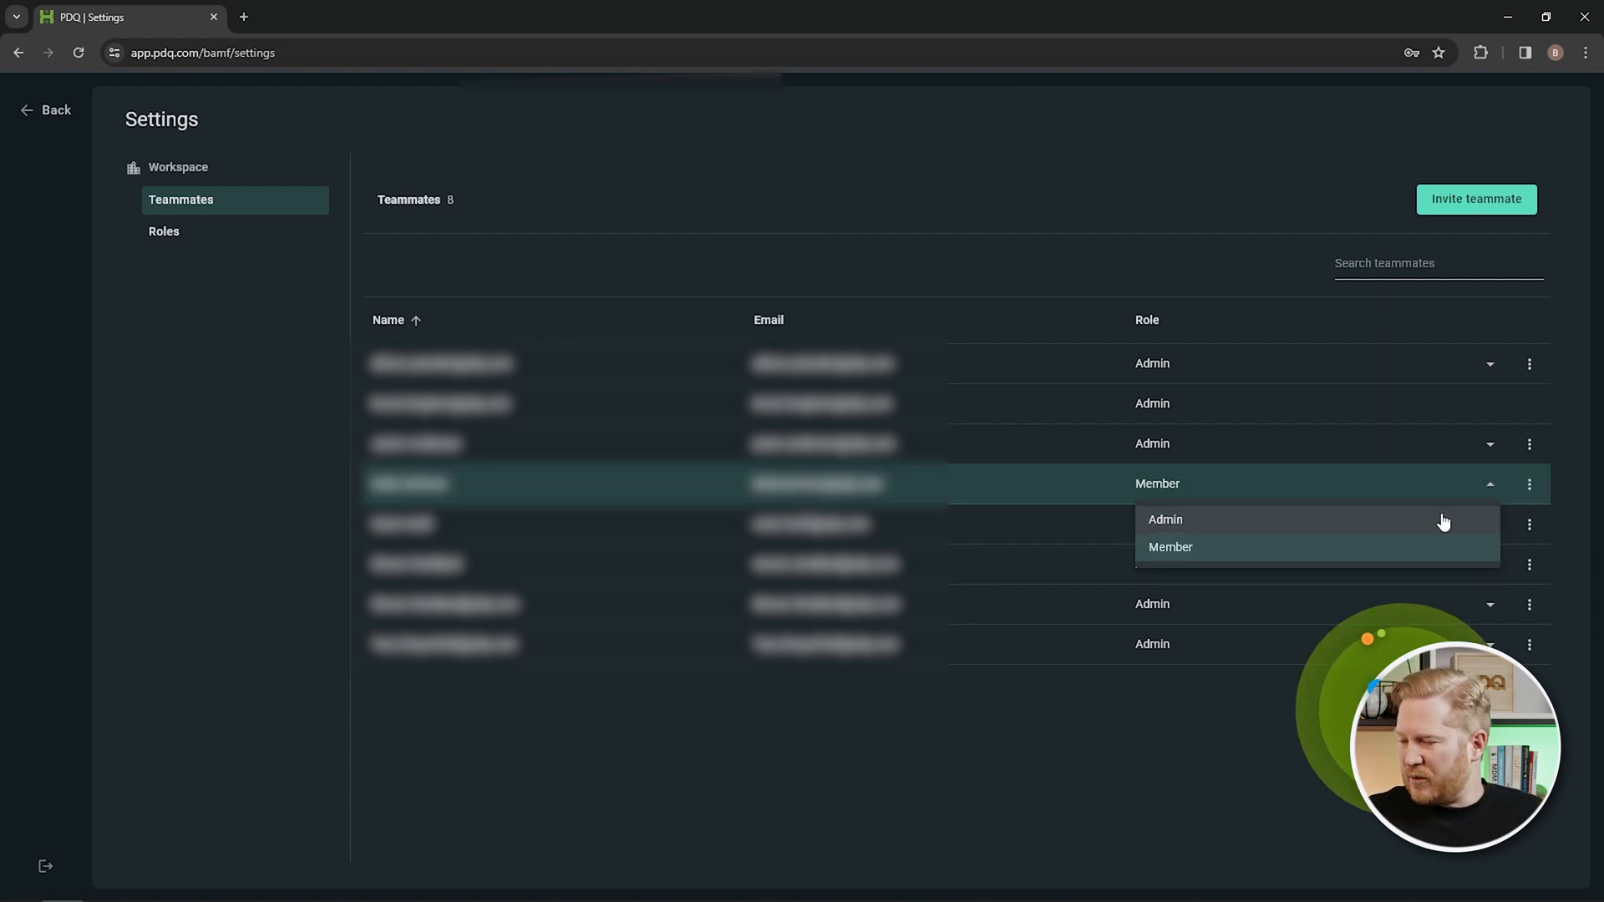
{"action": "left_click", "coordinate": [1165, 518]}
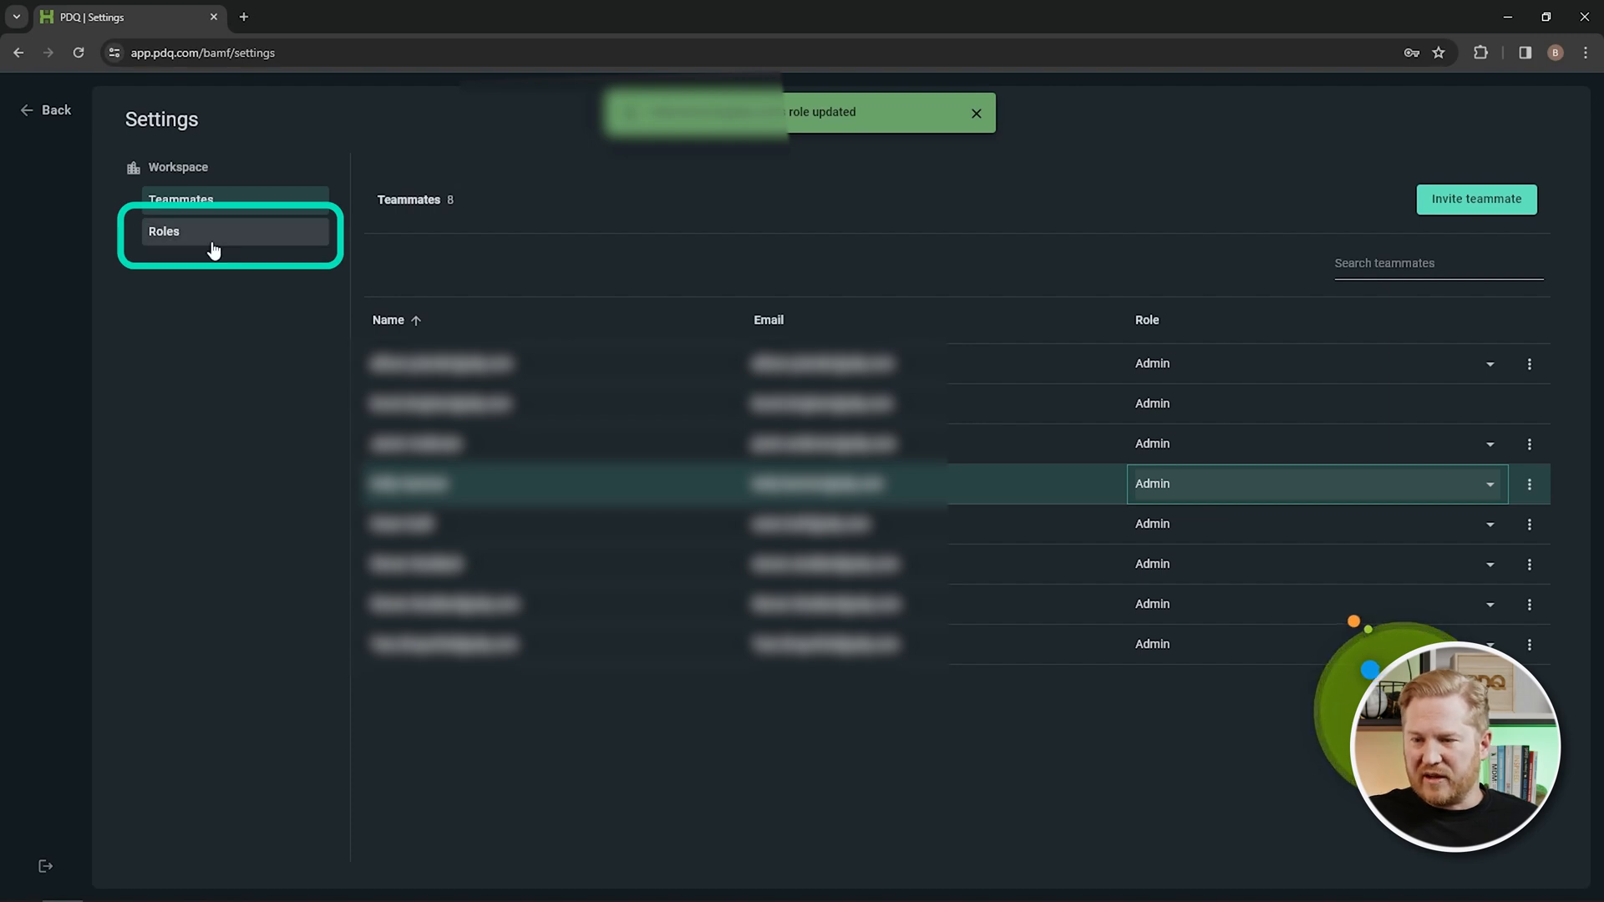
View the Admin role's permissions from the Roles list and close them unchanged.
{"action": "left_click", "coordinate": [163, 230]}
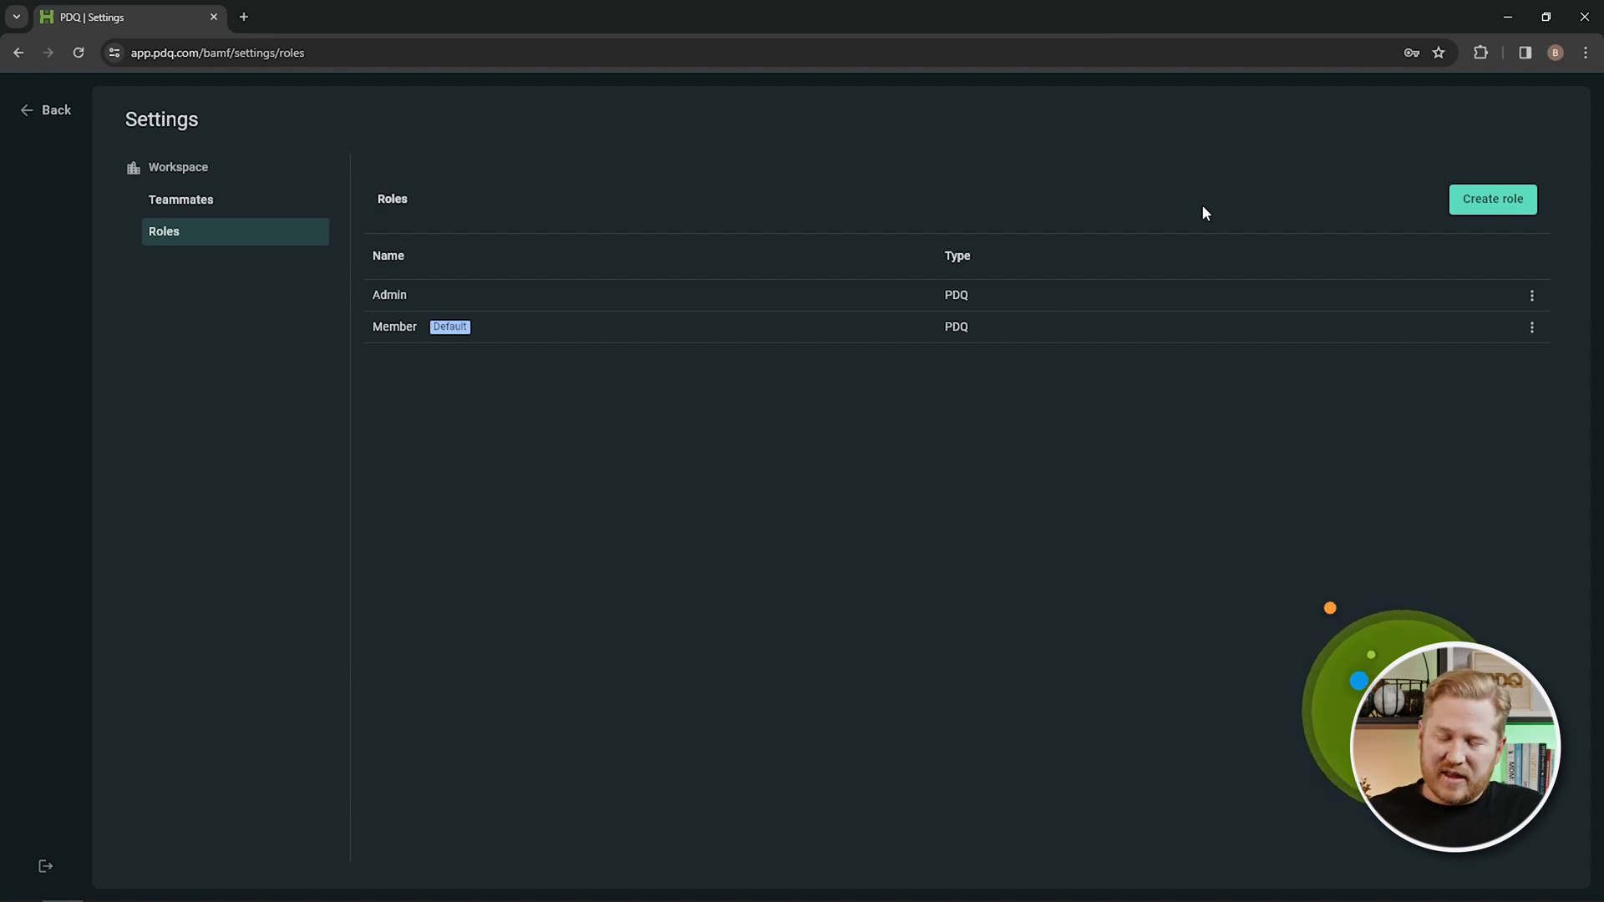
{"action": "mouse_move", "coordinate": [1189, 434]}
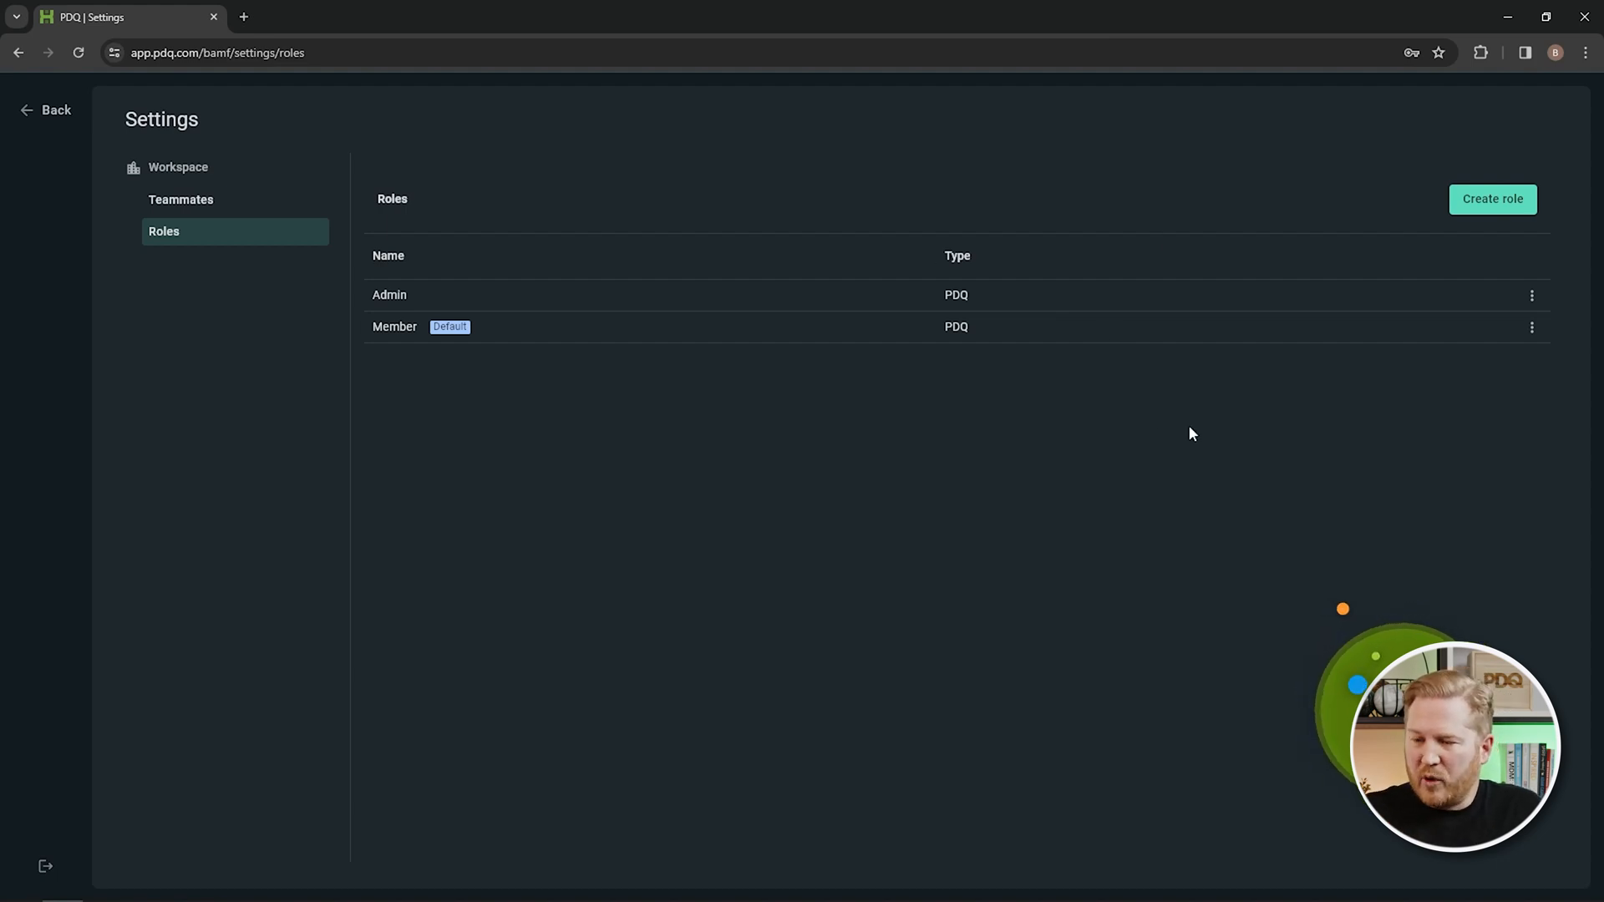
{"action": "mouse_move", "coordinate": [1307, 341]}
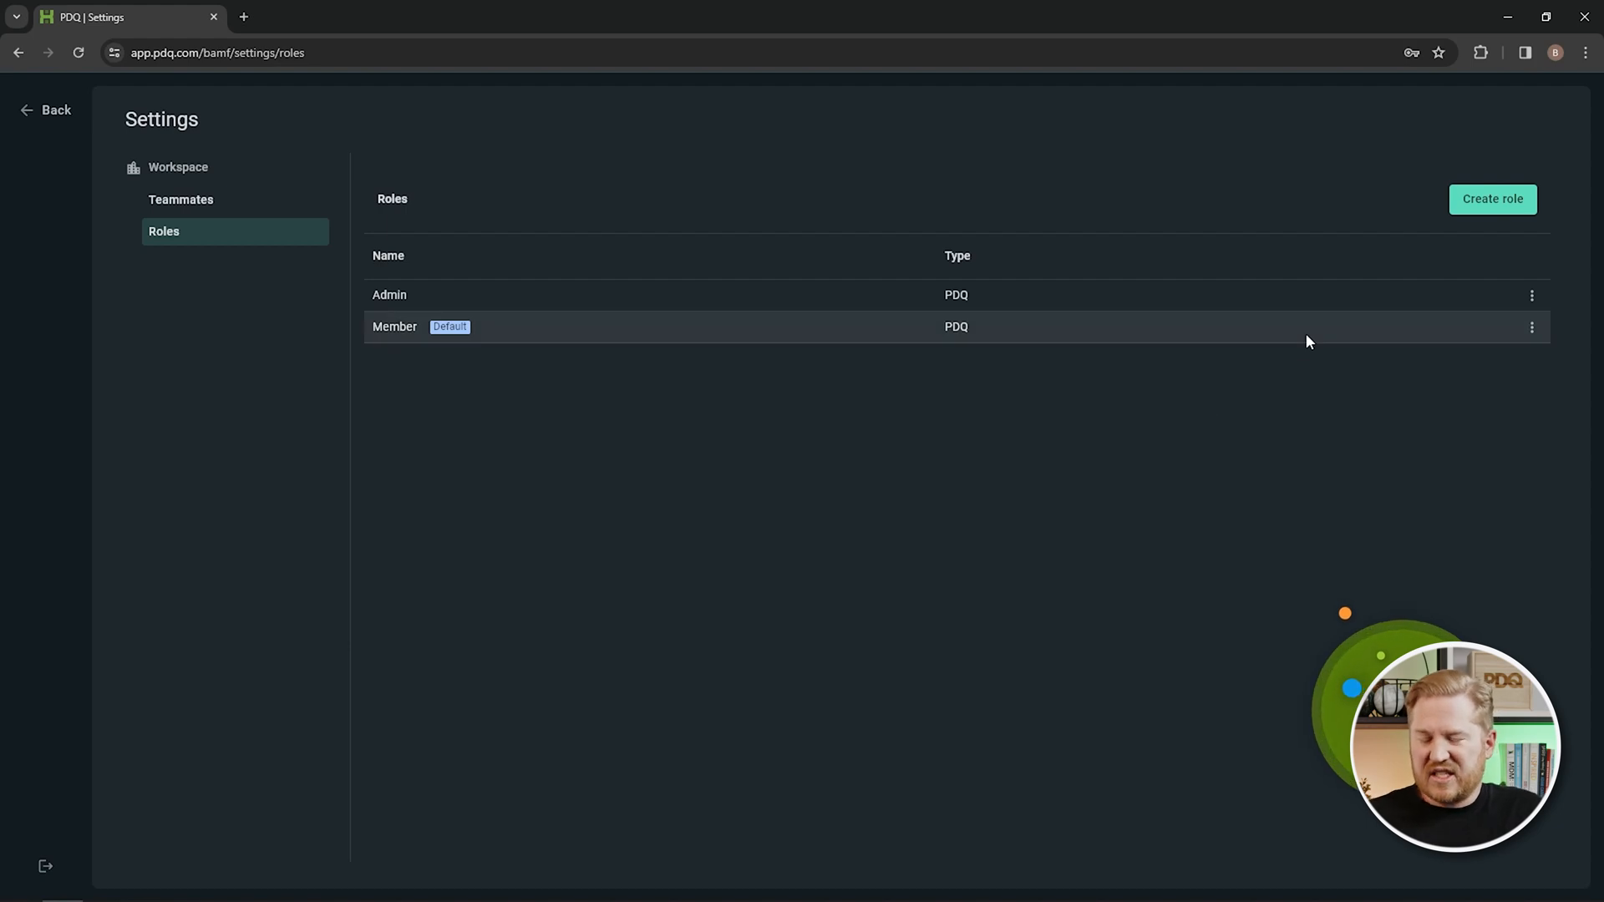
{"action": "mouse_move", "coordinate": [1254, 303]}
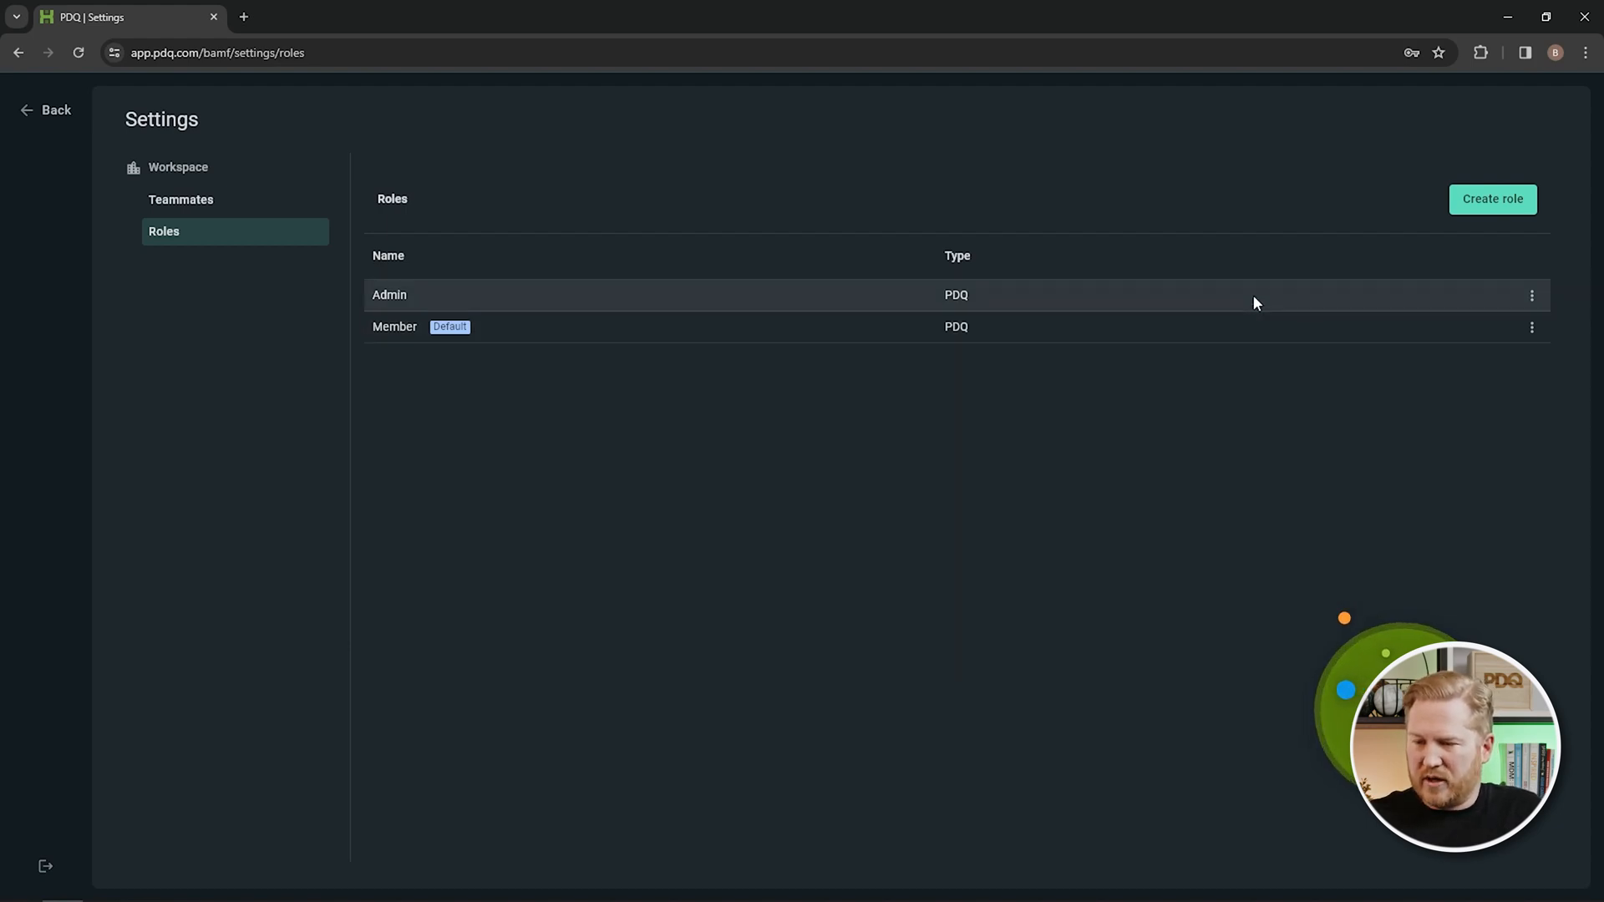
{"action": "mouse_move", "coordinate": [1519, 309]}
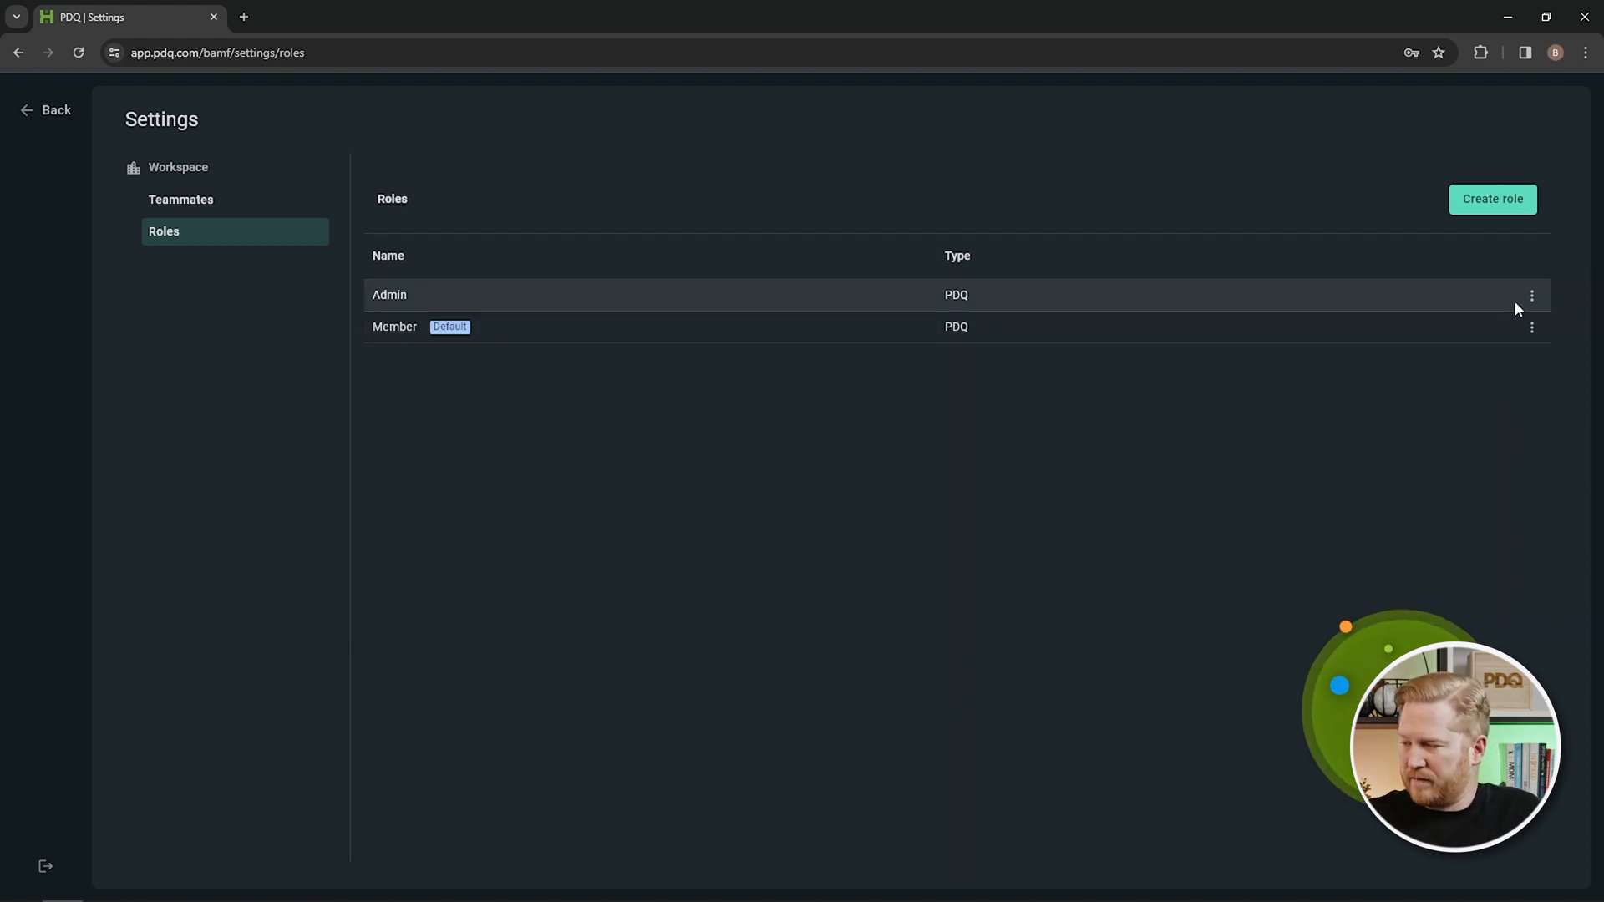
{"action": "left_click", "coordinate": [1532, 296]}
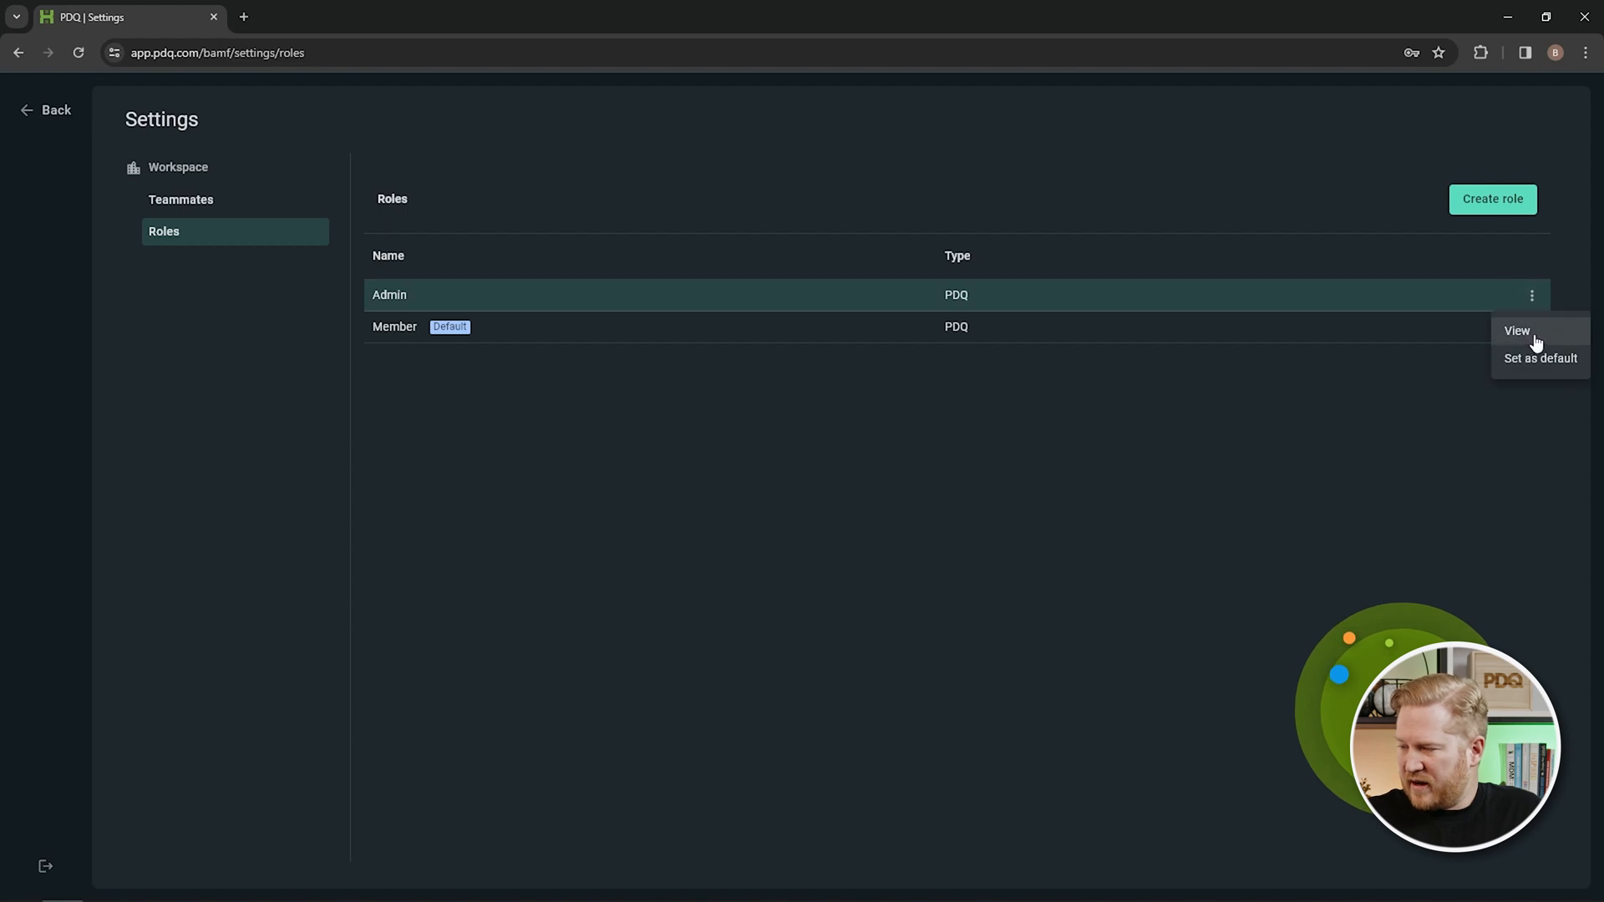
{"action": "left_click", "coordinate": [1519, 331]}
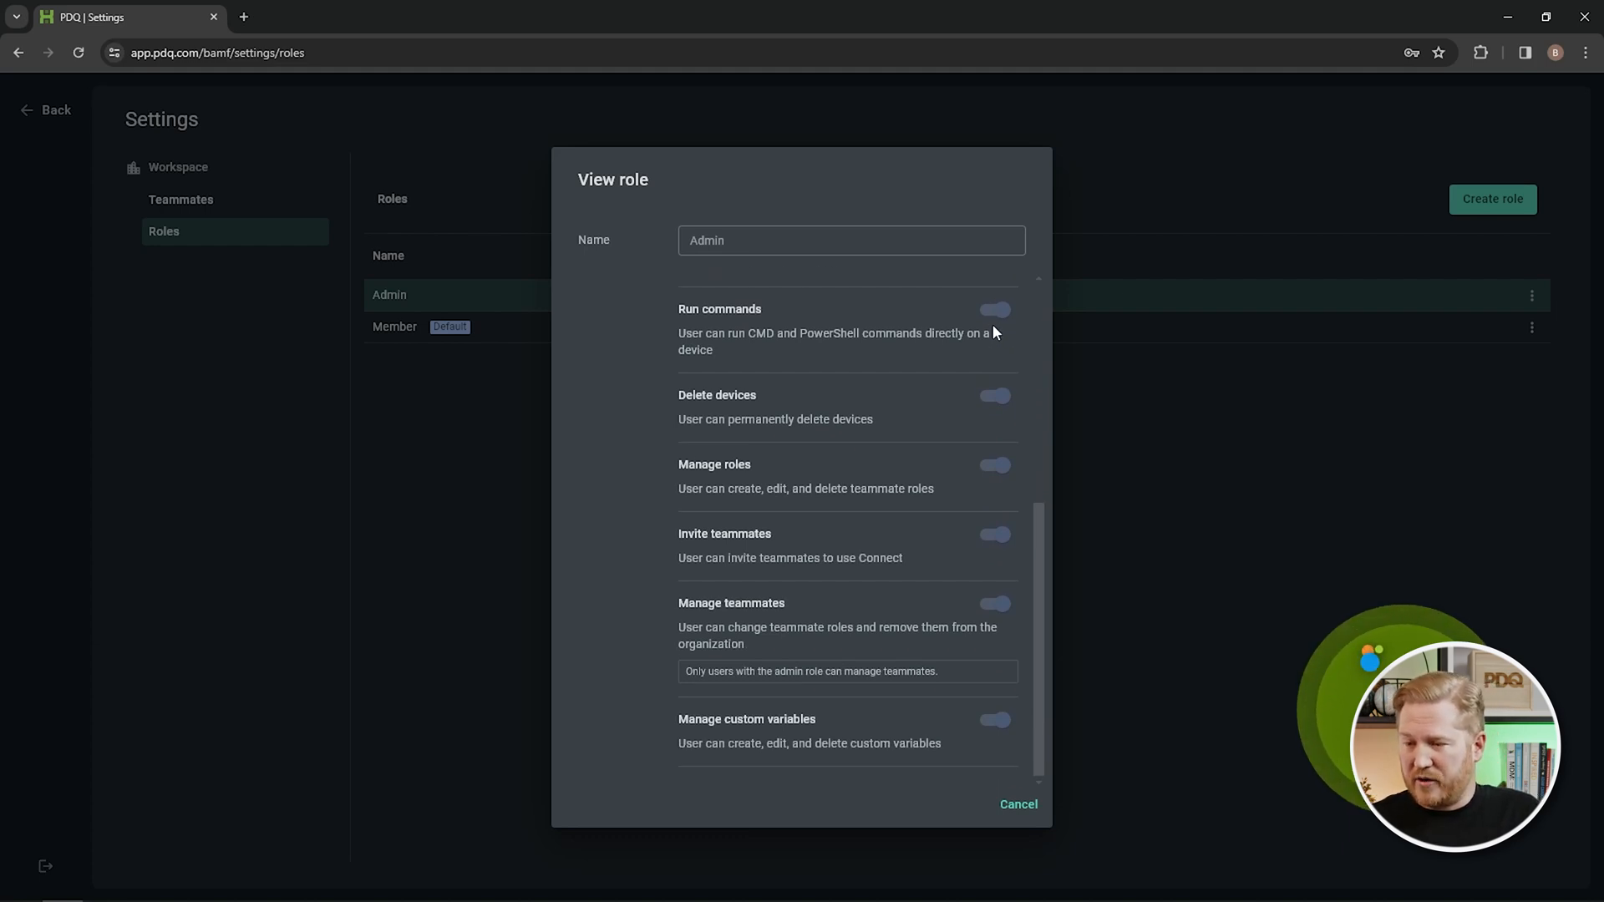
{"action": "left_click", "coordinate": [1018, 804]}
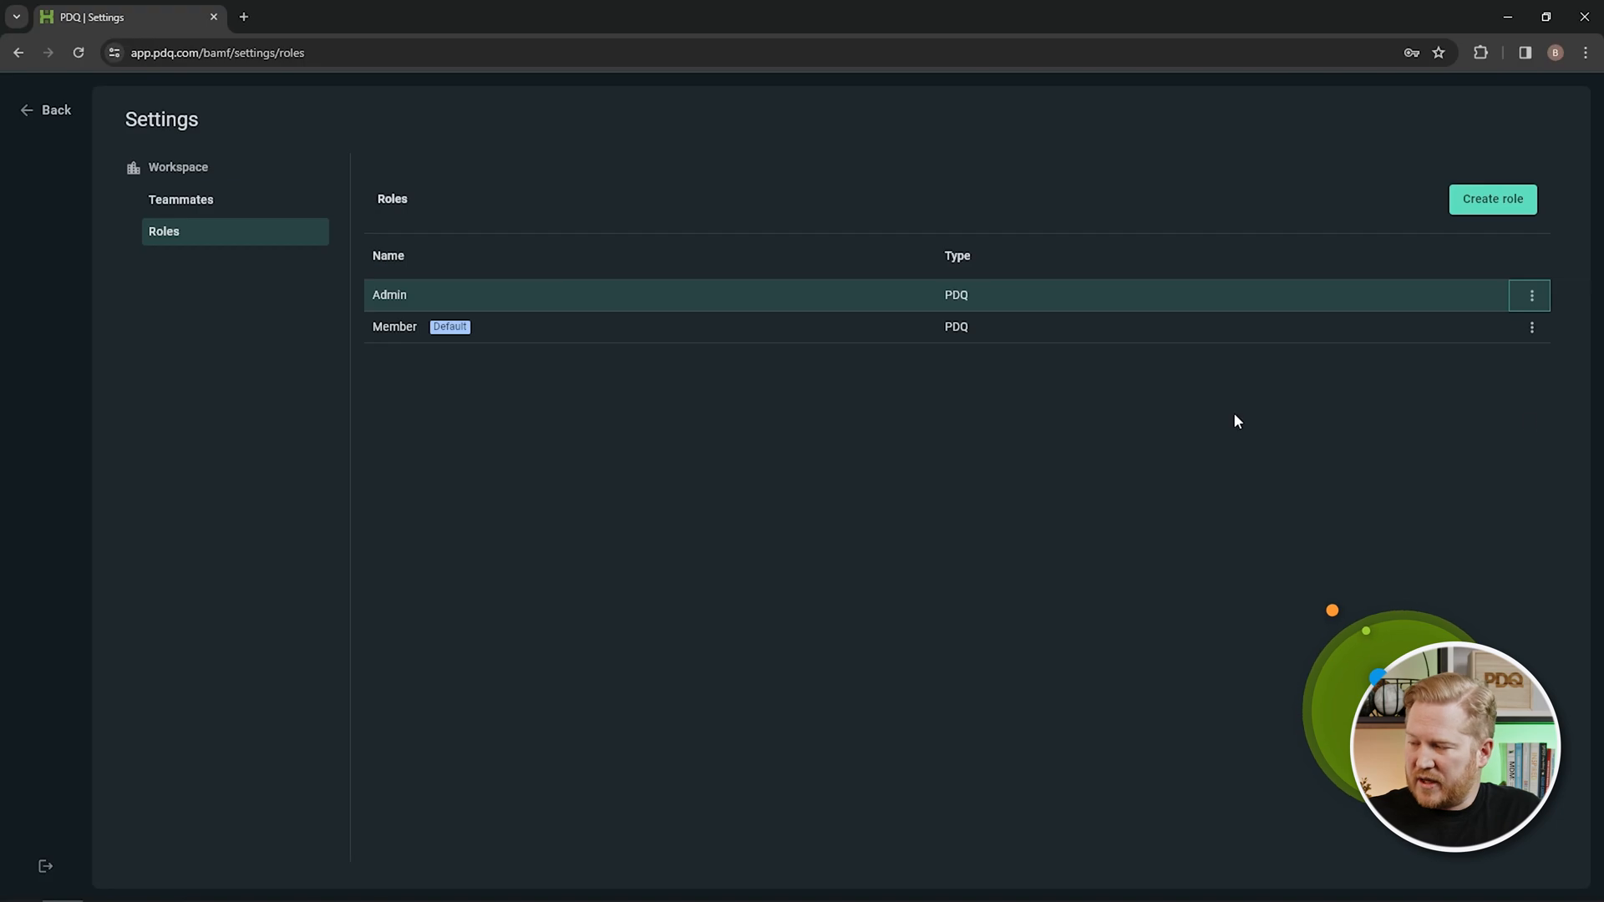
View the Member role's permissions, scroll through them, and close unchanged.
{"action": "left_click", "coordinate": [1532, 326]}
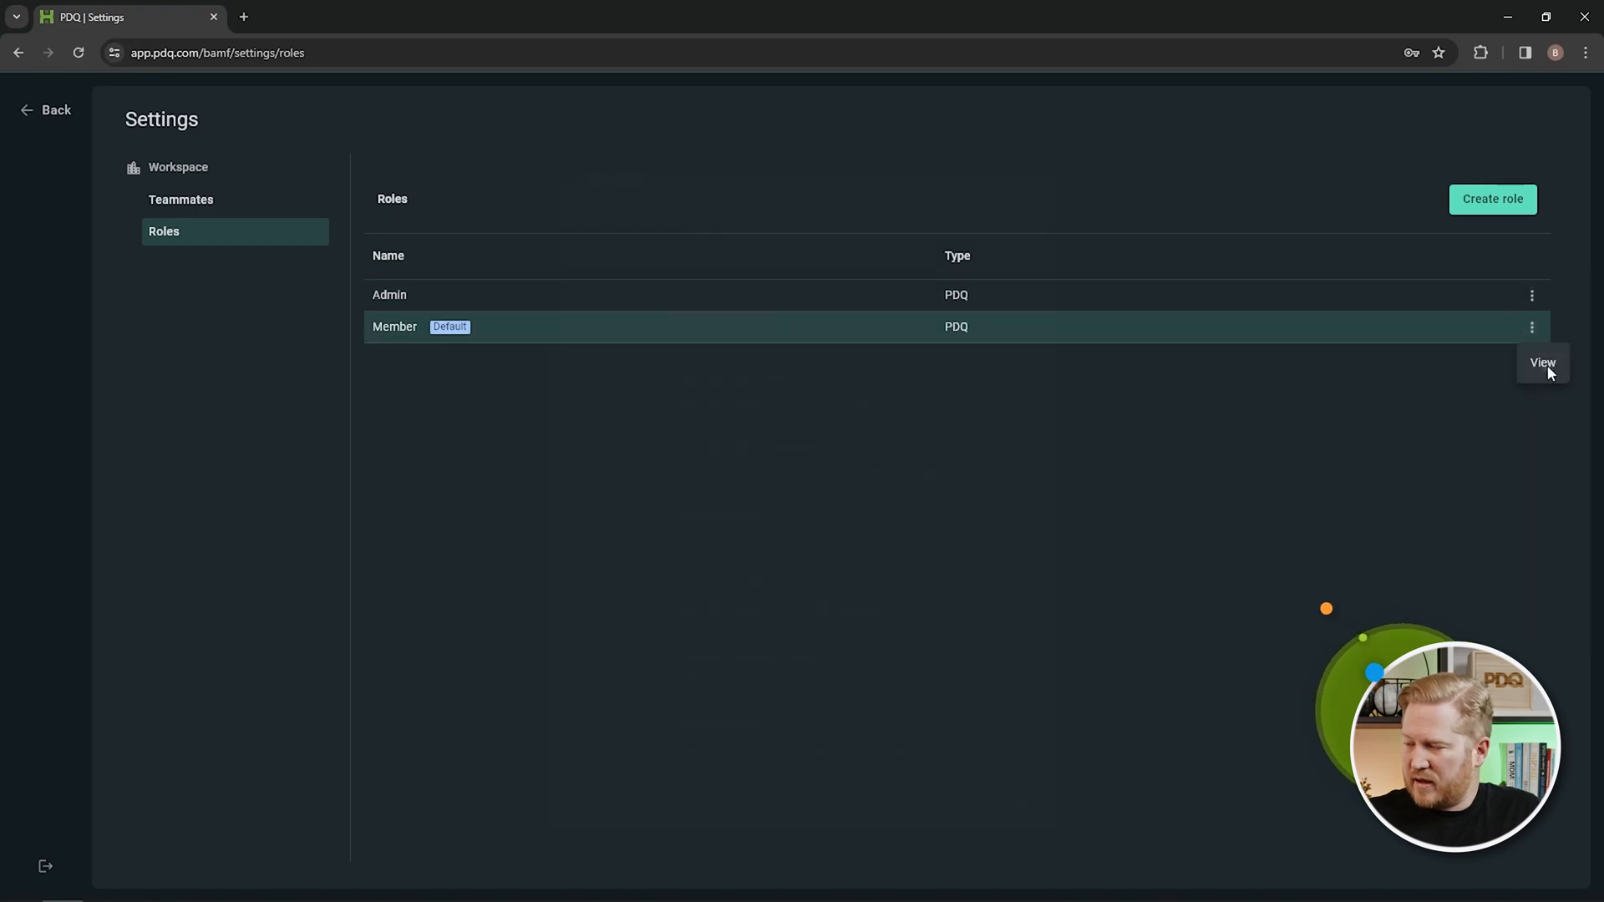
{"action": "left_click", "coordinate": [1542, 363]}
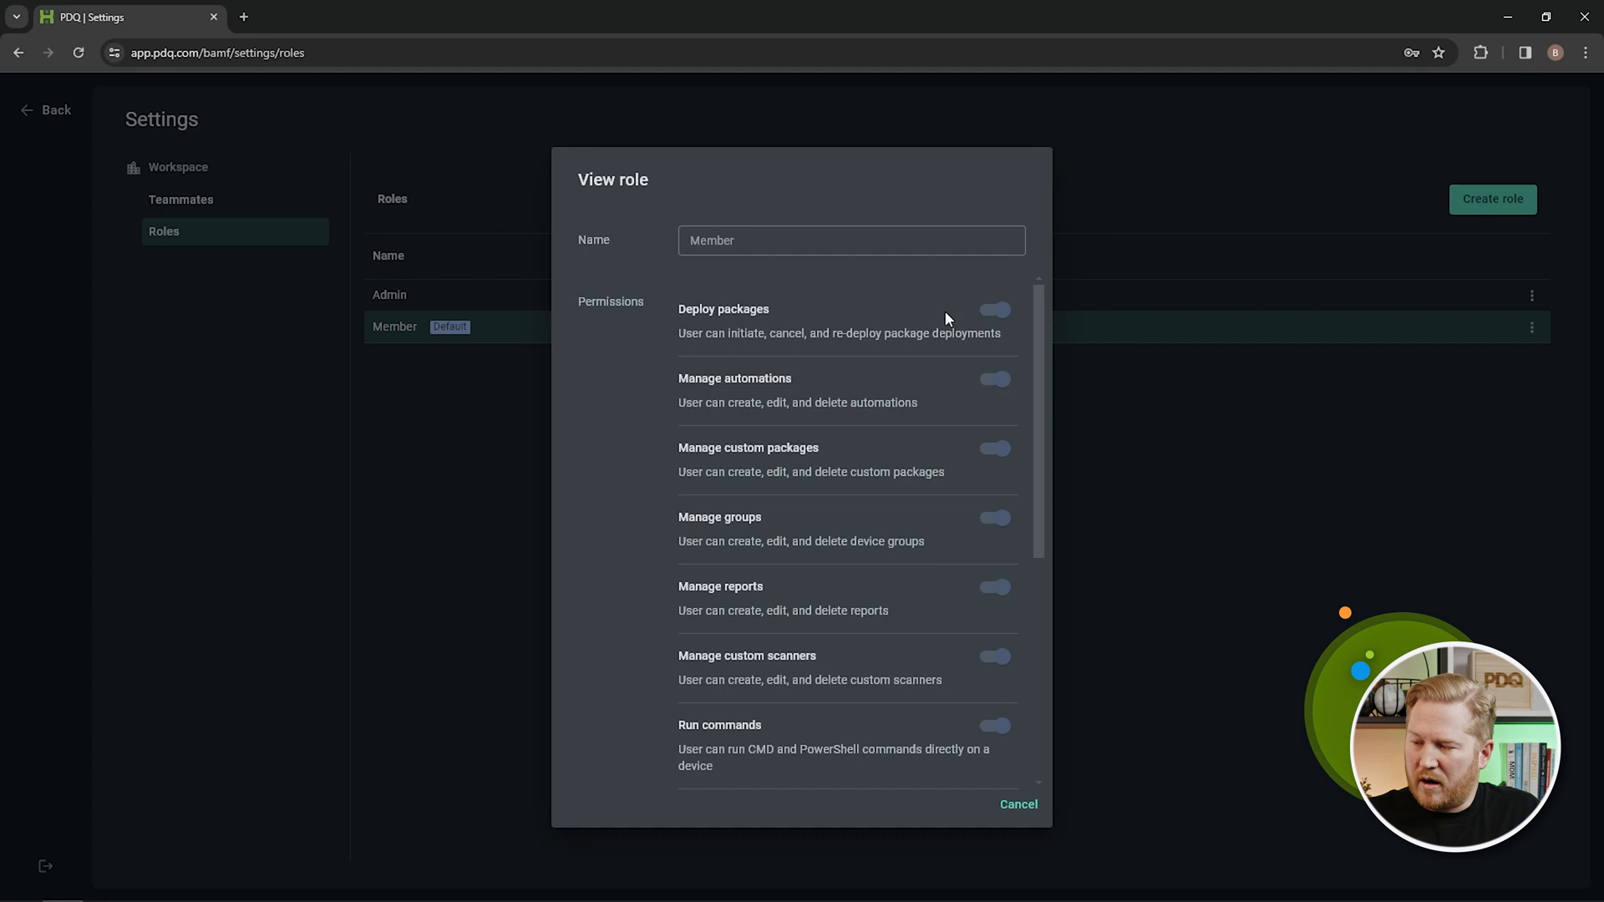
{"action": "mouse_move", "coordinate": [887, 439]}
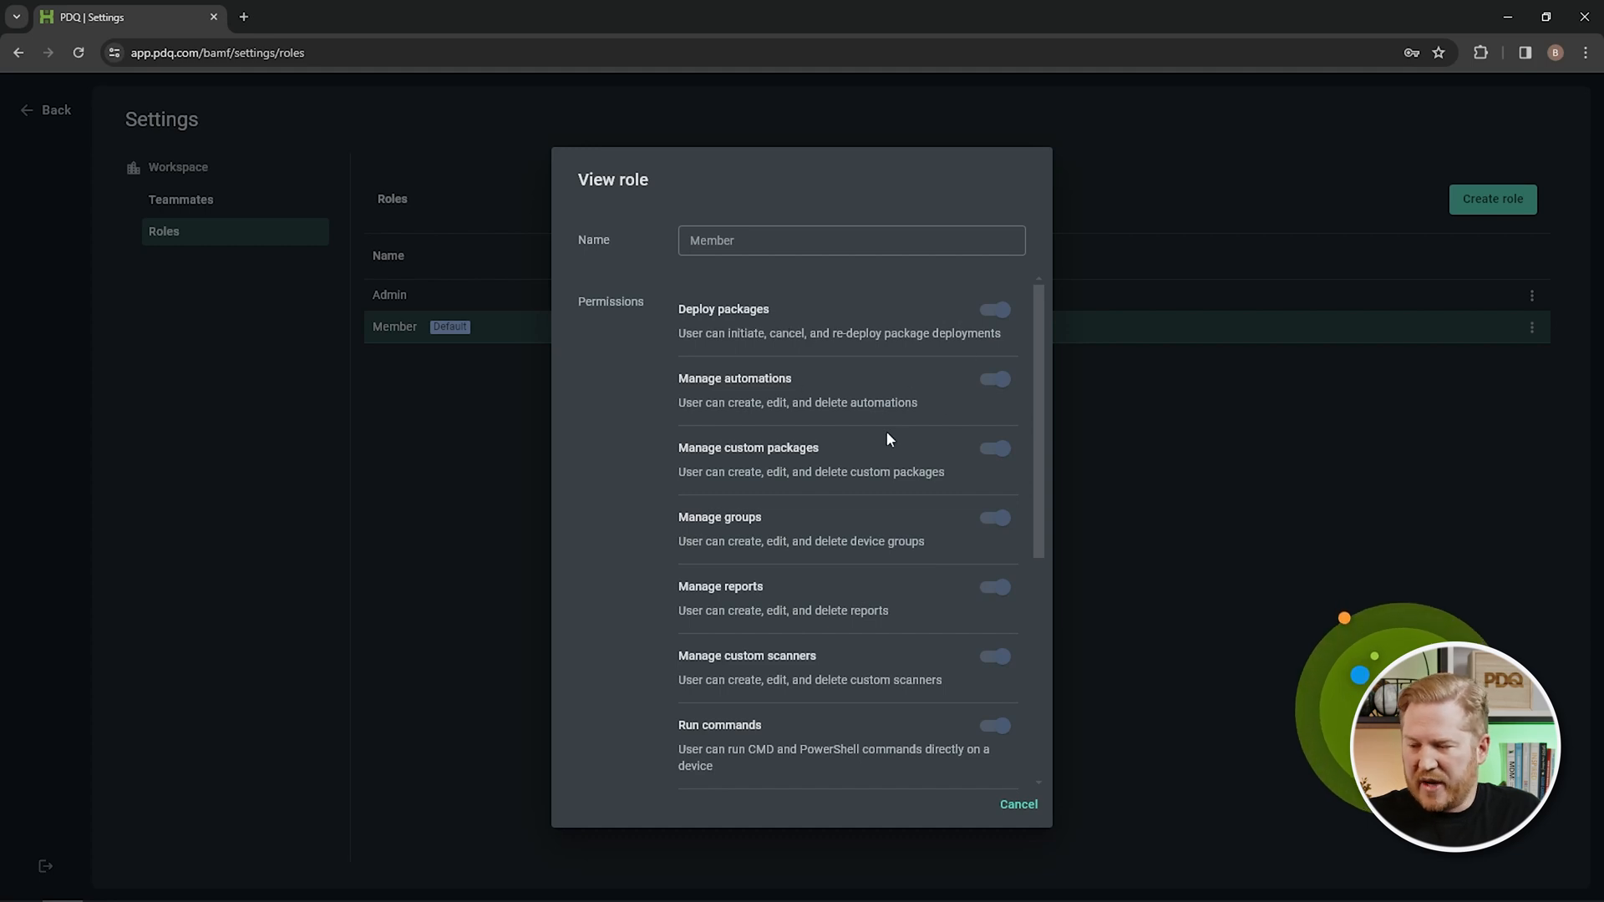
{"action": "mouse_move", "coordinate": [945, 495]}
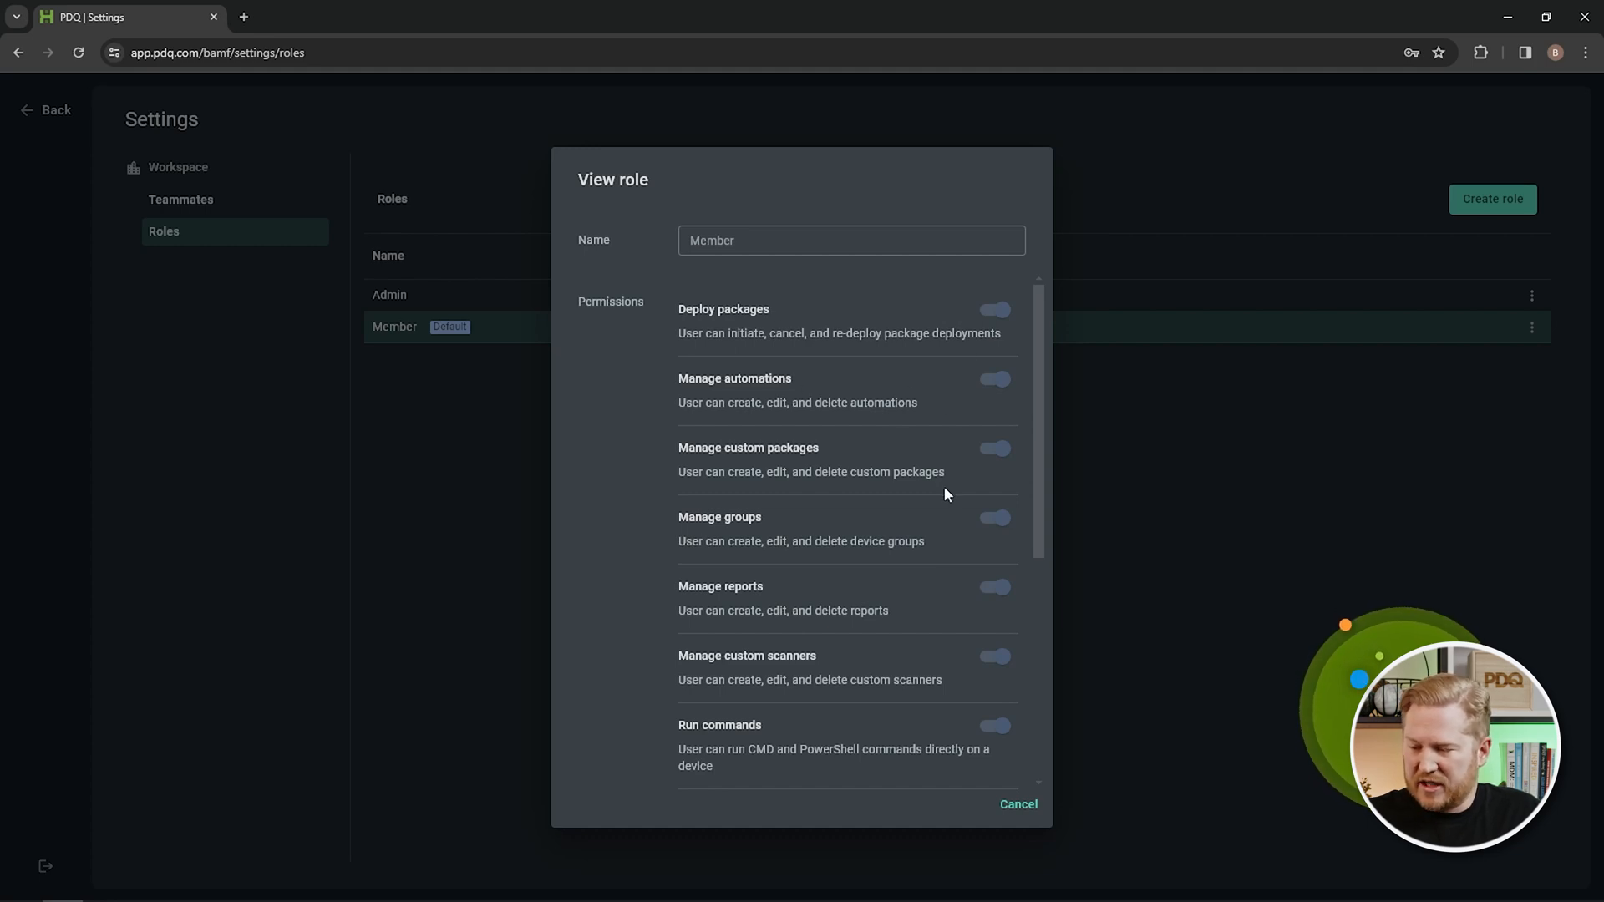
{"action": "scroll", "scroll_direction": "down", "scroll_amount": 3}
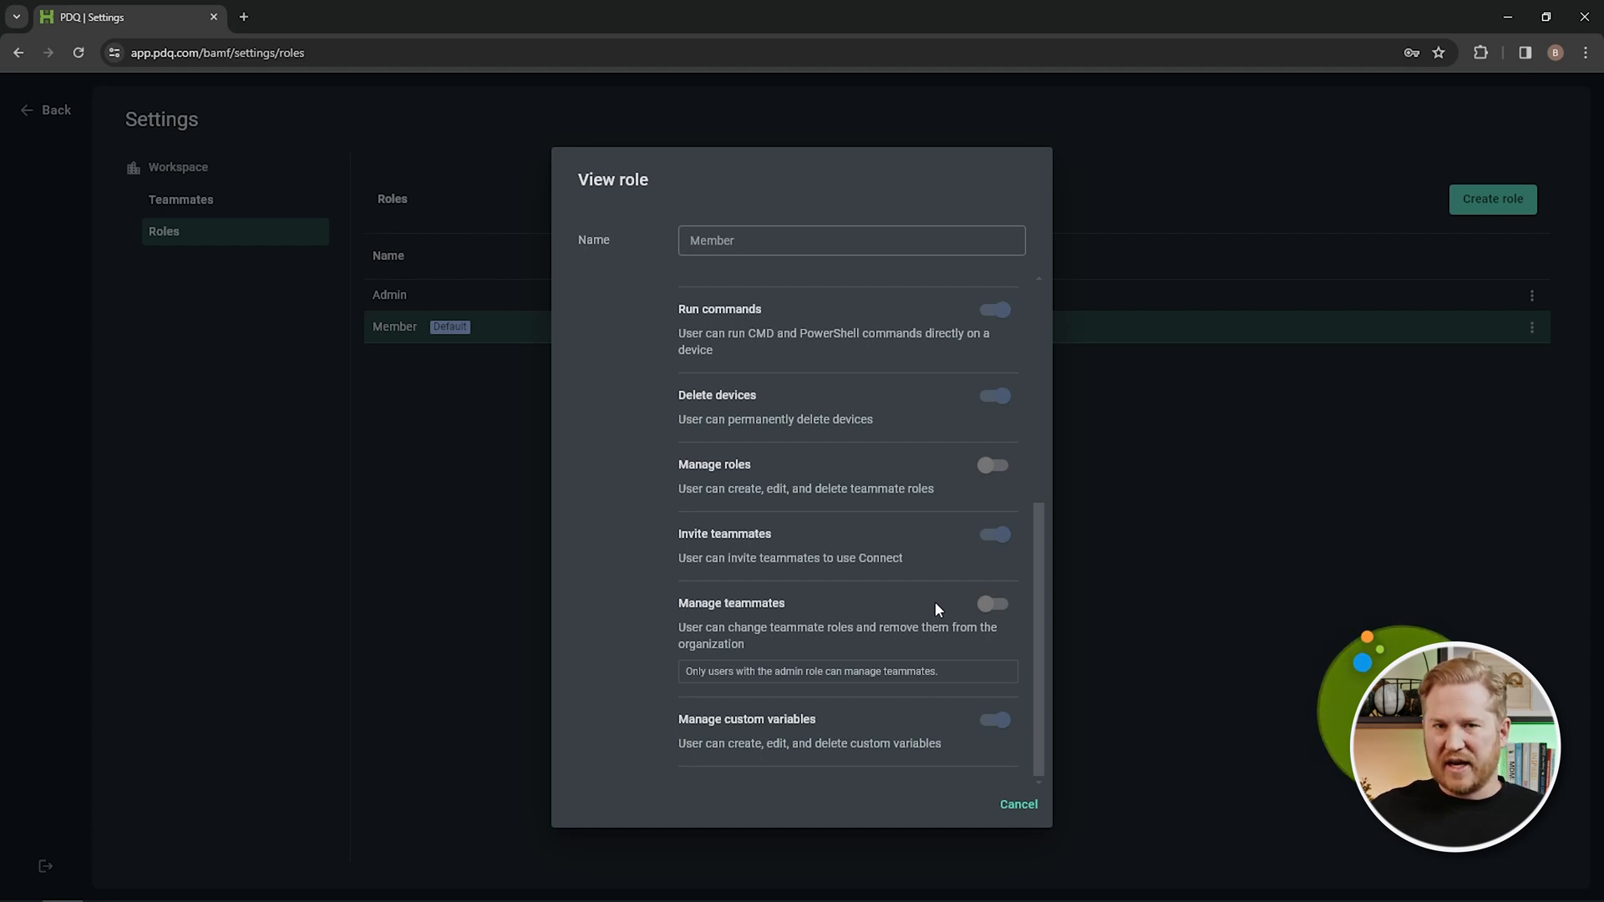
{"action": "mouse_move", "coordinate": [1205, 413]}
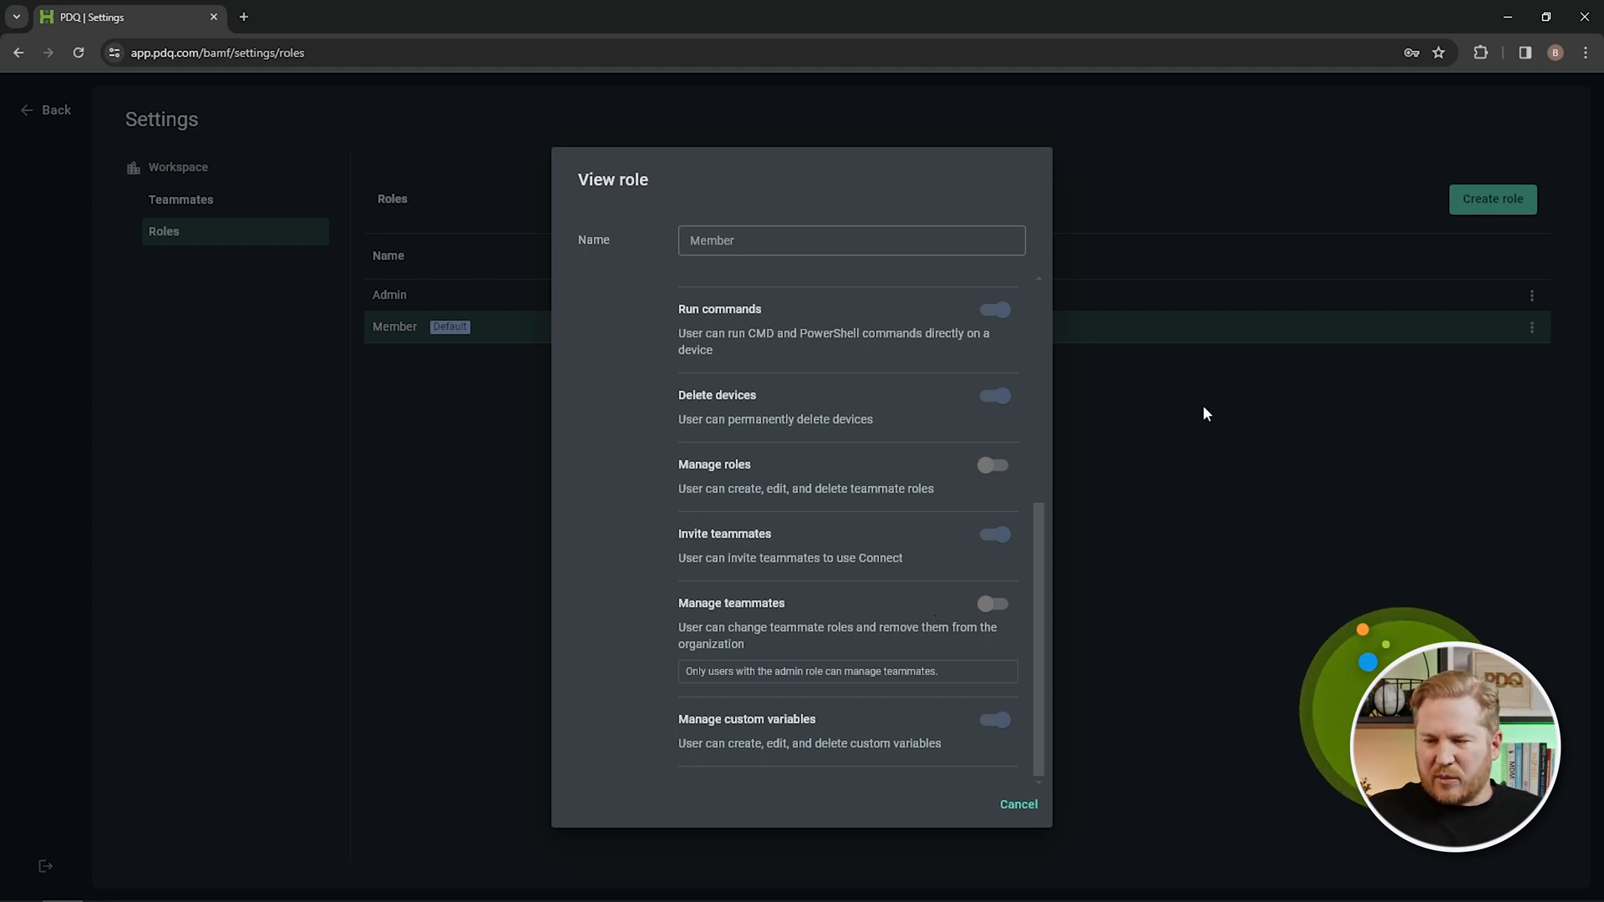
{"action": "left_click", "coordinate": [1018, 804]}
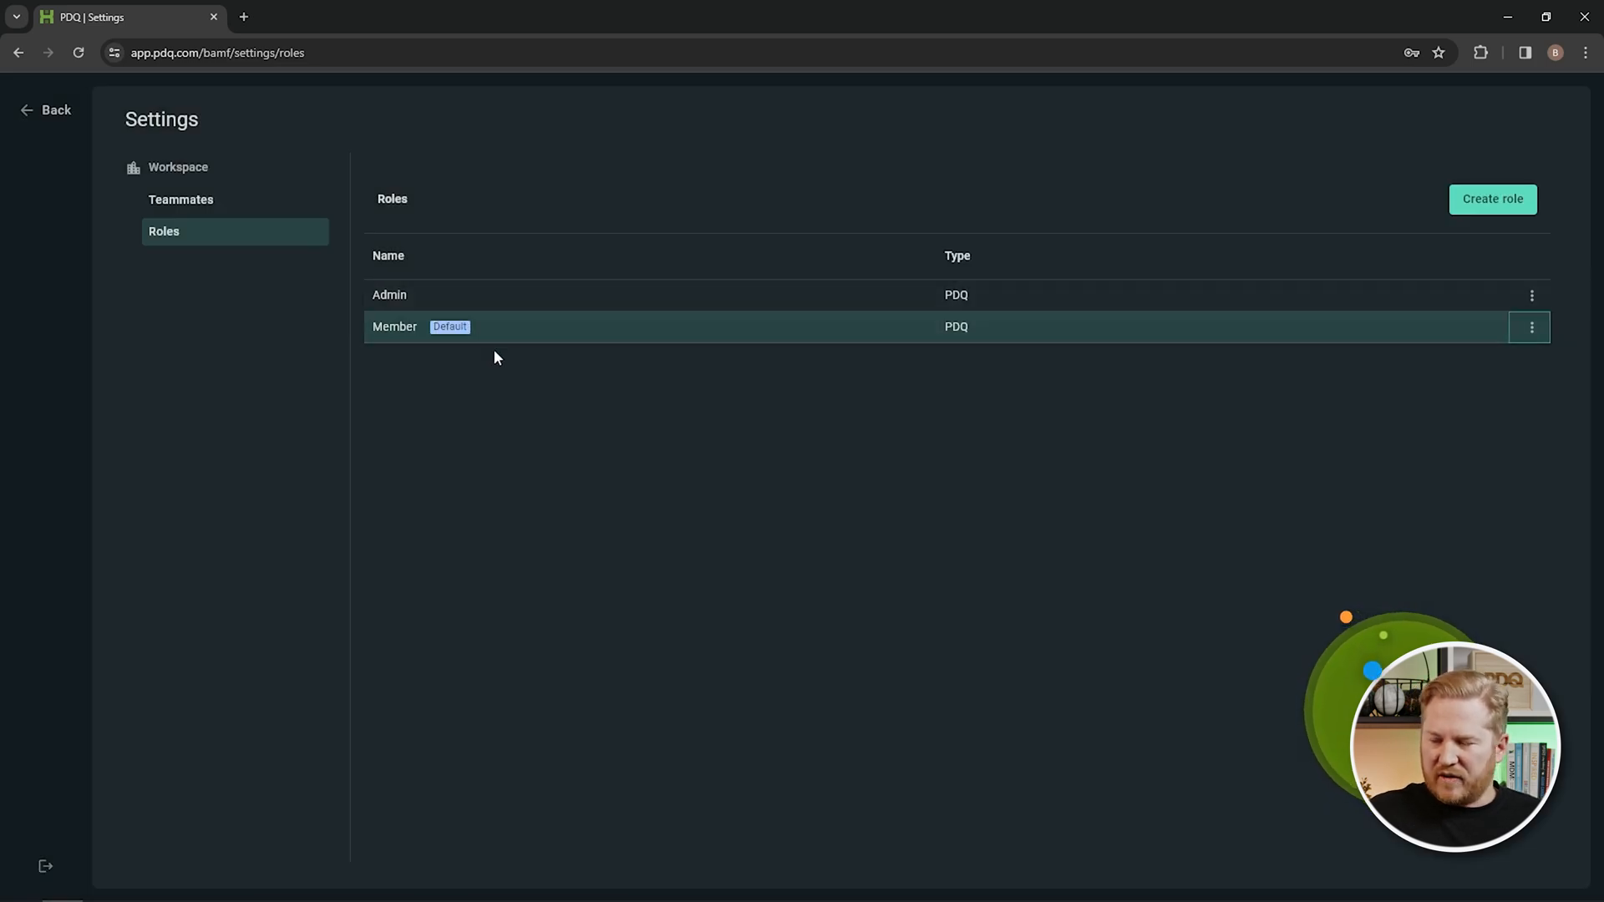
{"action": "mouse_move", "coordinate": [1532, 296]}
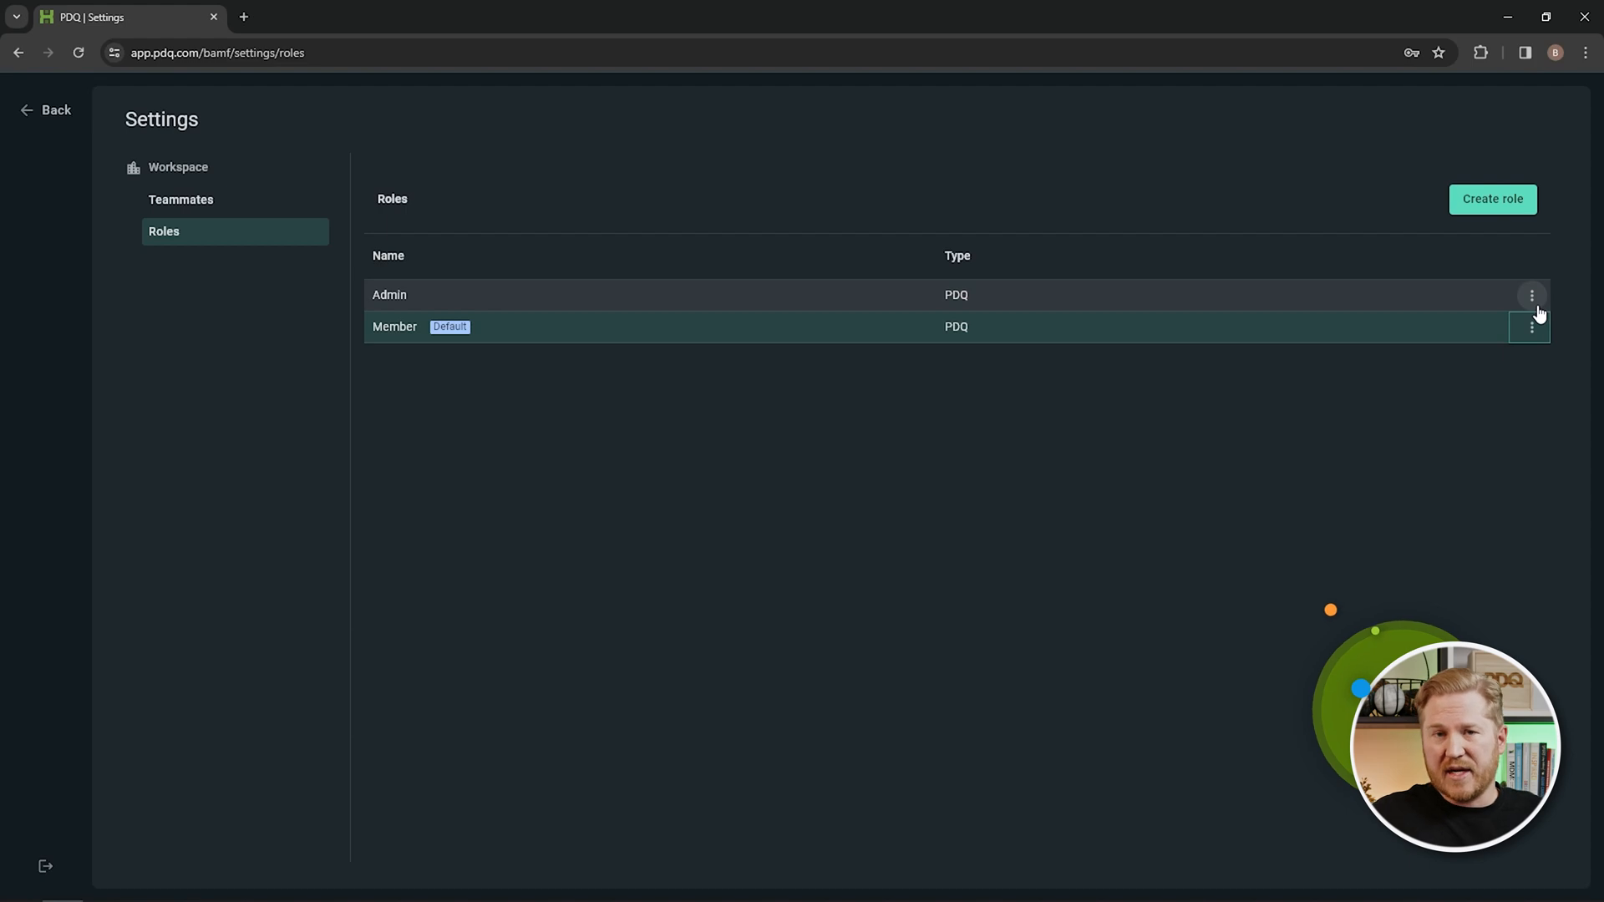
Start a blank Create role form.
{"action": "left_click", "coordinate": [1533, 294]}
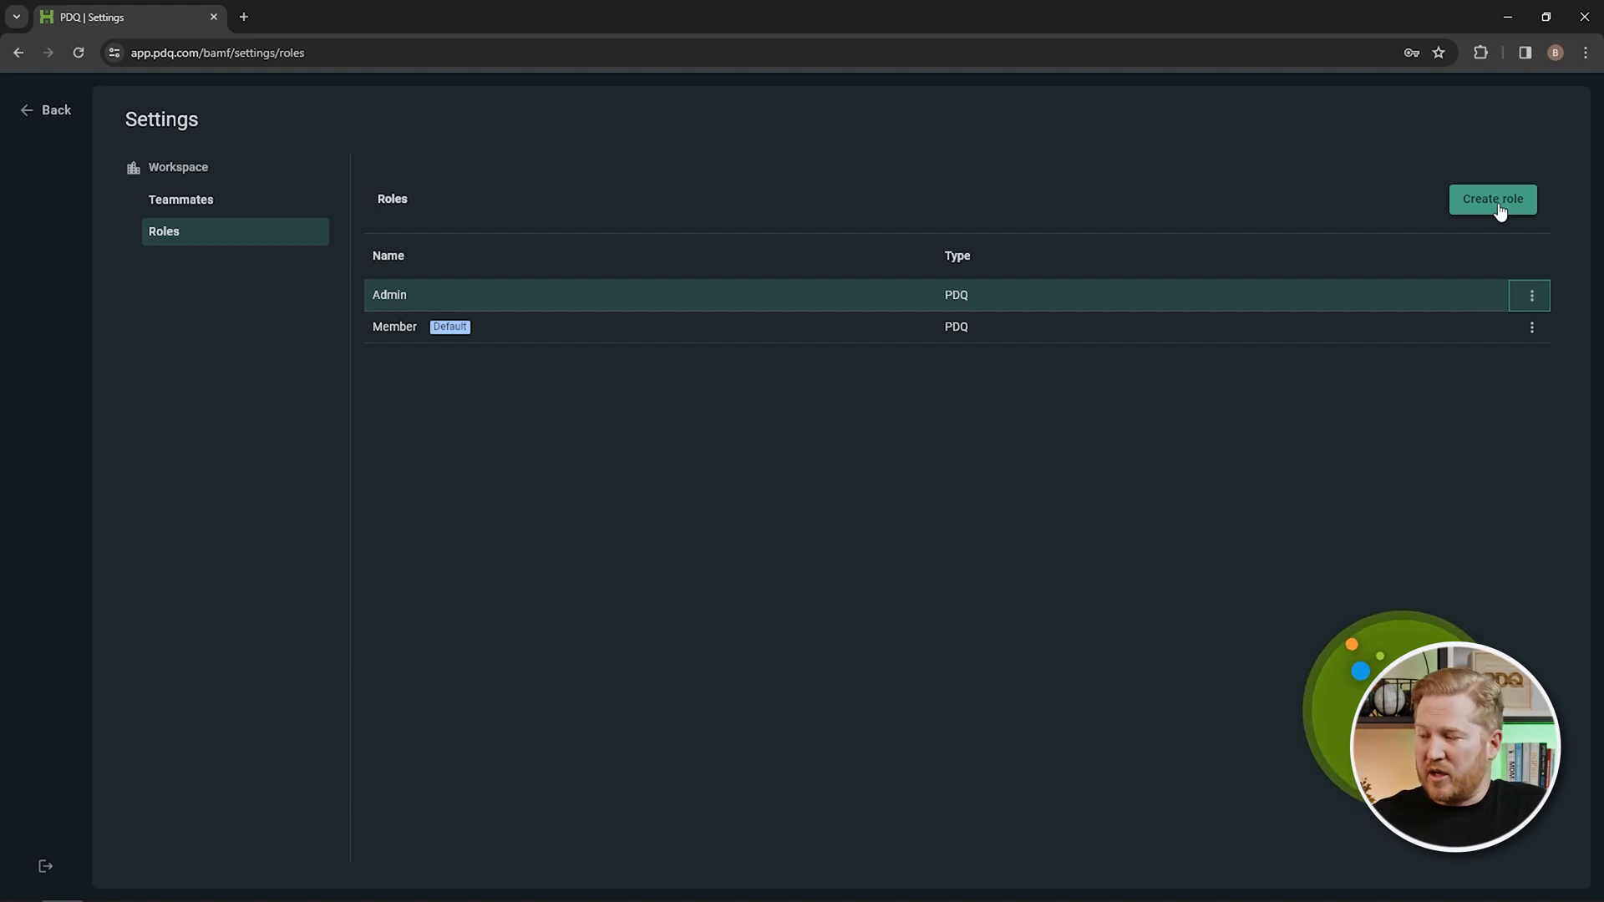
{"action": "left_click", "coordinate": [1492, 199]}
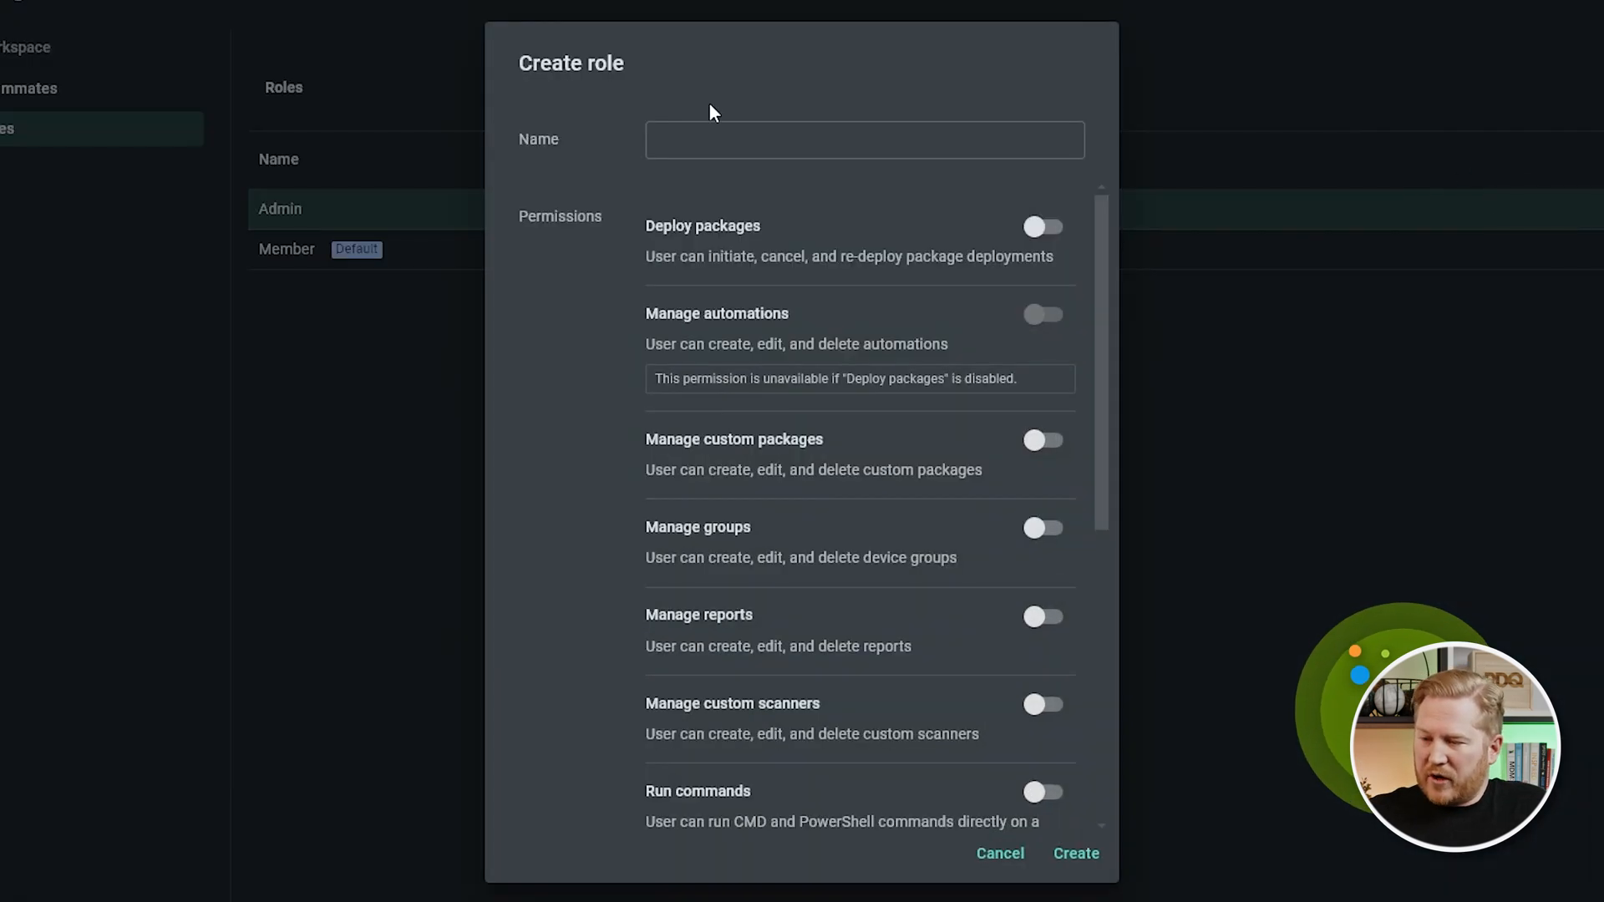
Name the role 'Helpdesk Level 1' and switch on Deploy packages only.
{"action": "left_click", "coordinate": [862, 141]}
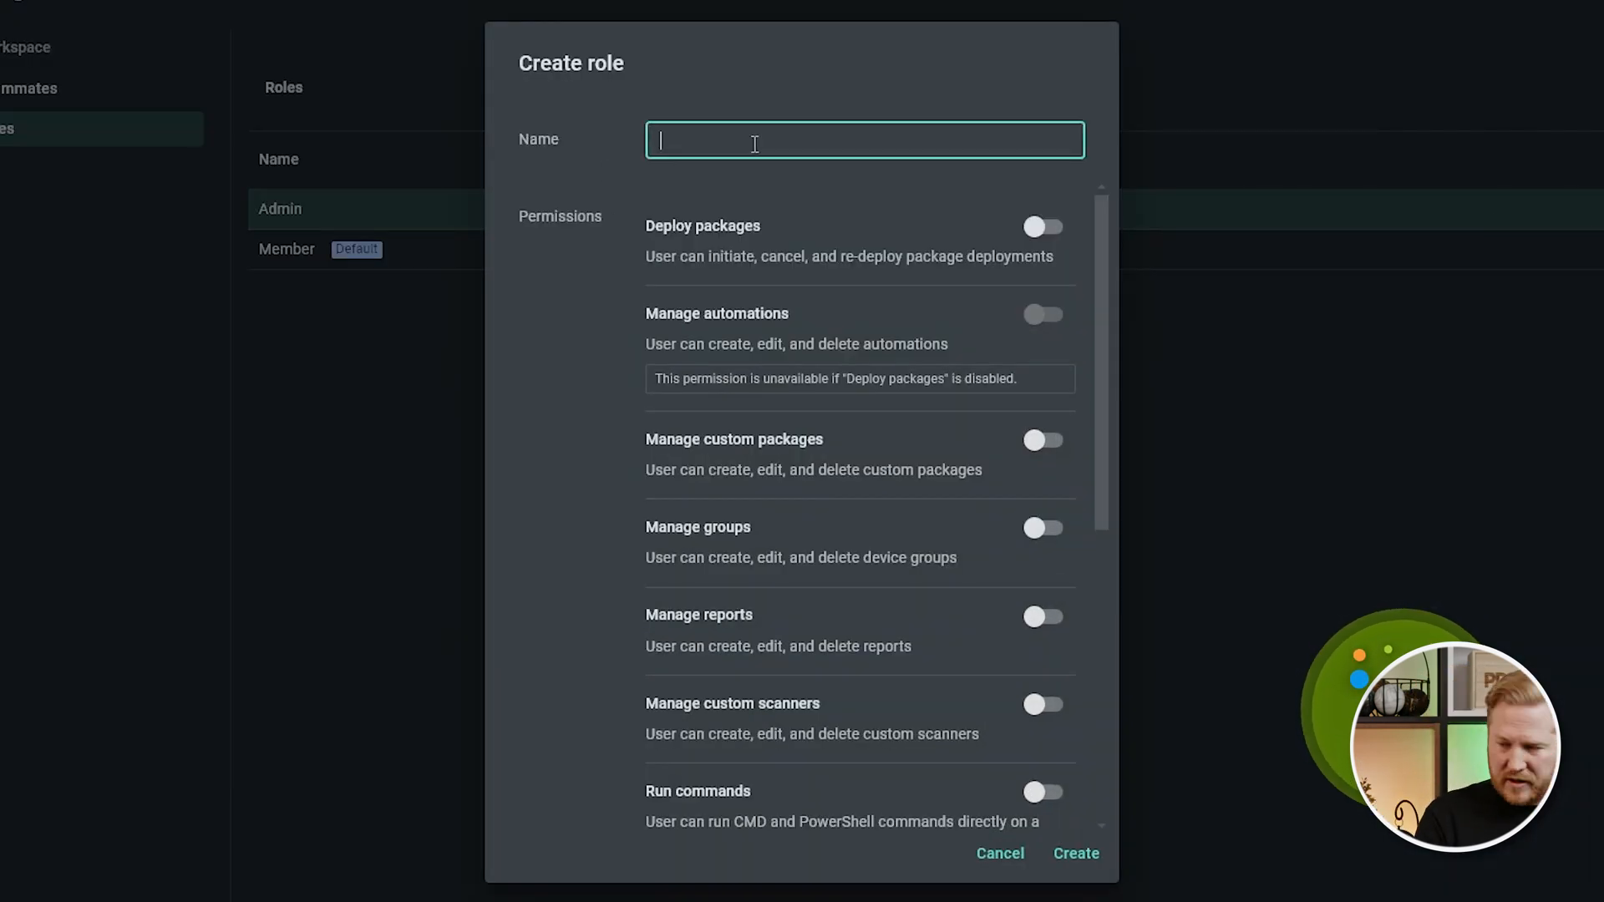
{"action": "type", "text": "Helpdesk Level 1"}
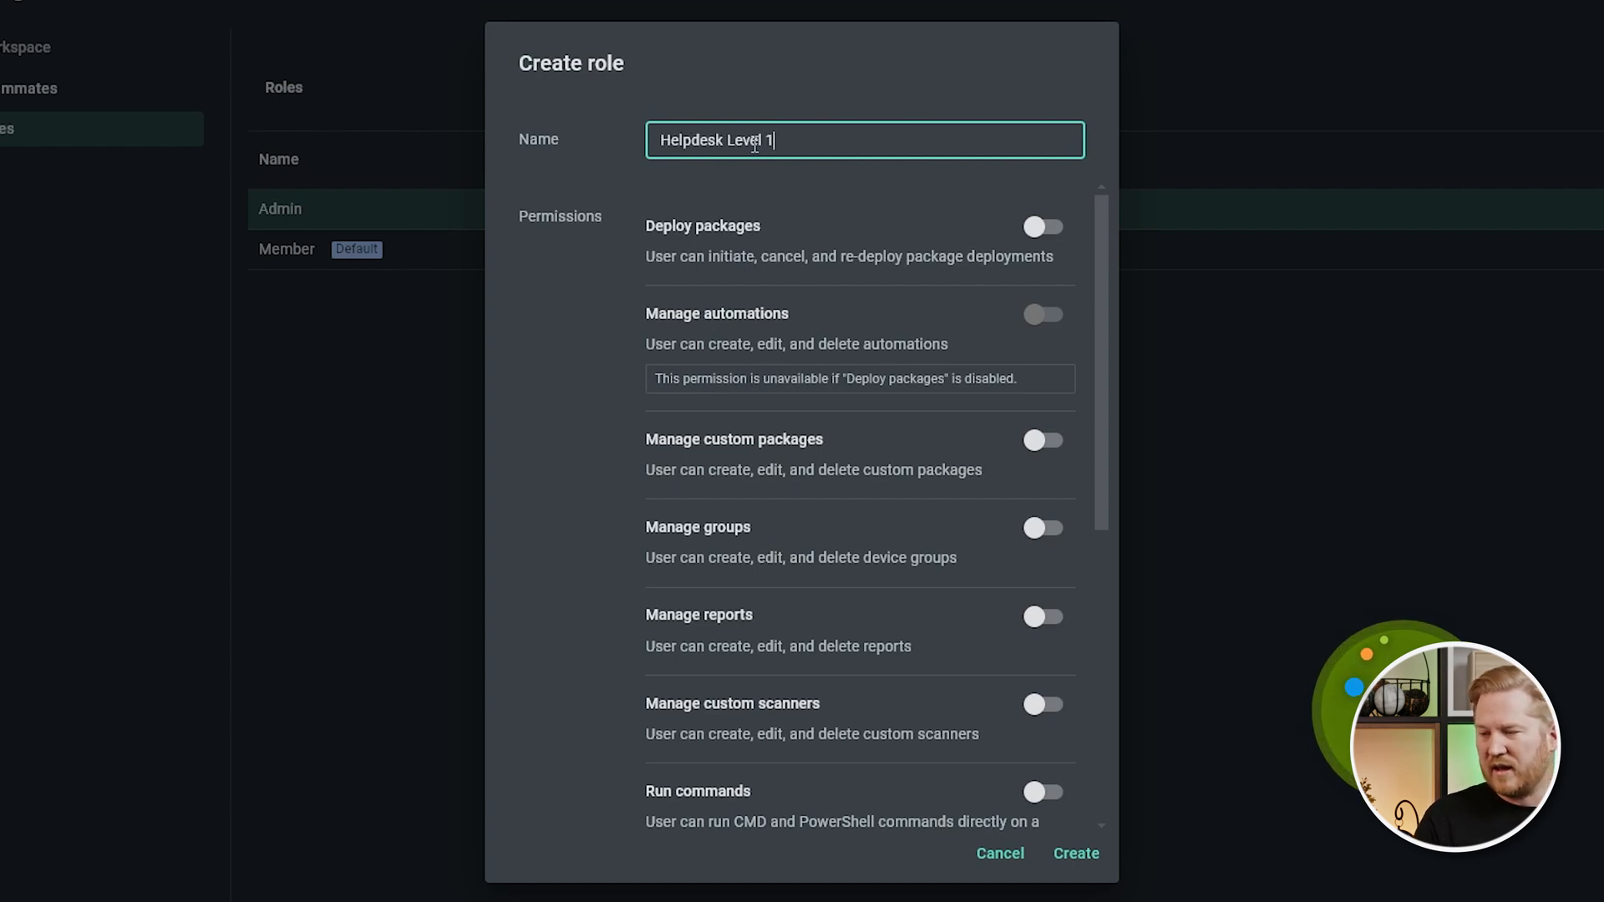
{"action": "mouse_move", "coordinate": [938, 201]}
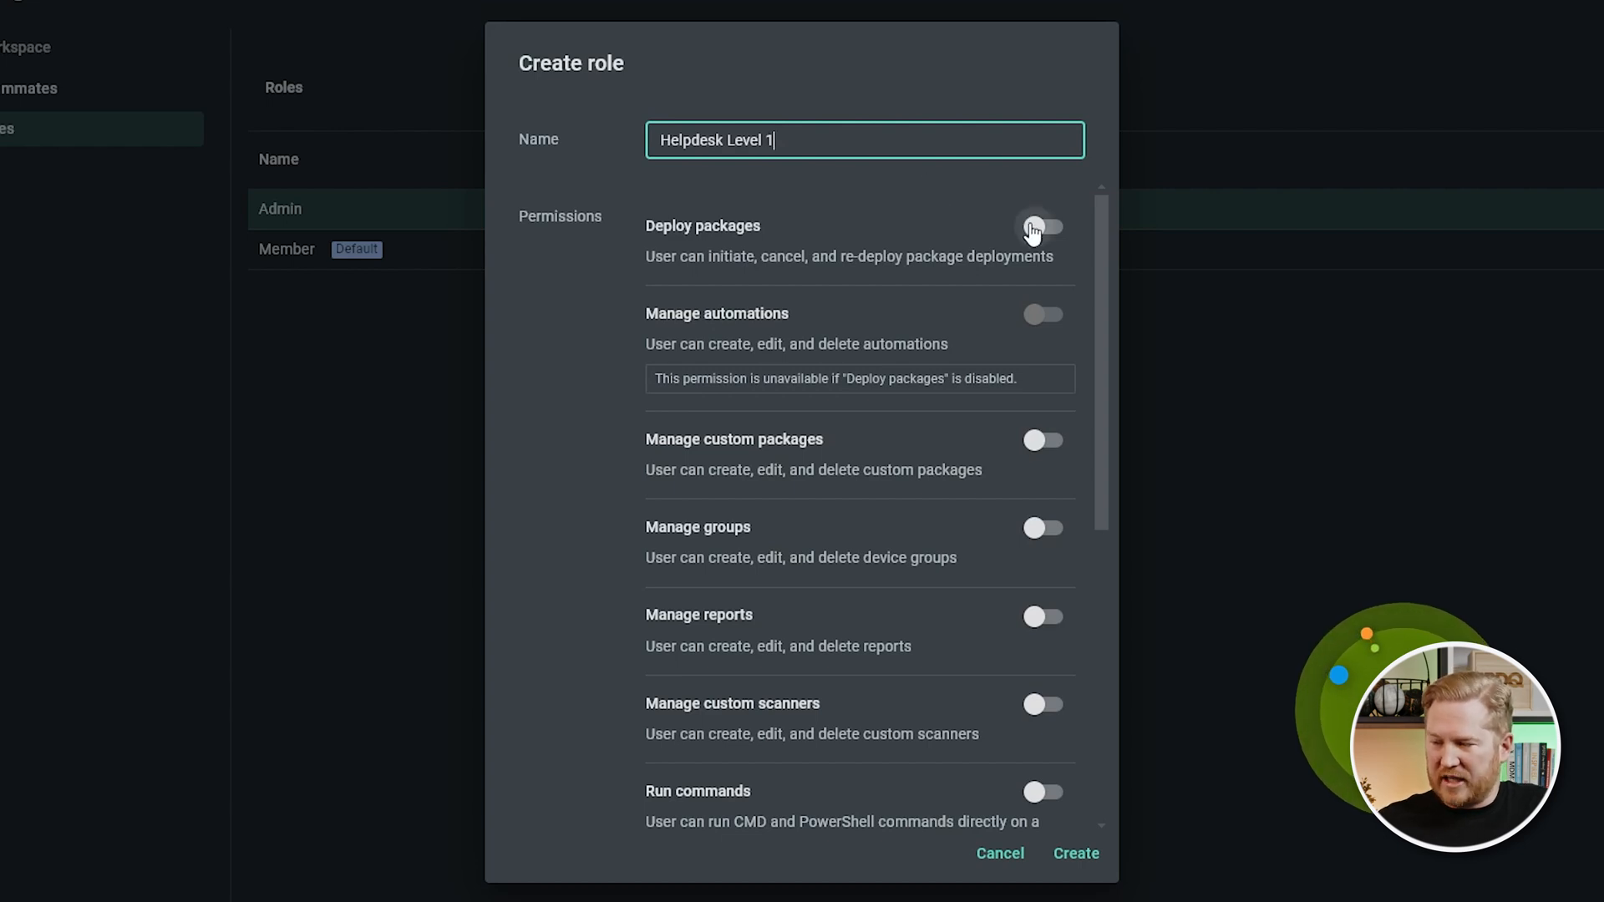
{"action": "left_click", "coordinate": [1044, 225]}
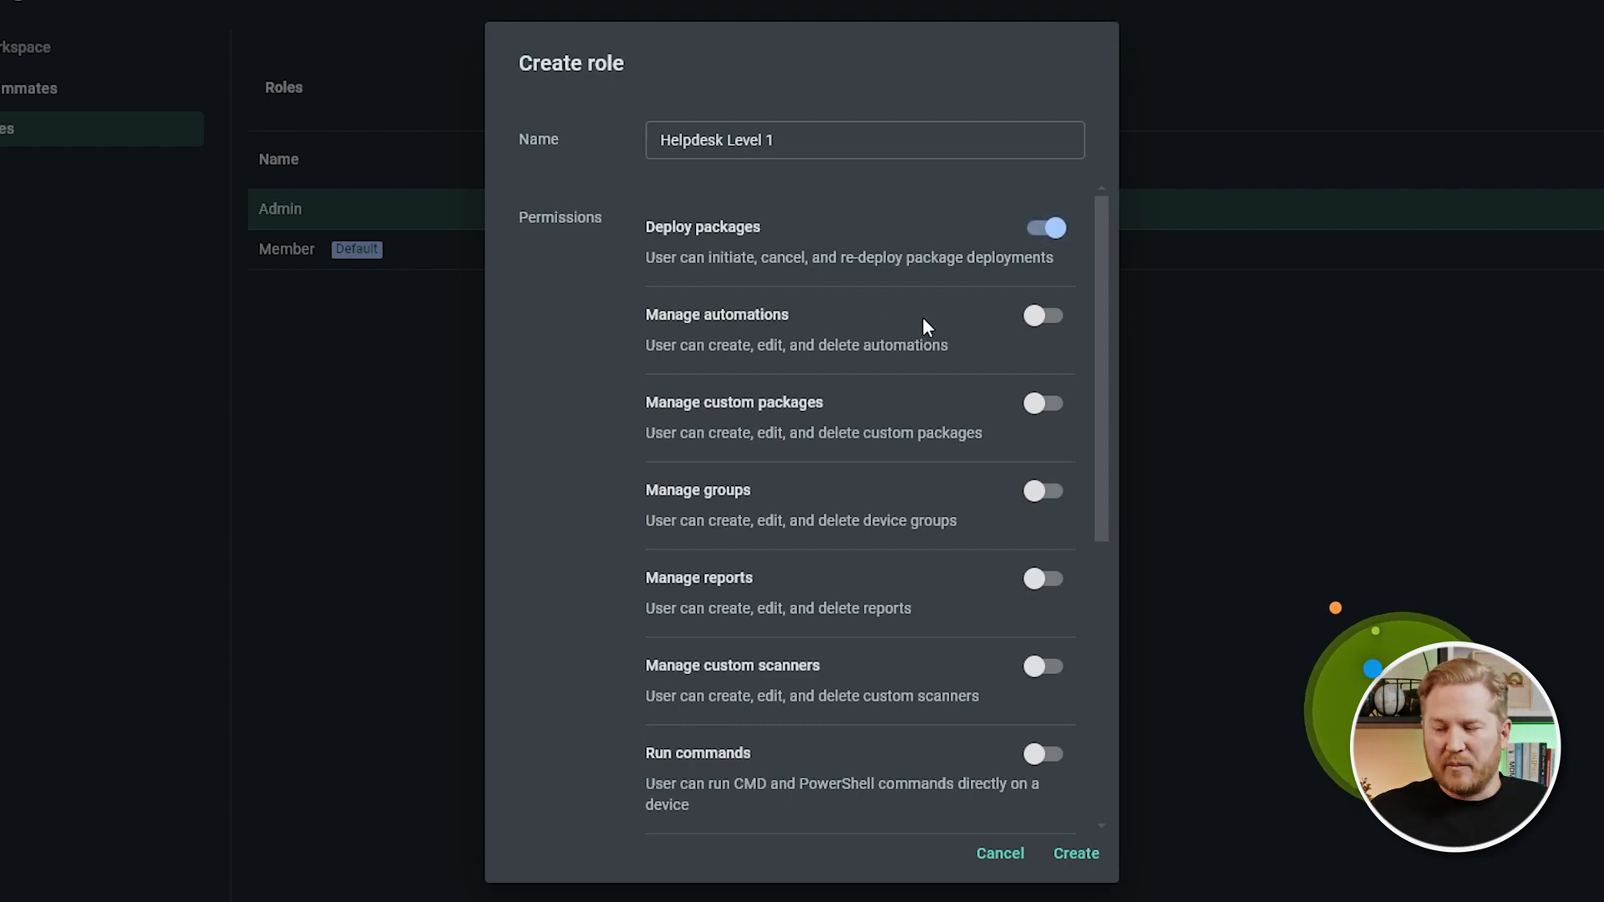
{"action": "mouse_move", "coordinate": [925, 406]}
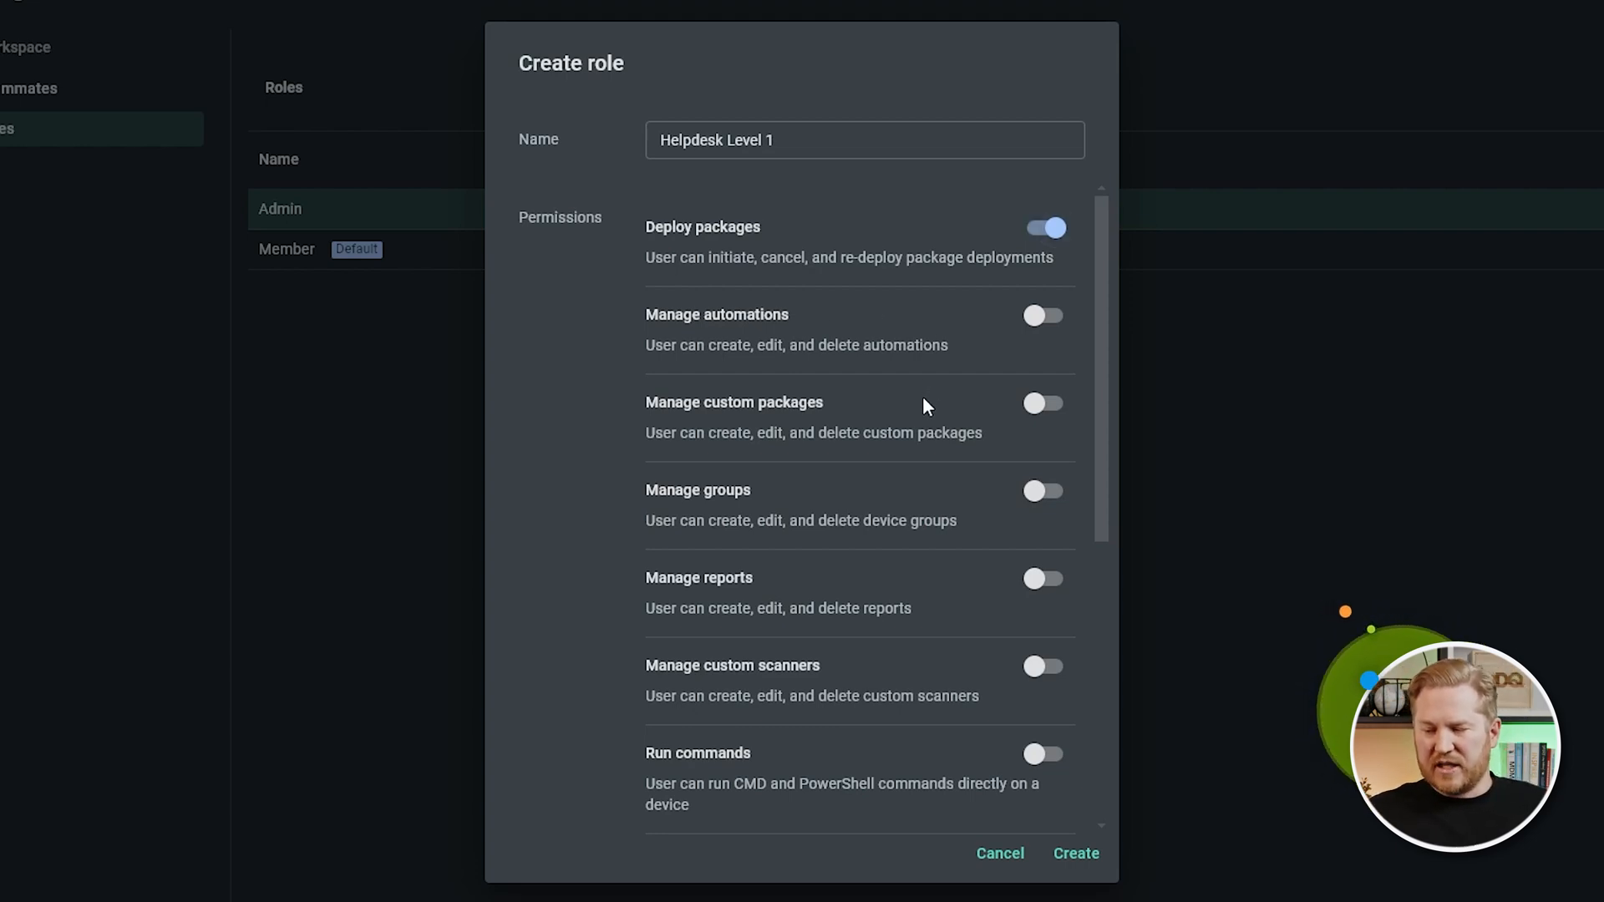
{"action": "mouse_move", "coordinate": [874, 461]}
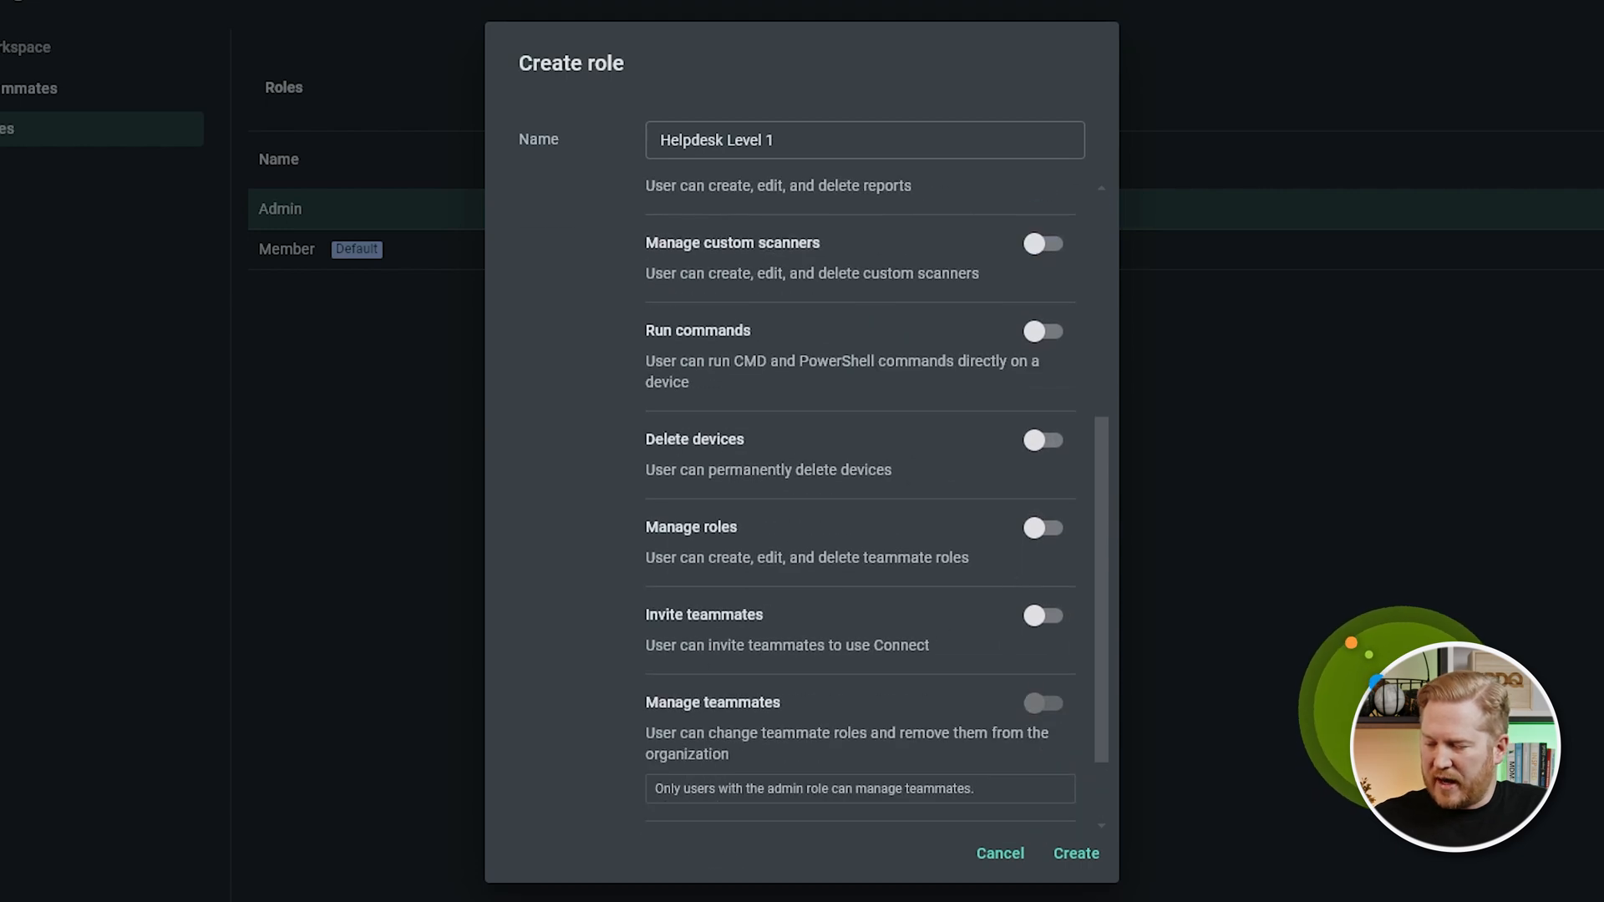
Create the Helpdesk Level 1 role, review its saved permissions unchanged, and return to Teammates.
{"action": "left_click", "coordinate": [1074, 854]}
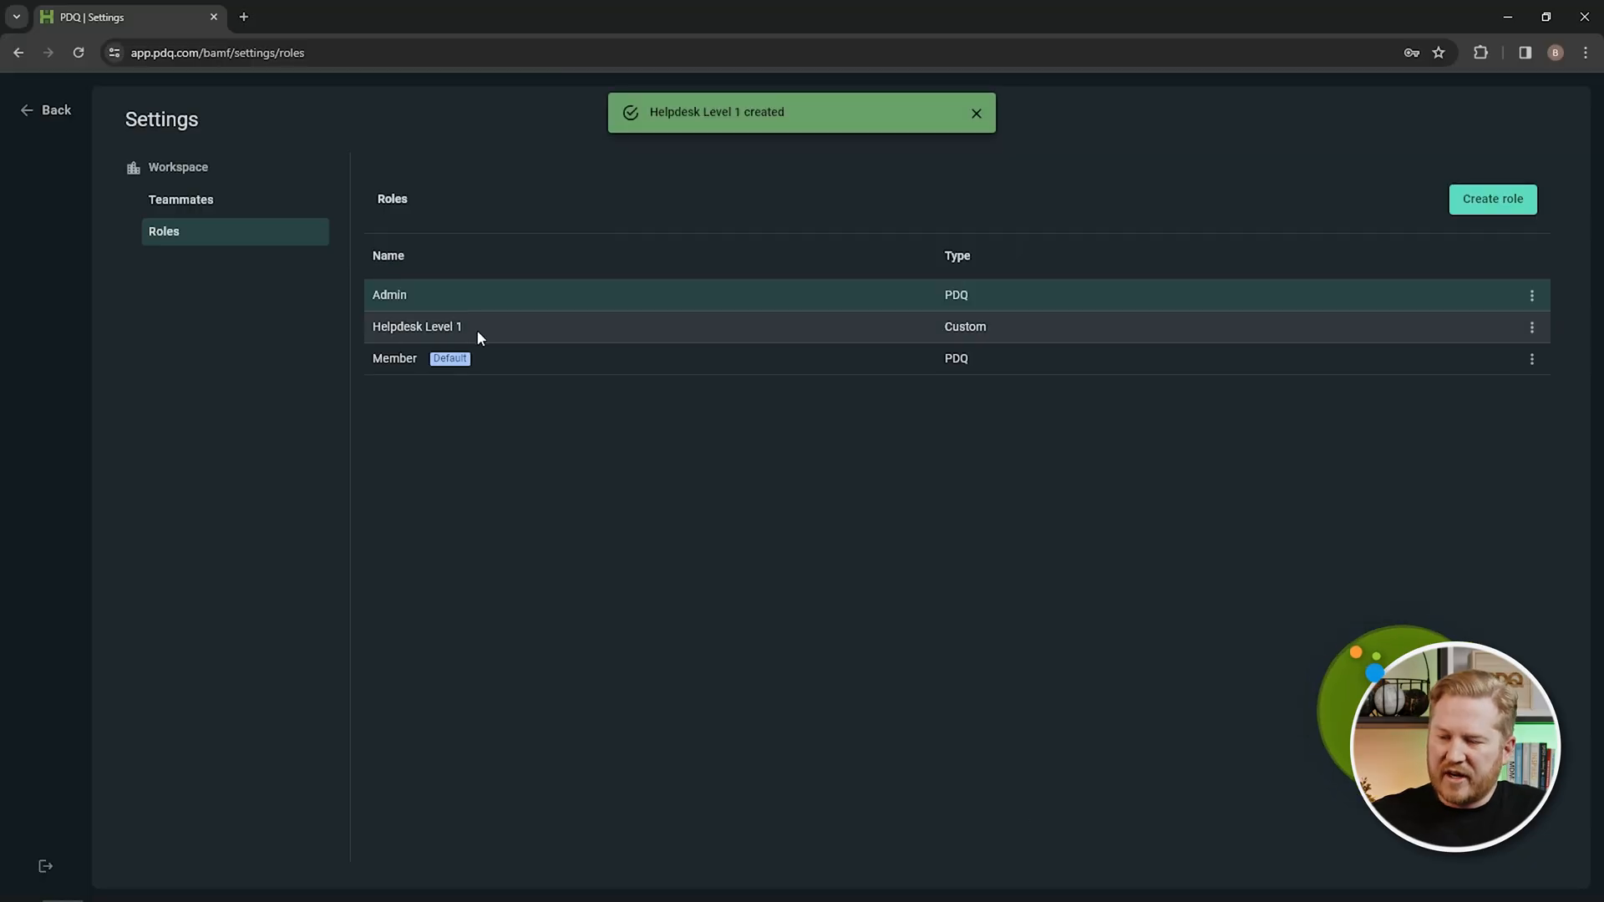
{"action": "mouse_move", "coordinate": [973, 333]}
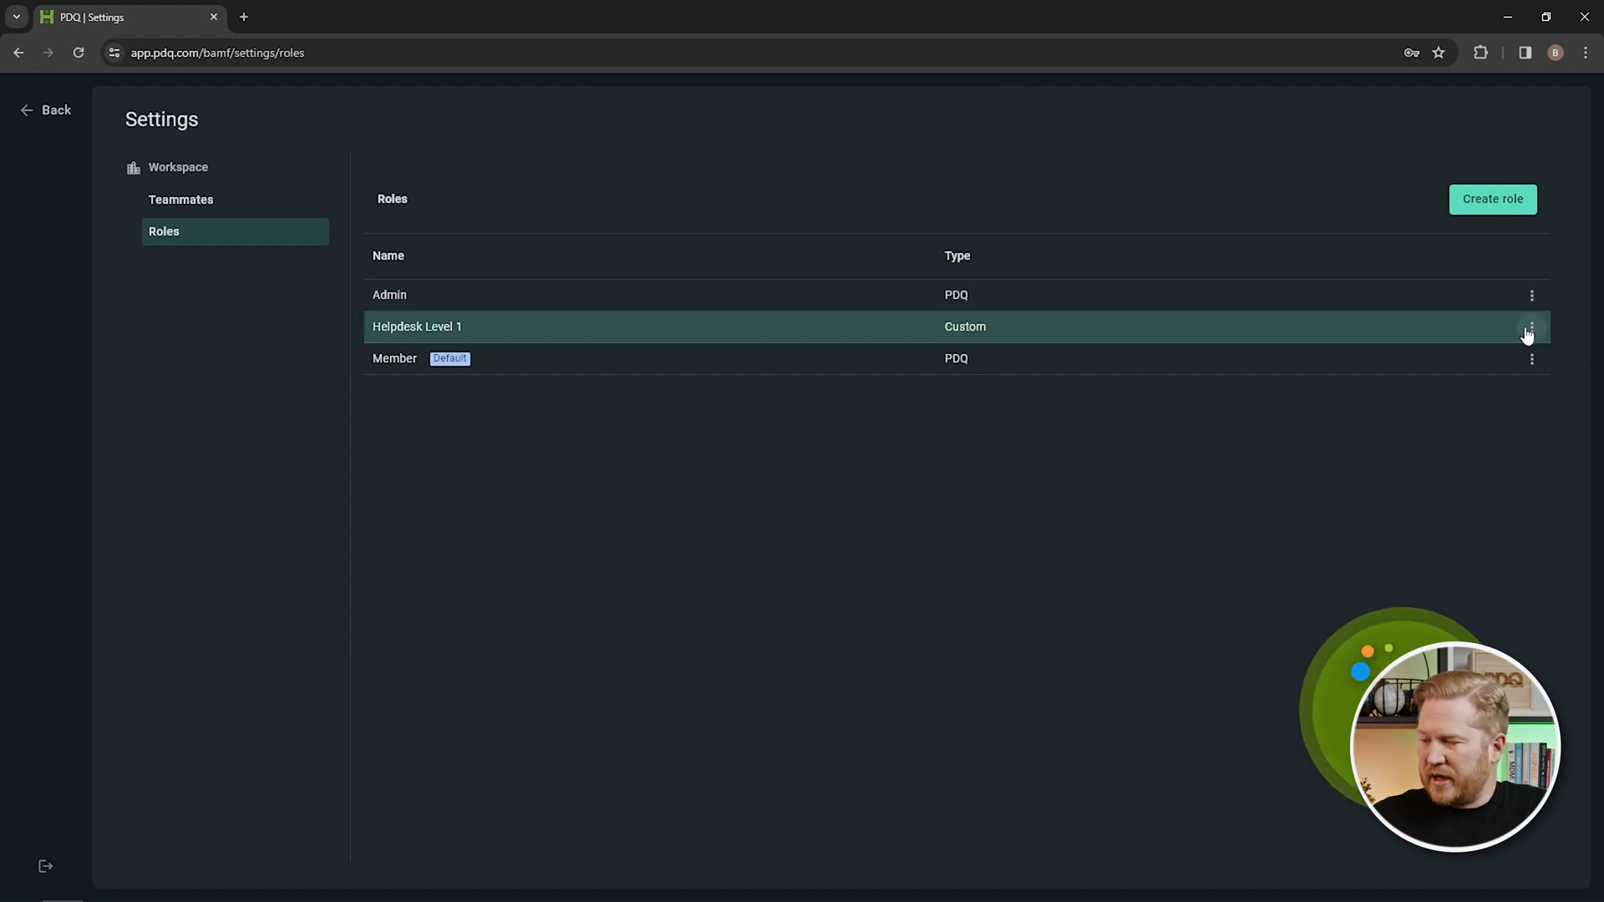
{"action": "left_click", "coordinate": [1533, 326]}
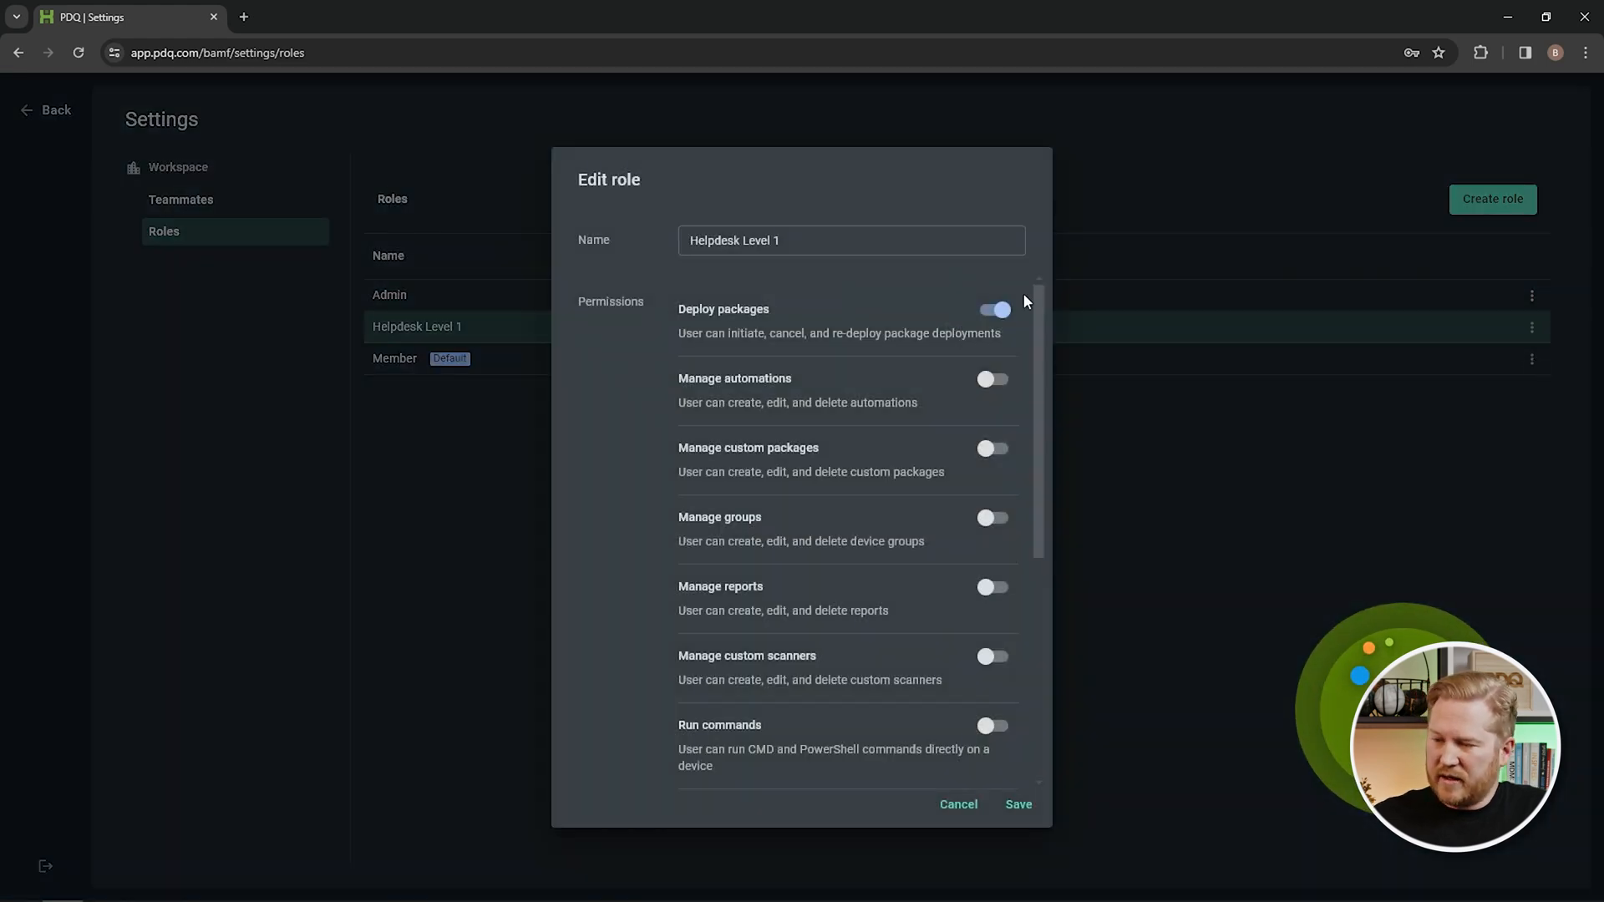
{"action": "scroll", "scroll_direction": "down", "scroll_amount": 3}
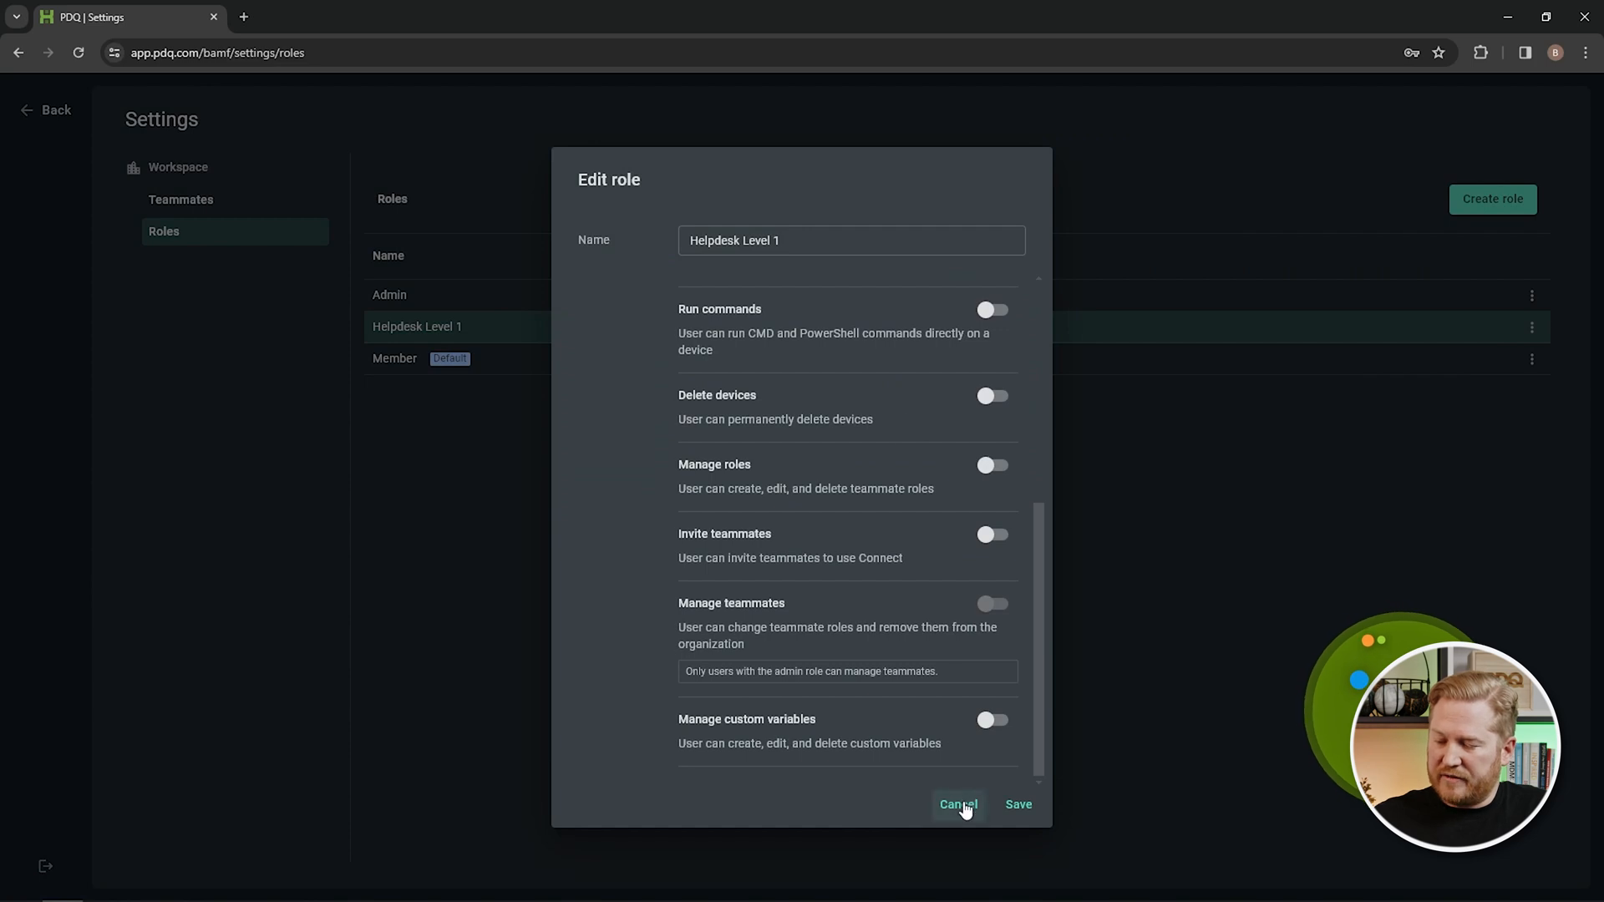
{"action": "left_click", "coordinate": [957, 804]}
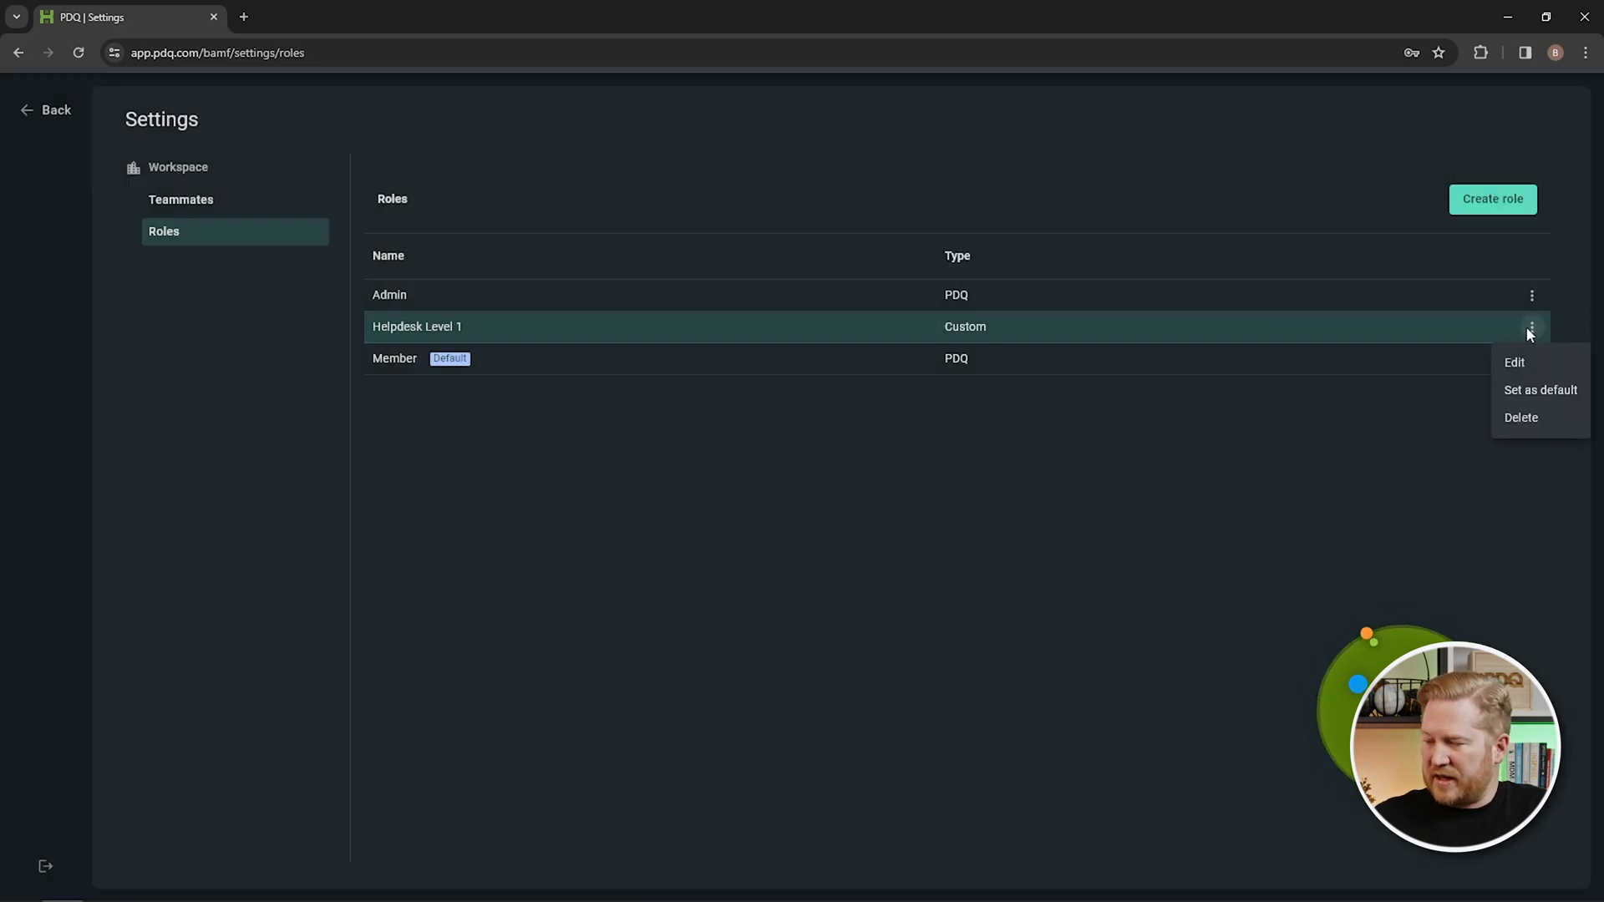
{"action": "mouse_move", "coordinate": [1489, 162]}
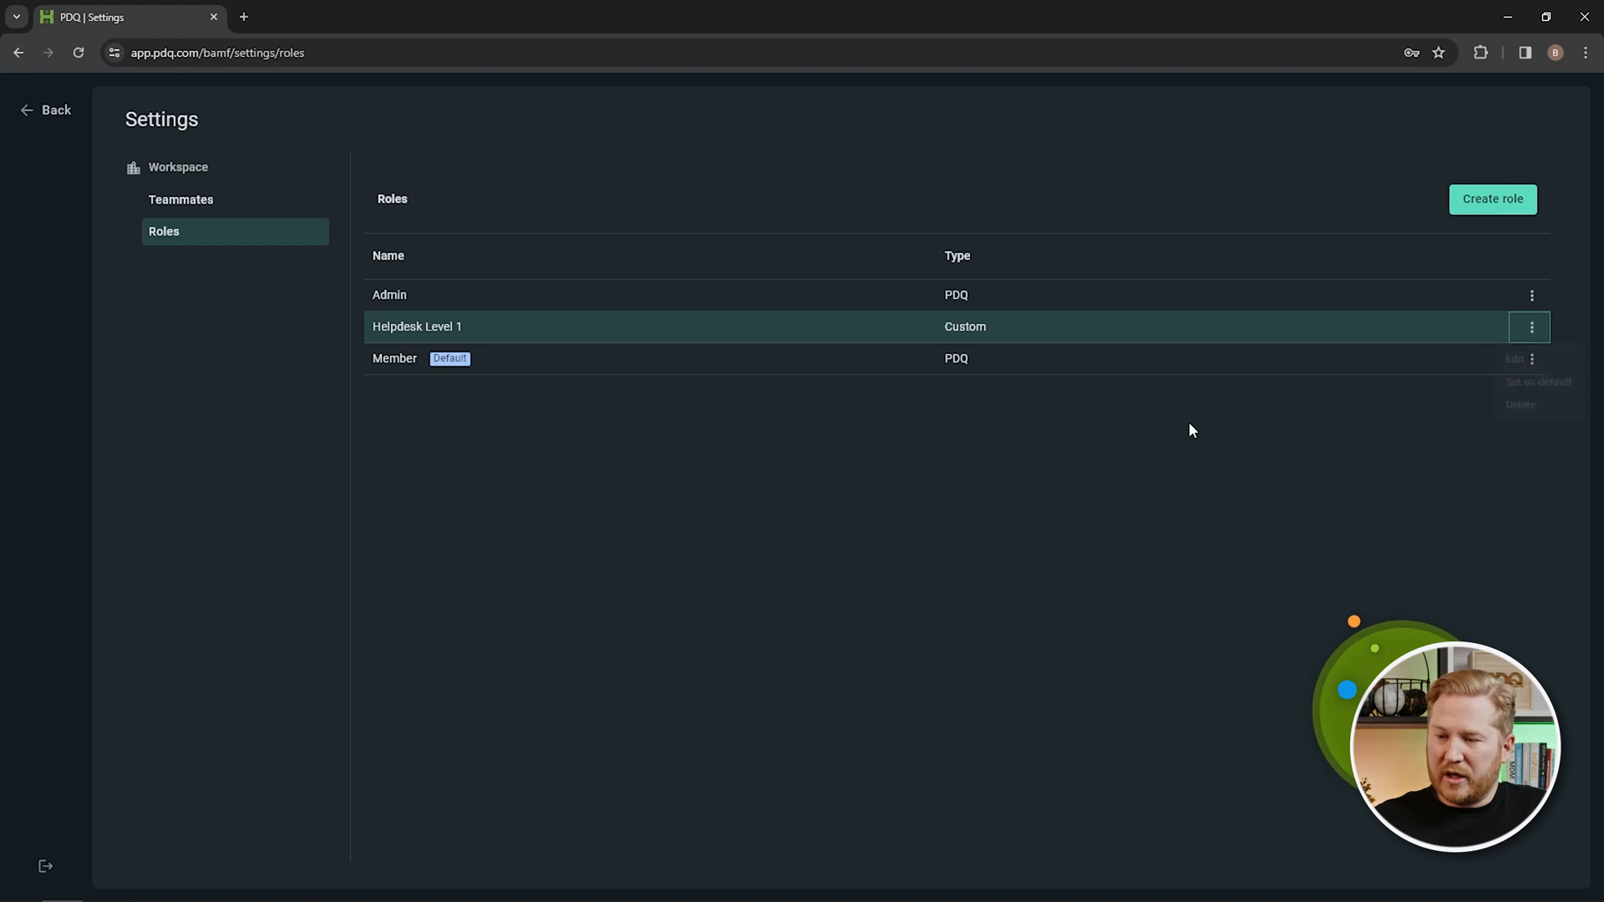
{"action": "left_click", "coordinate": [180, 199]}
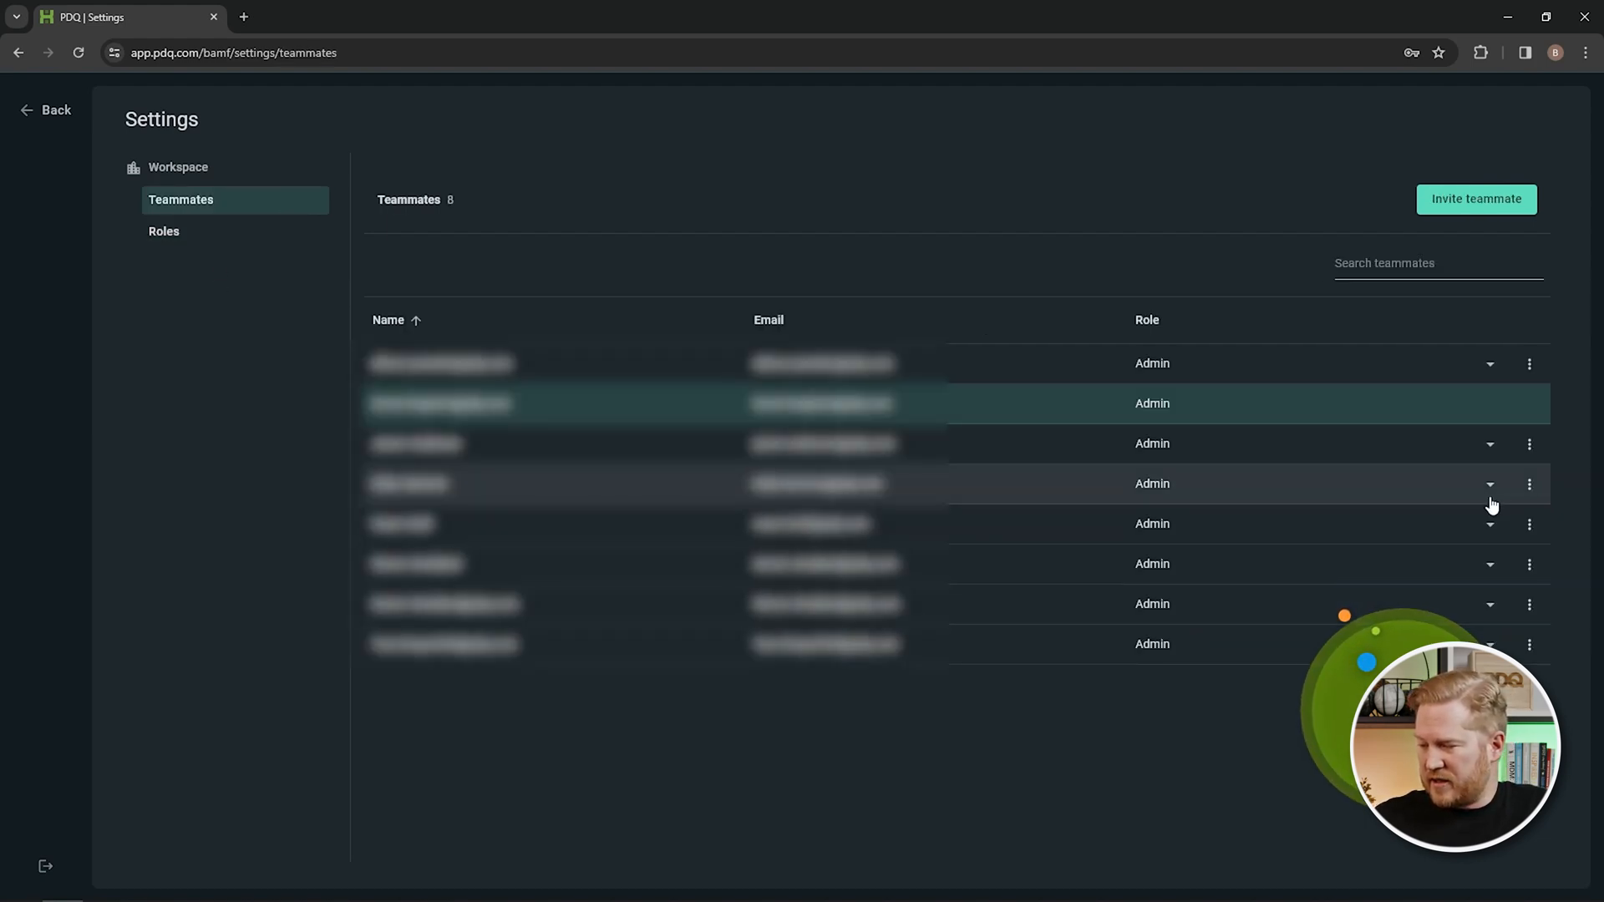
Assign the fourth teammate Helpdesk Level 1, revert them to Admin, and return to Roles.
{"action": "left_click", "coordinate": [1489, 483]}
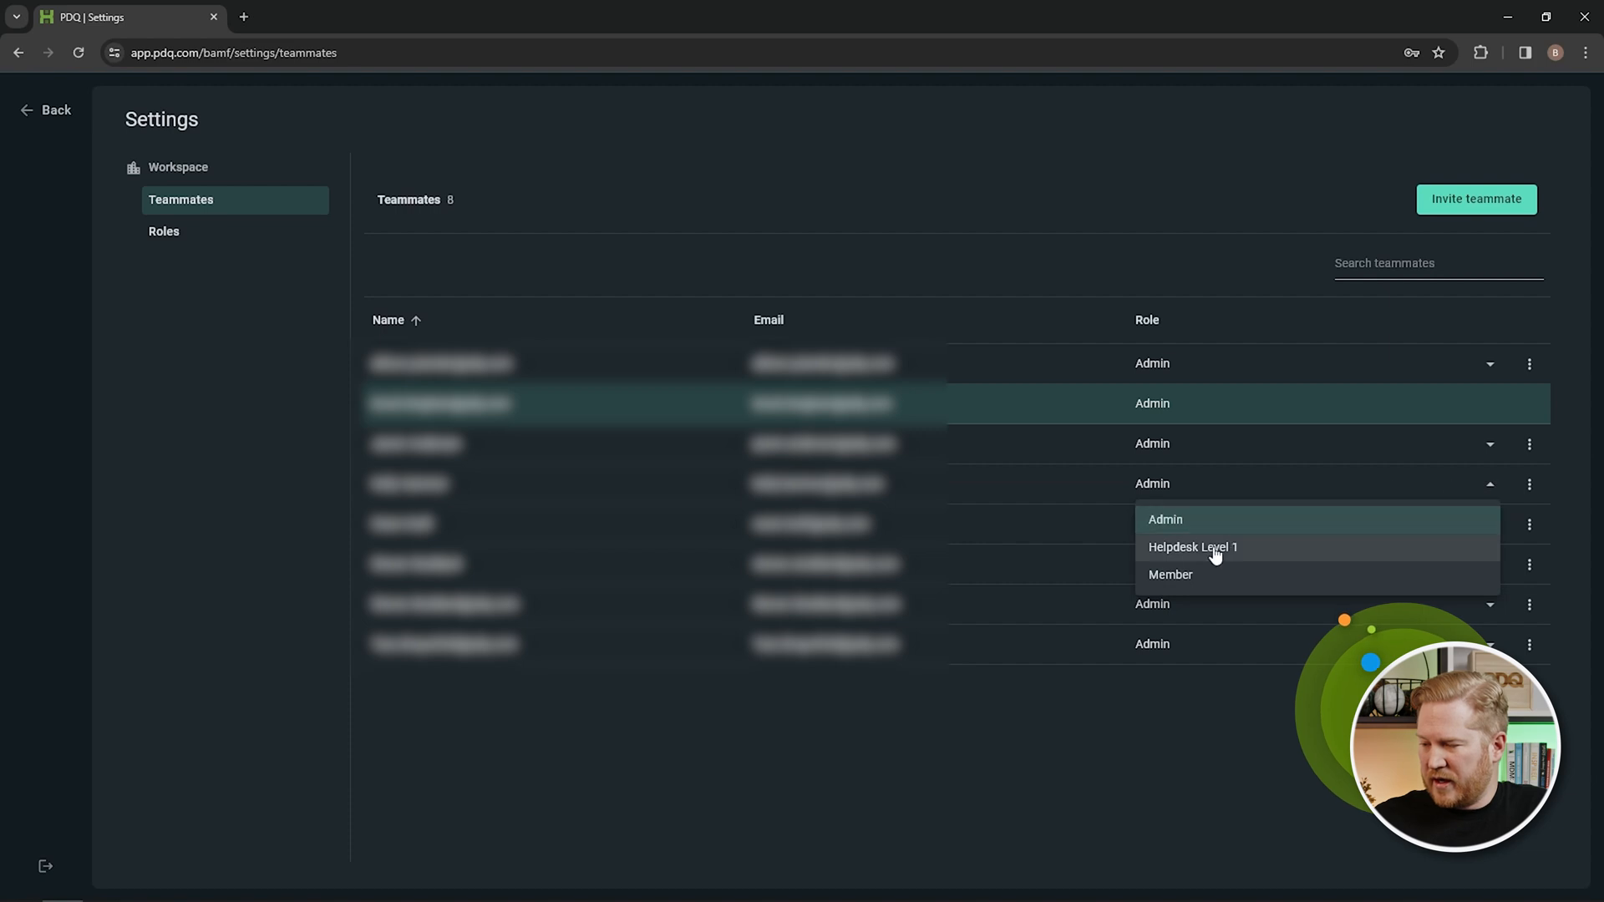
{"action": "left_click", "coordinate": [1193, 548]}
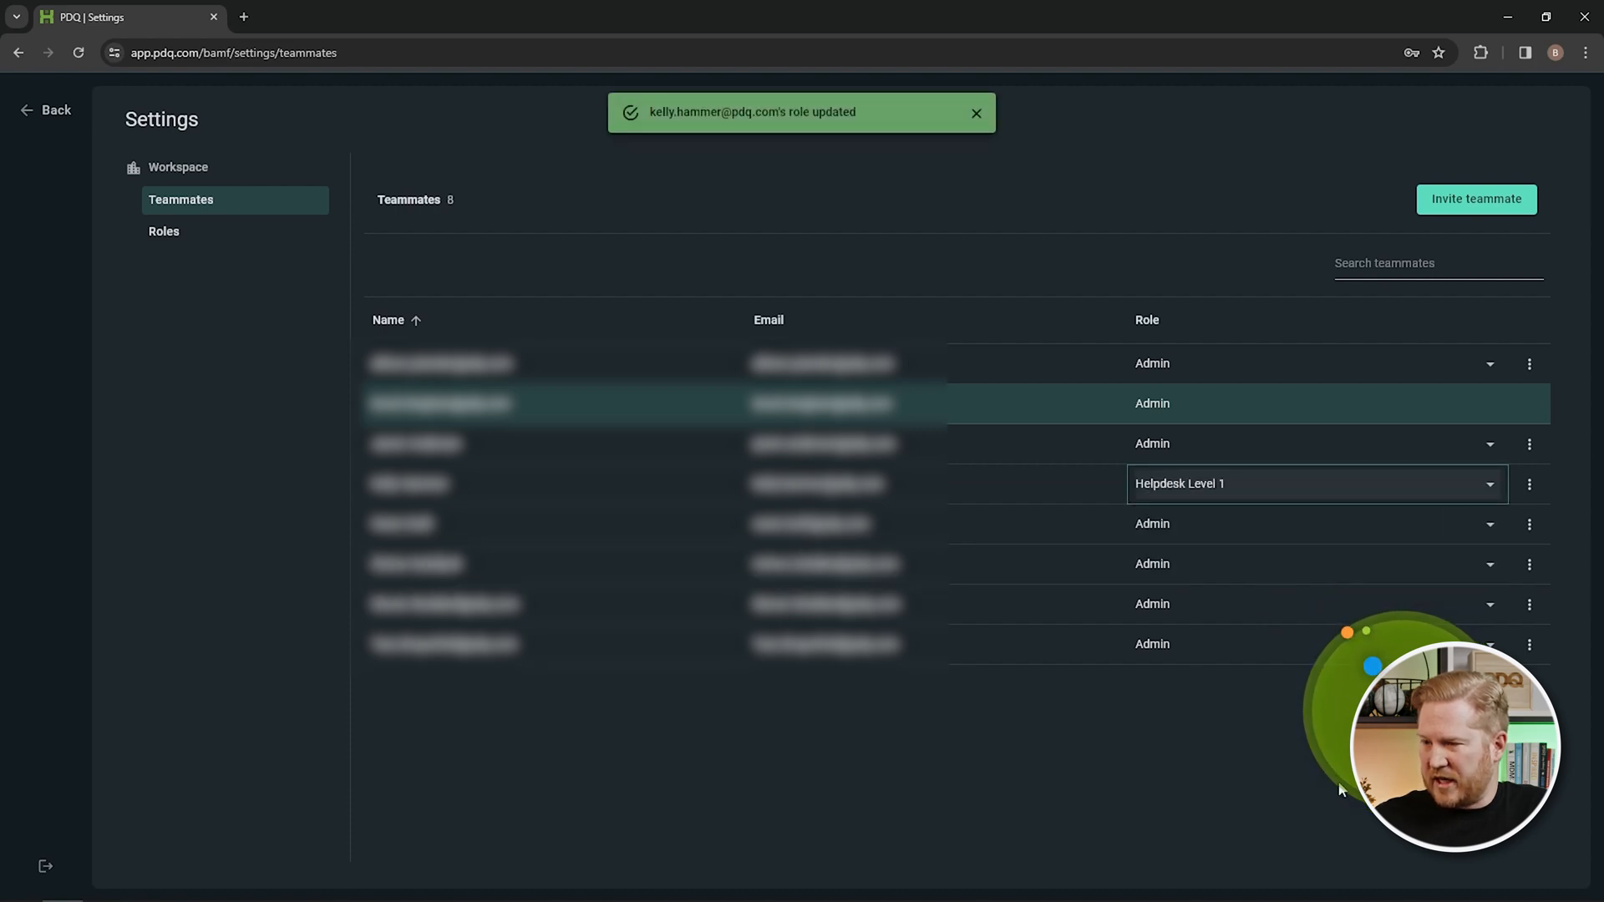
{"action": "mouse_move", "coordinate": [888, 186]}
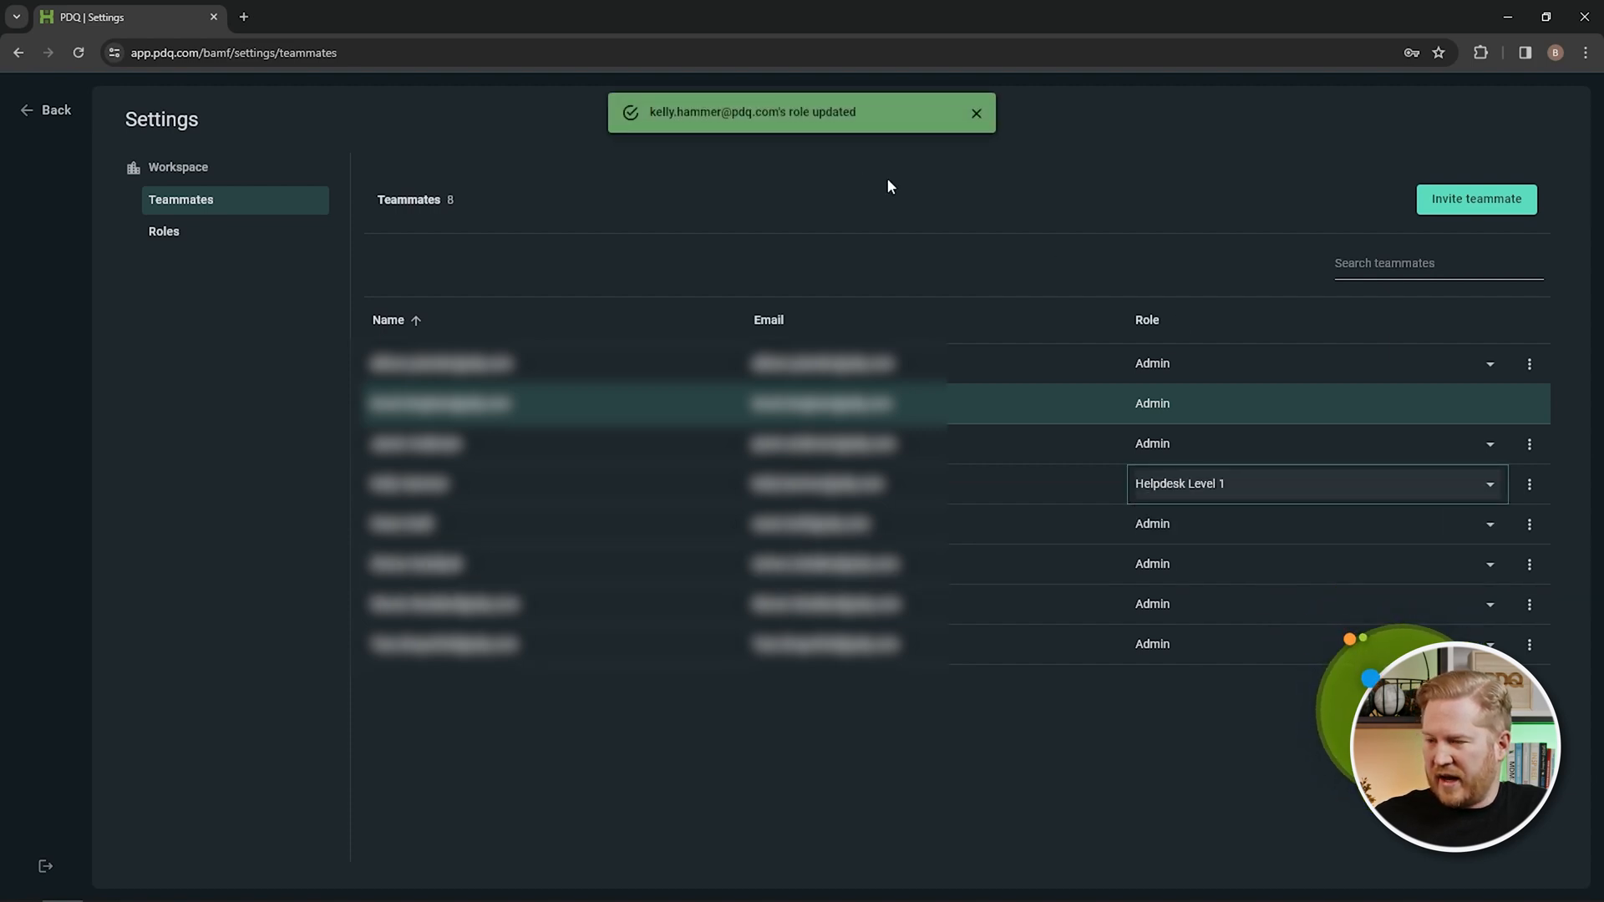
{"action": "left_click", "coordinate": [1489, 483]}
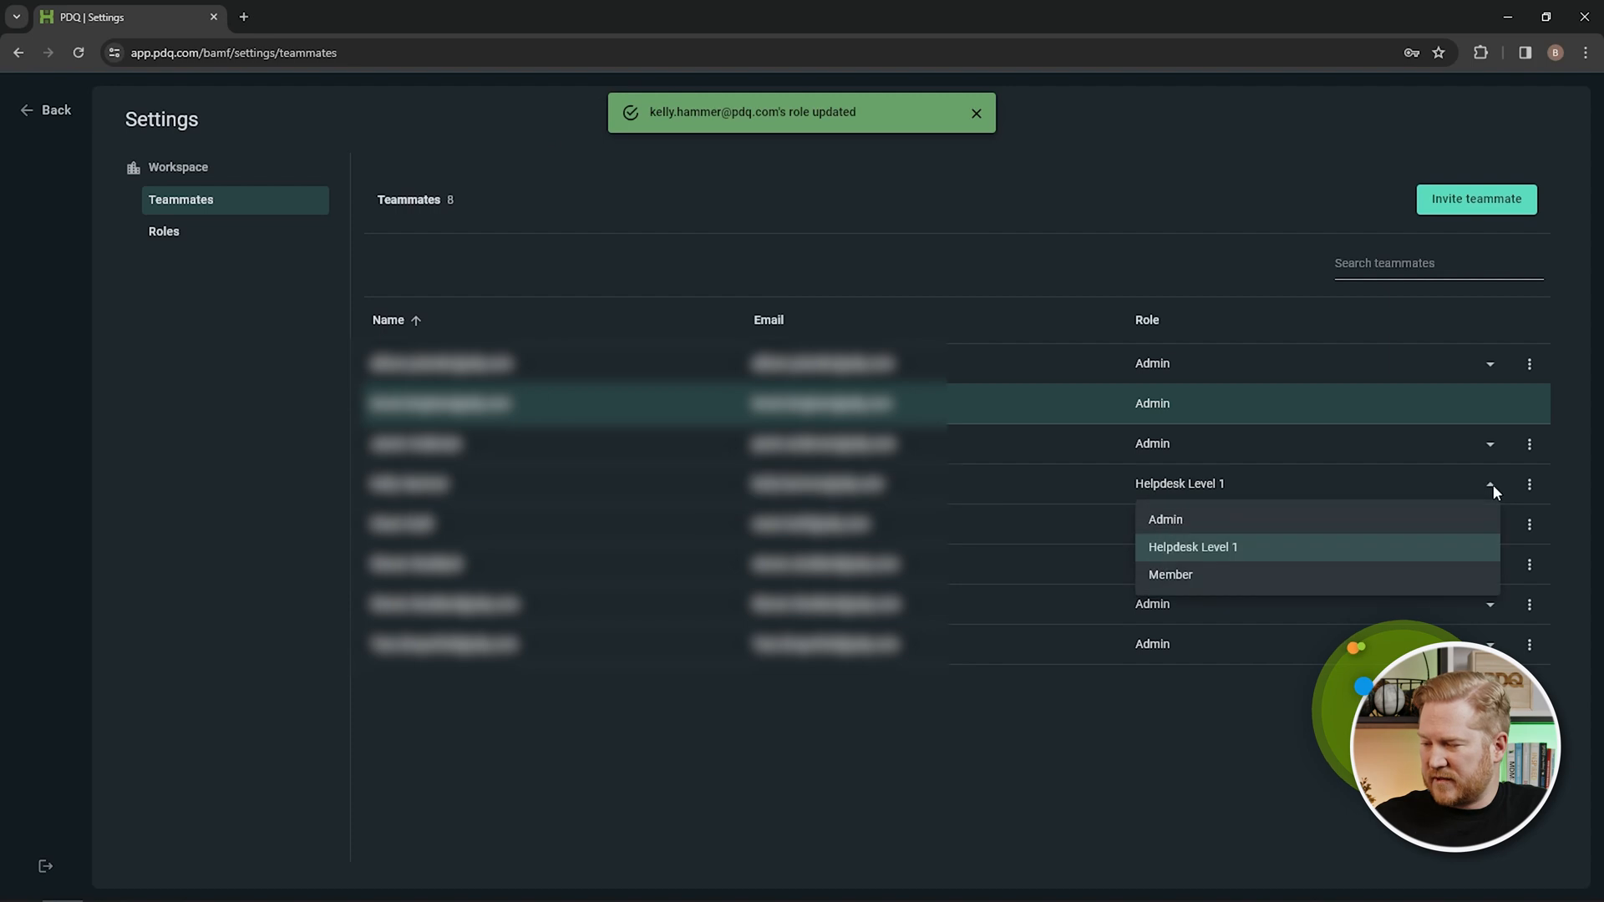
{"action": "left_click", "coordinate": [1165, 518]}
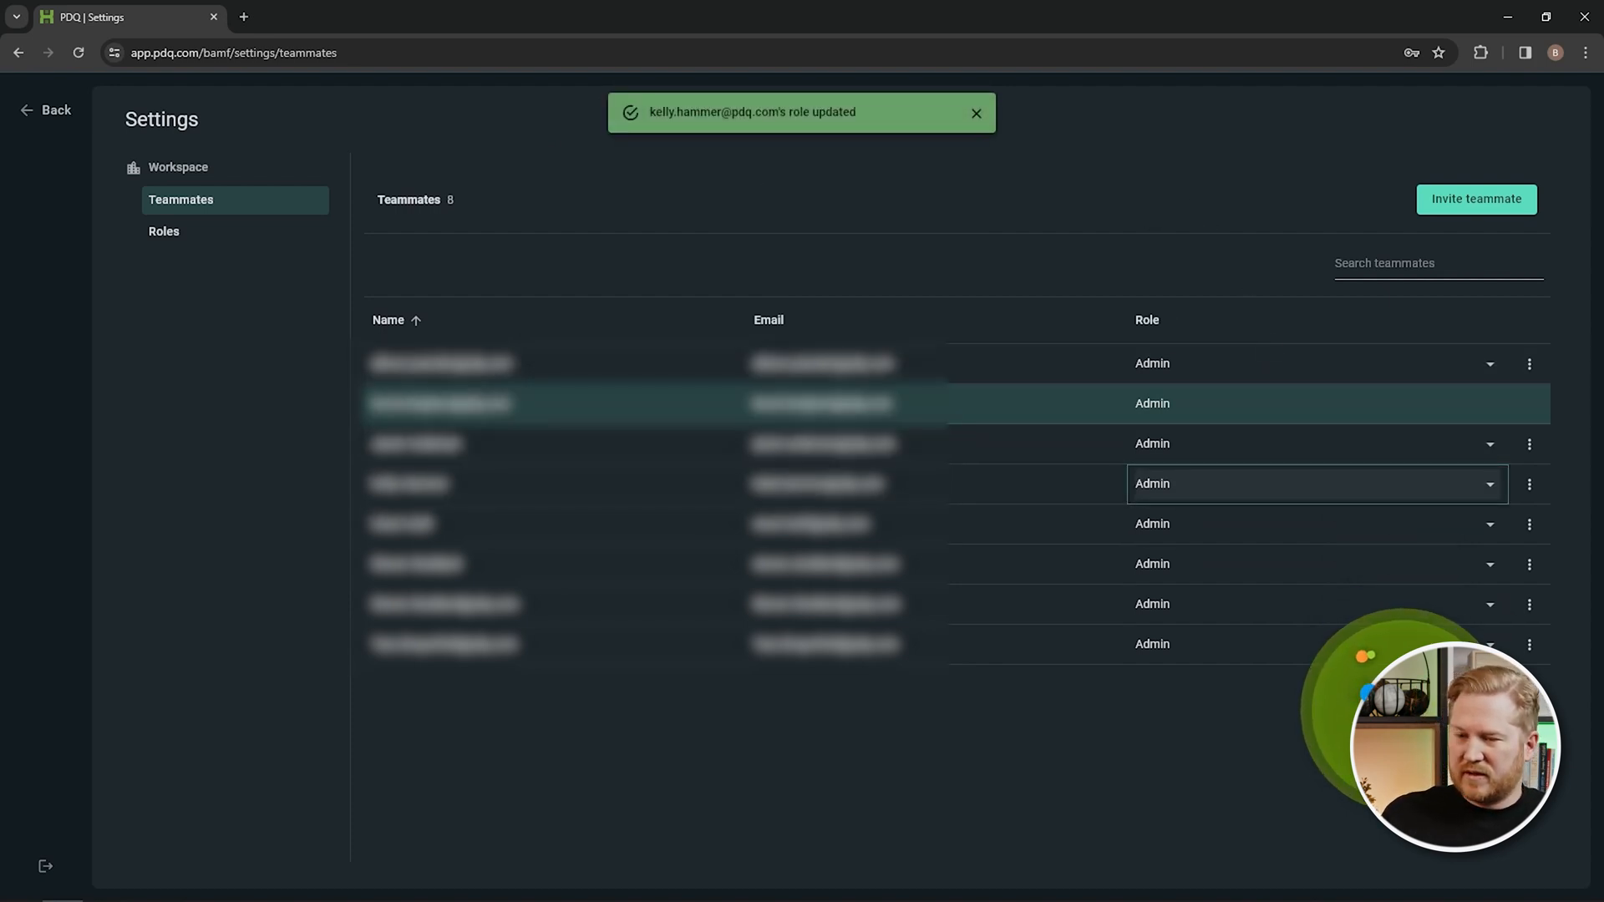
{"action": "left_click", "coordinate": [164, 231]}
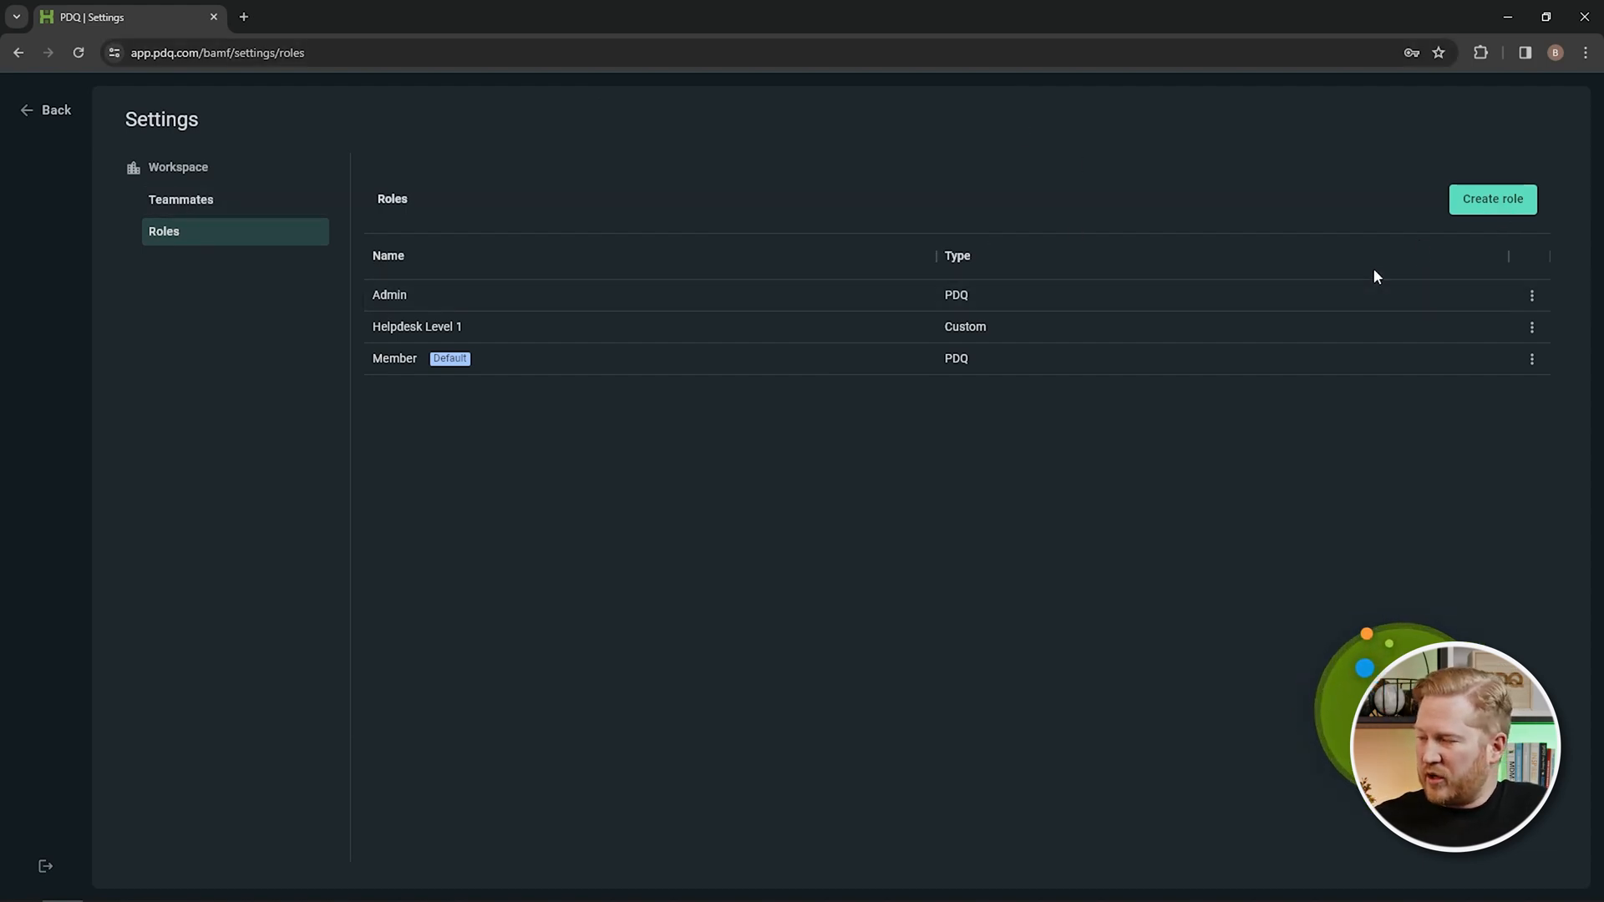
Create a 'Read only' role with every permission left off.
{"action": "left_click", "coordinate": [1492, 199]}
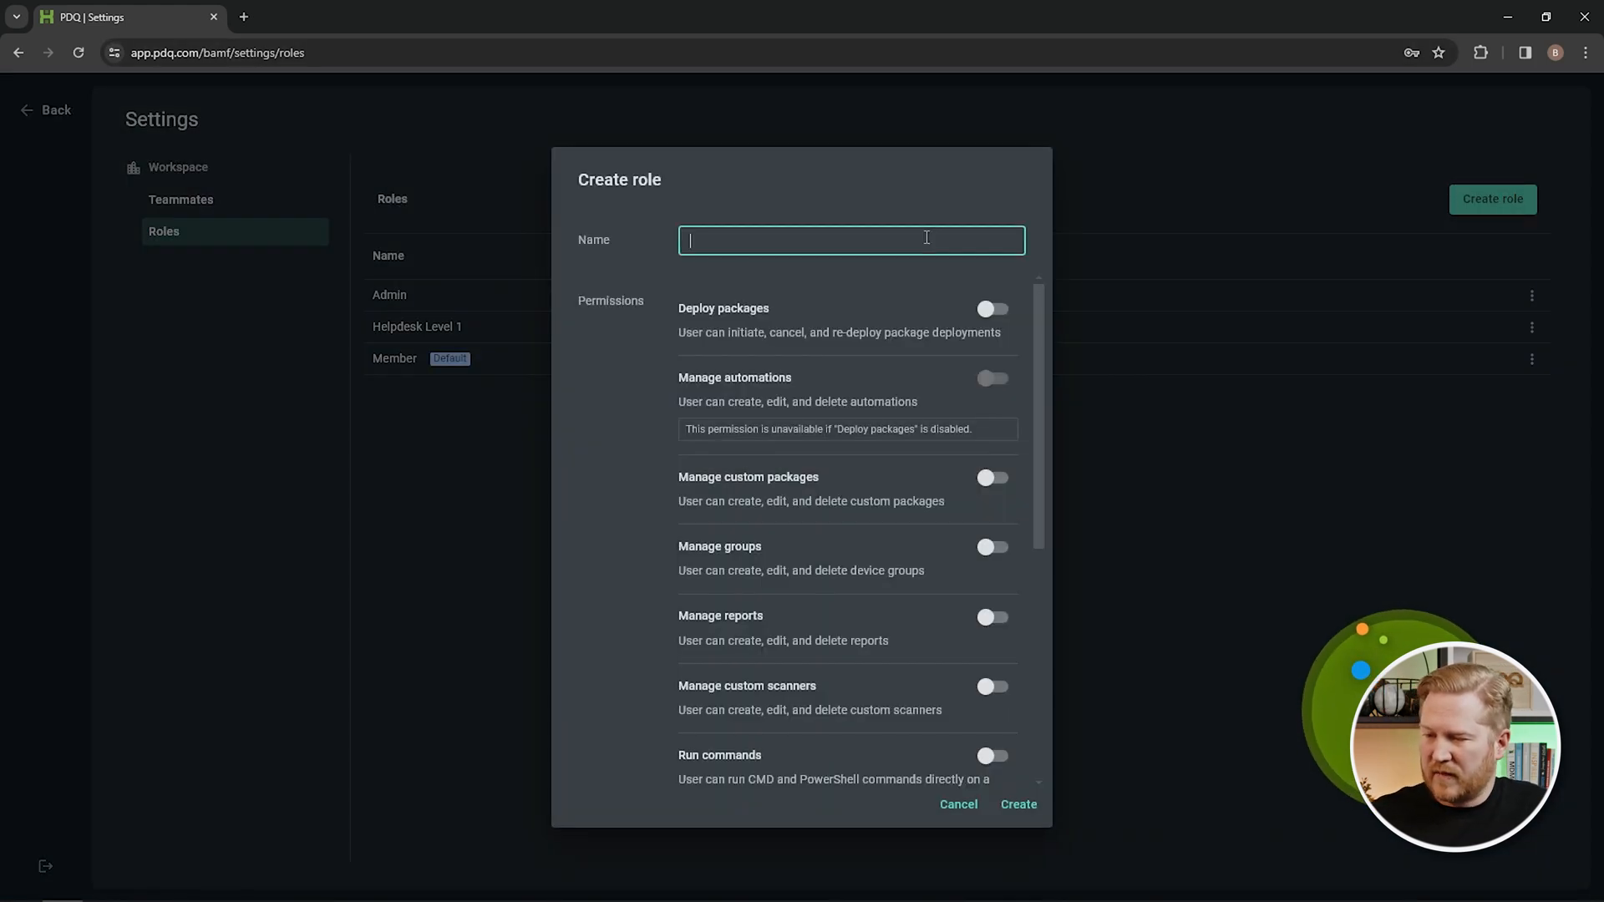
{"action": "type", "text": "Read only"}
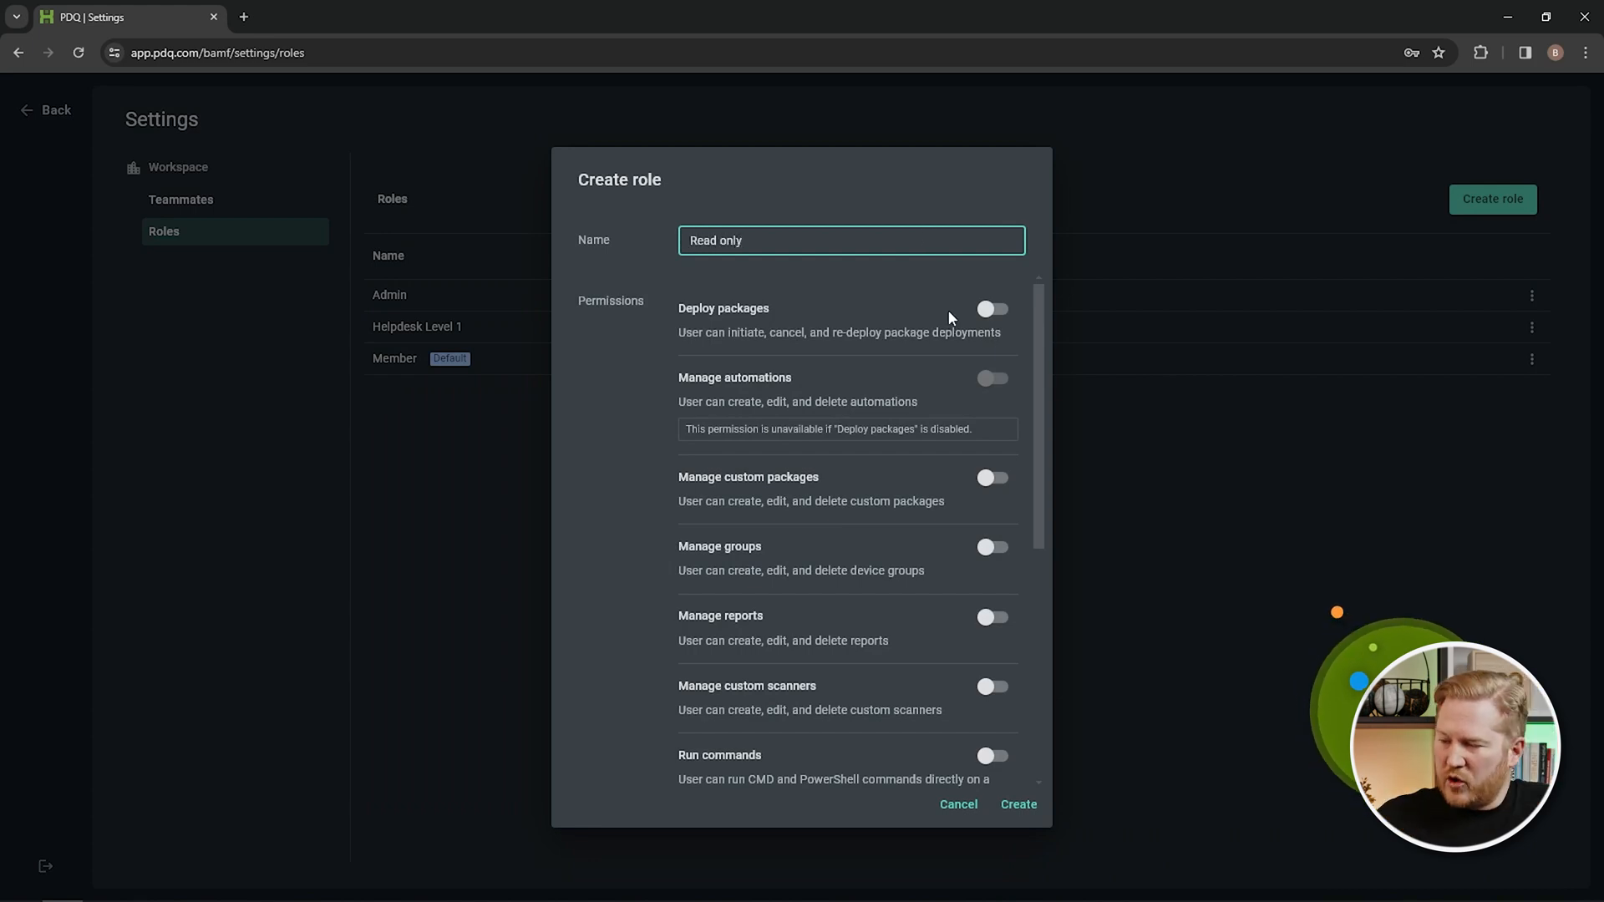
{"action": "scroll", "scroll_direction": "down", "scroll_amount": 3}
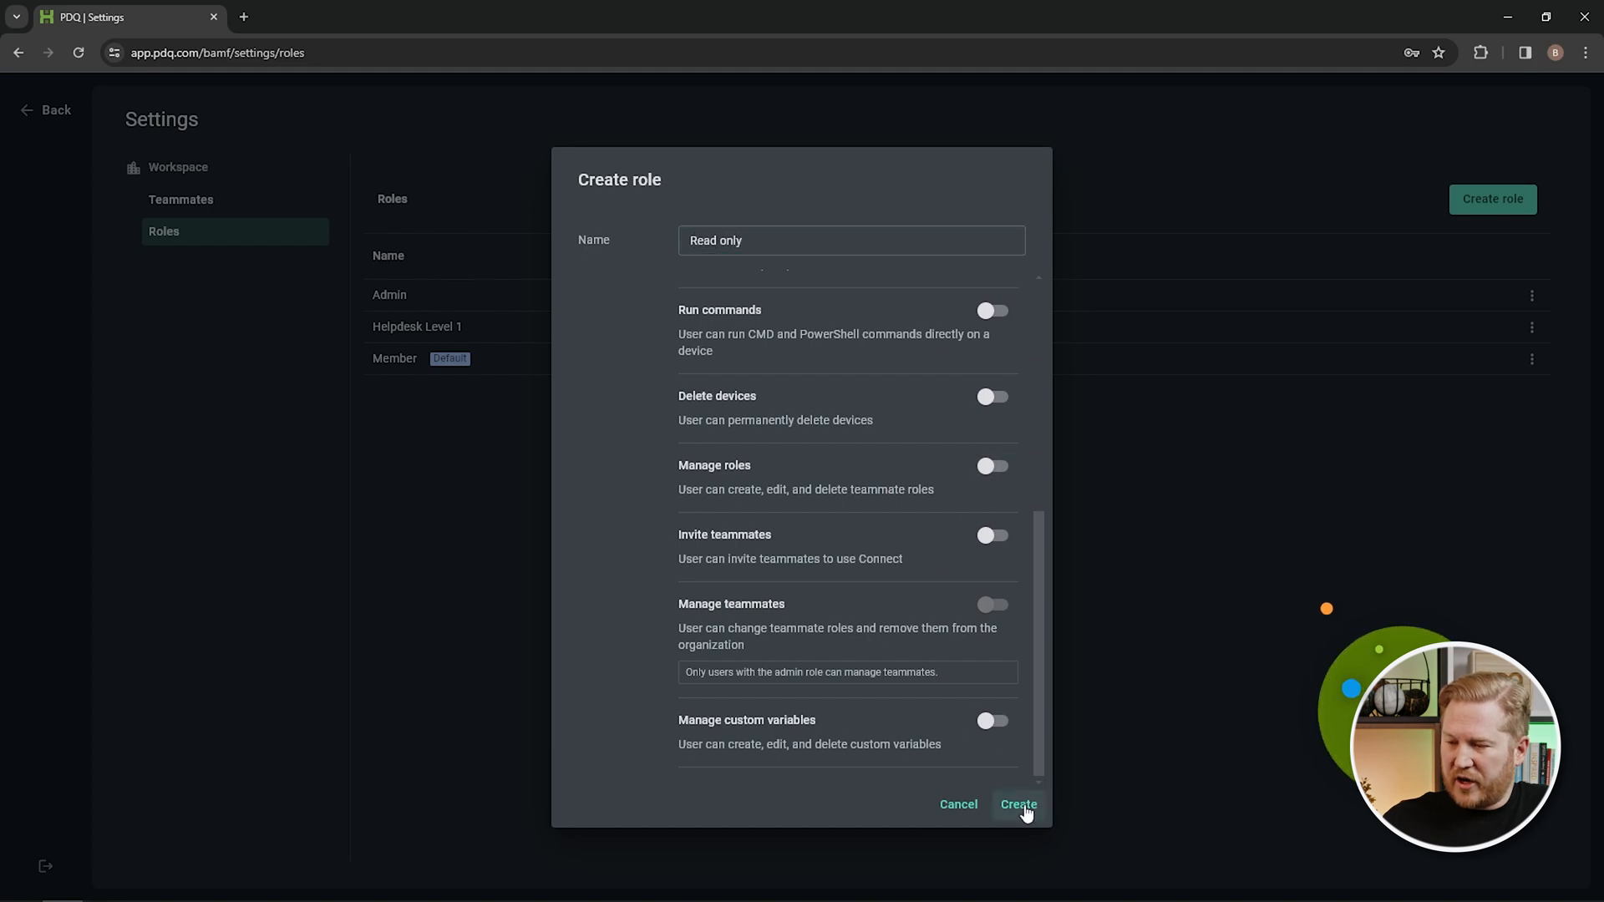
{"action": "left_click", "coordinate": [1018, 804]}
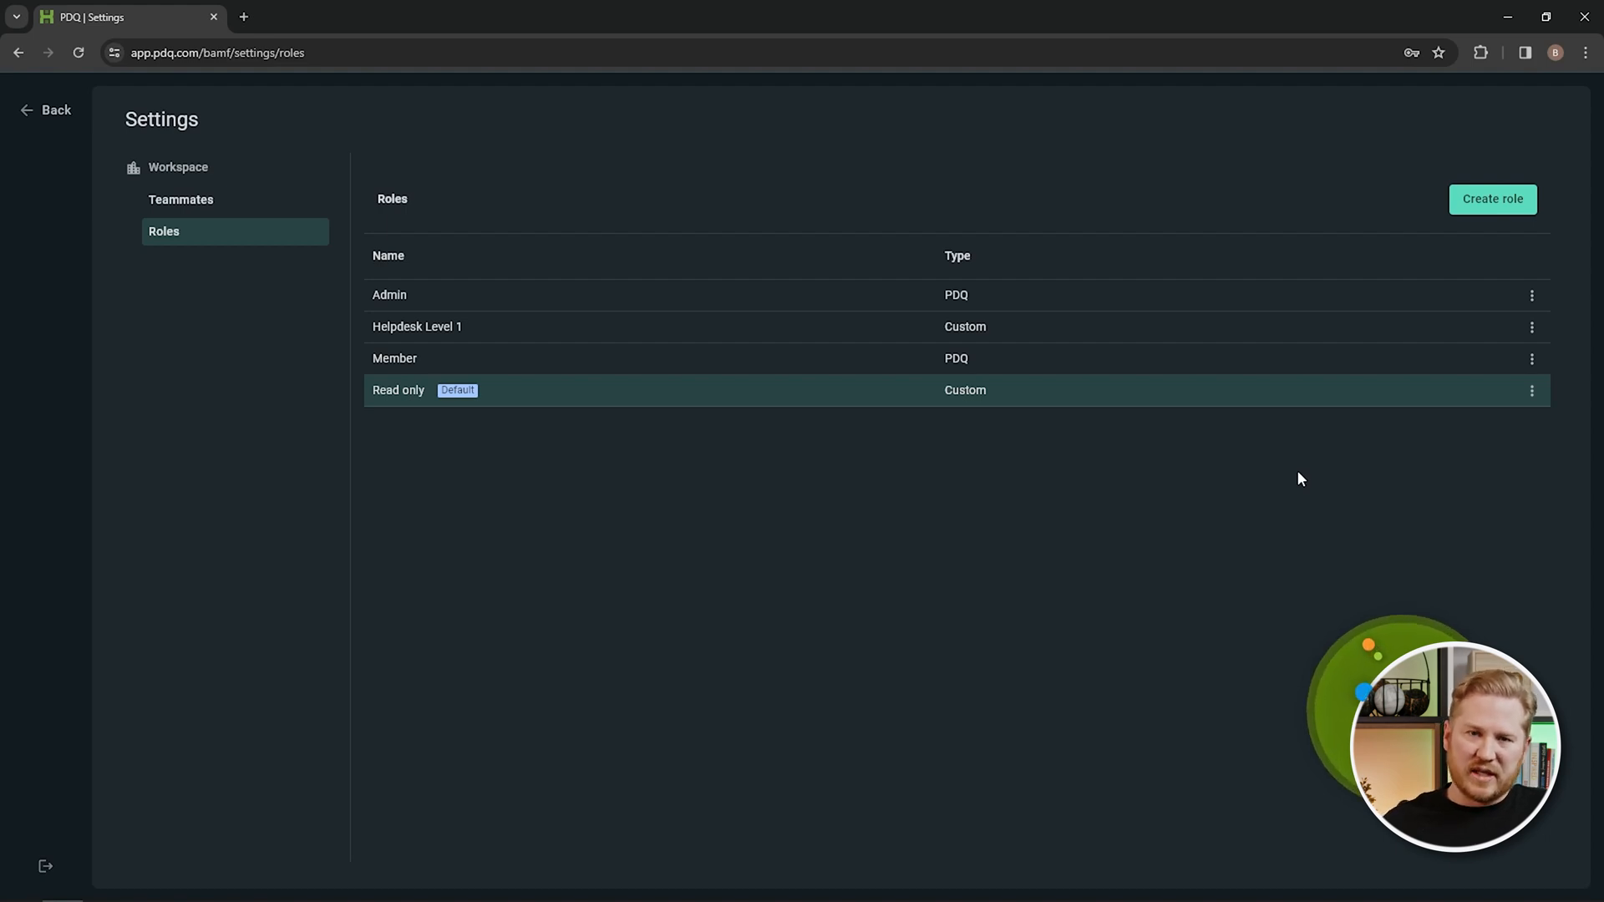
{"action": "mouse_move", "coordinate": [842, 486]}
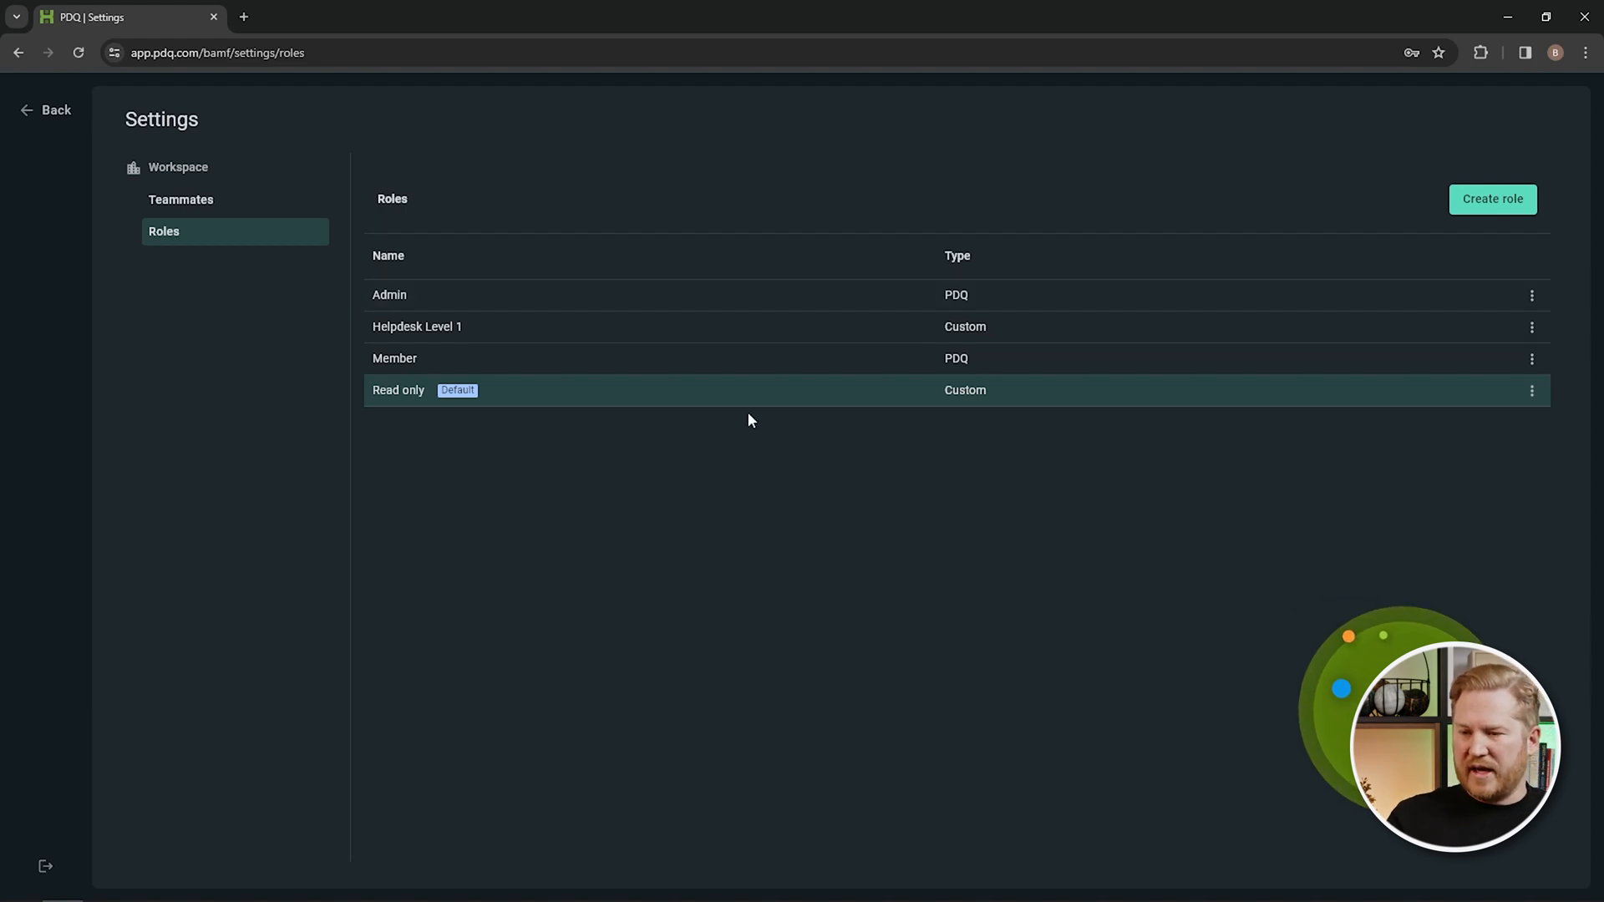
Give the fourth teammate the Read only role and return to the Roles list.
{"action": "left_click", "coordinate": [181, 199]}
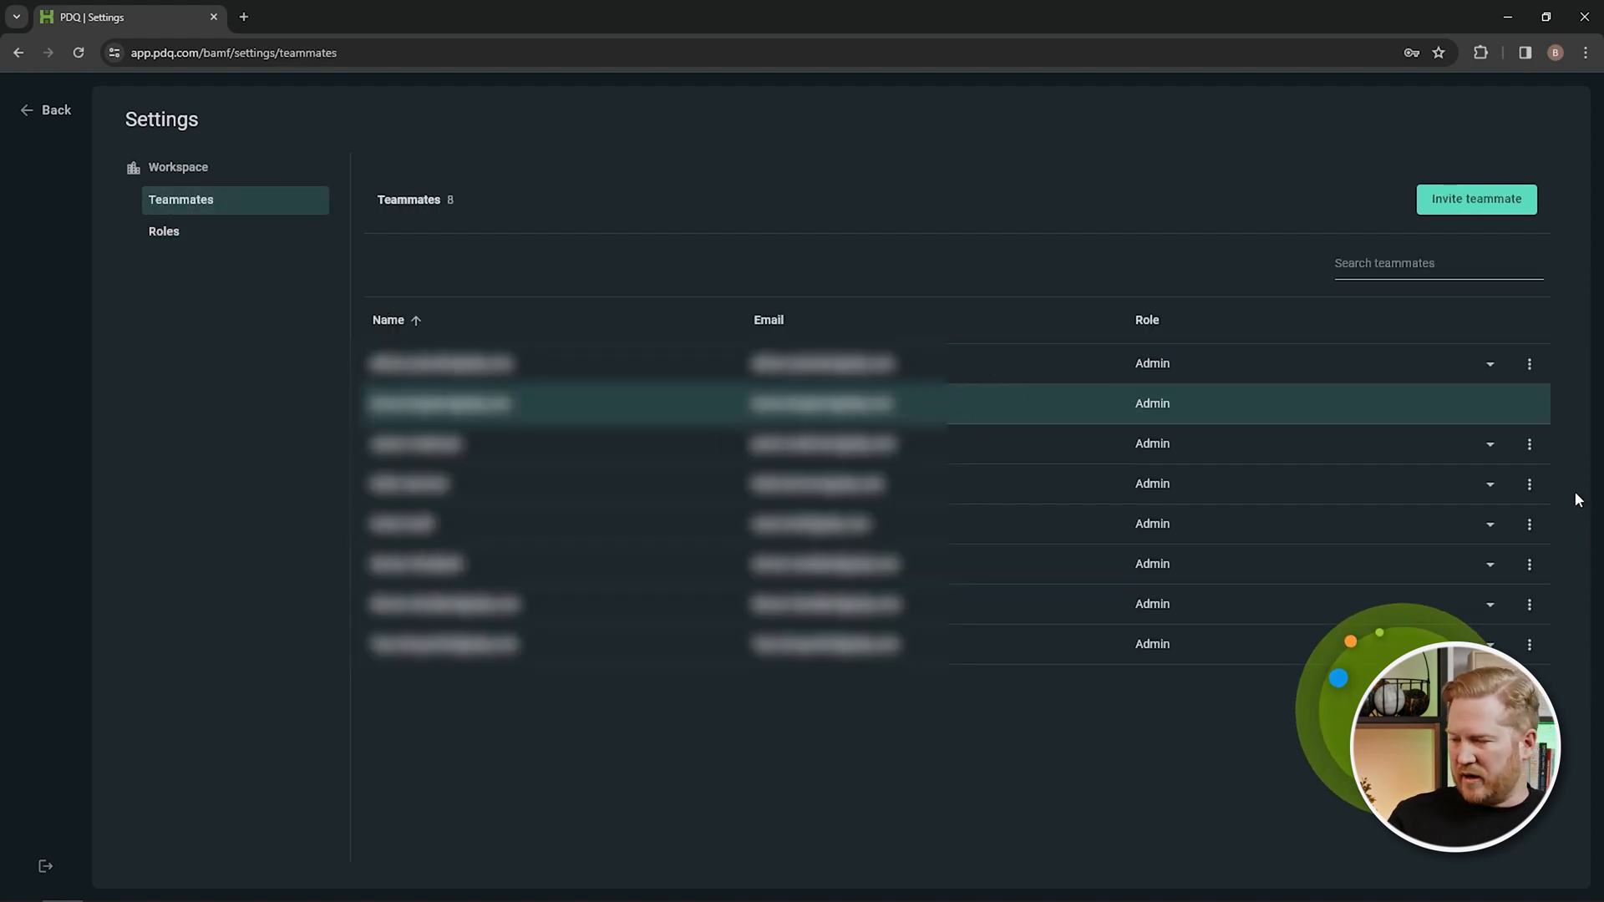
{"action": "left_click", "coordinate": [1489, 483]}
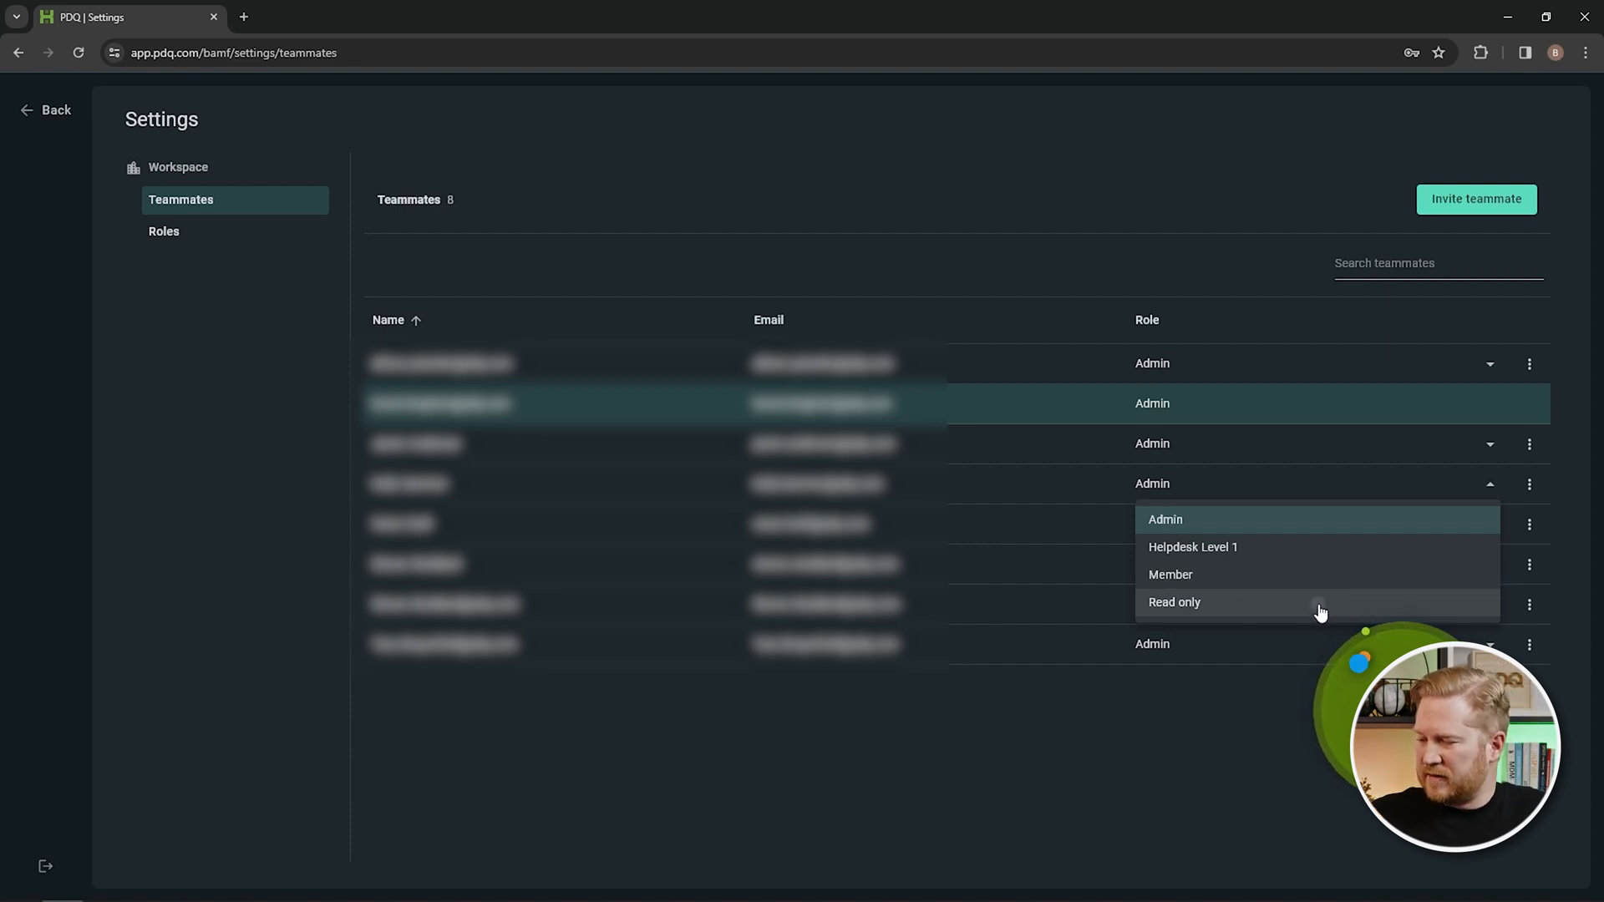
{"action": "left_click", "coordinate": [1175, 602]}
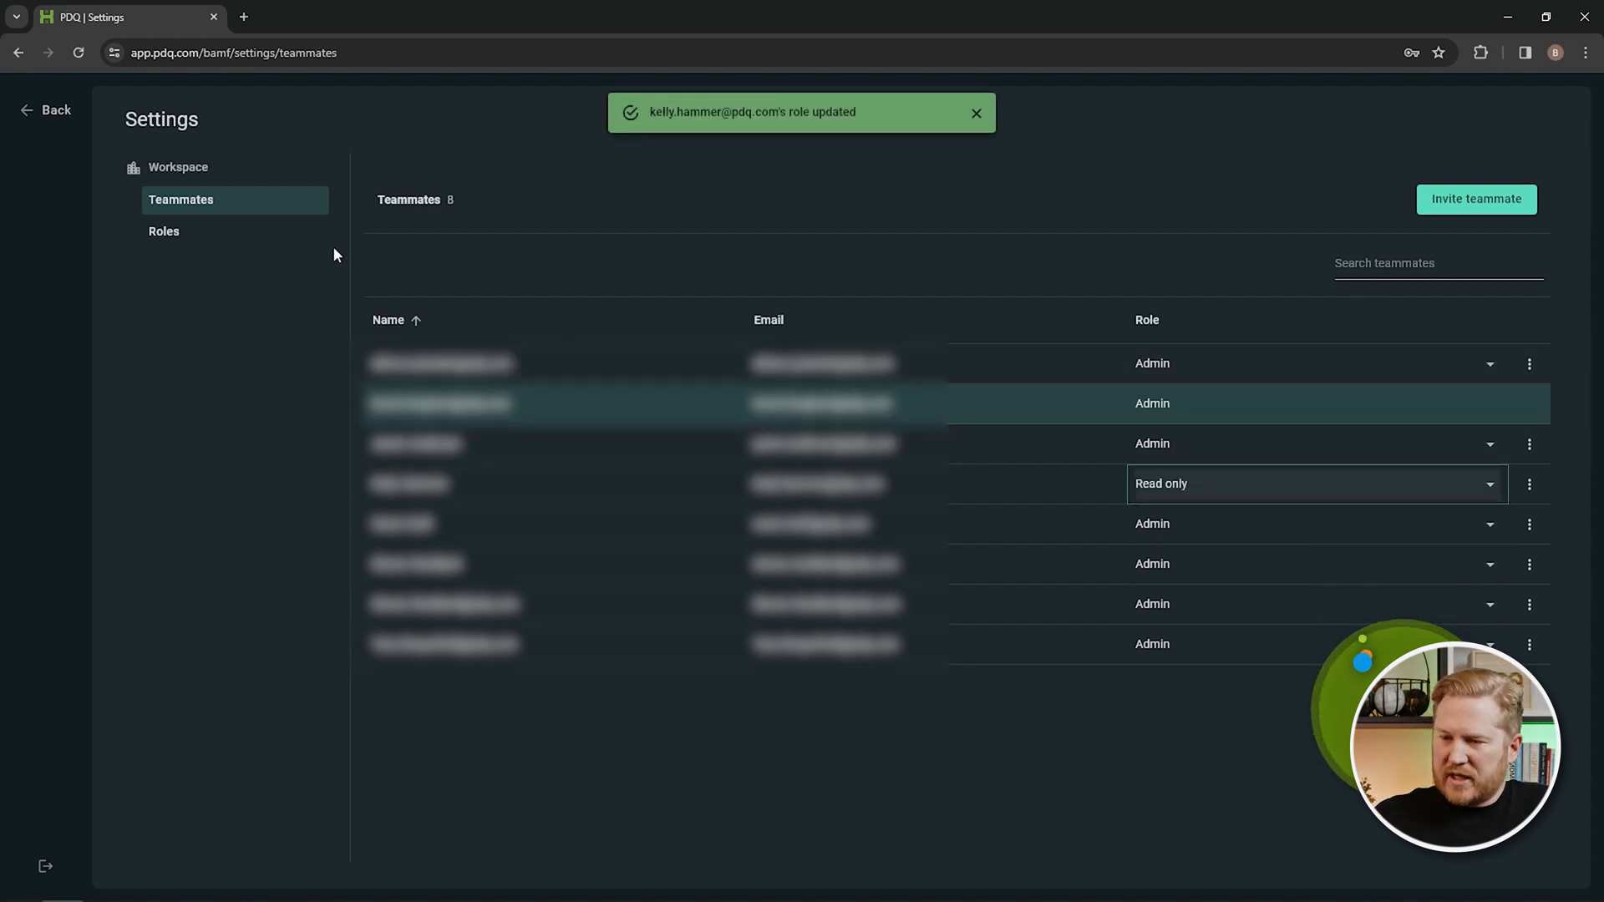
{"action": "left_click", "coordinate": [164, 231]}
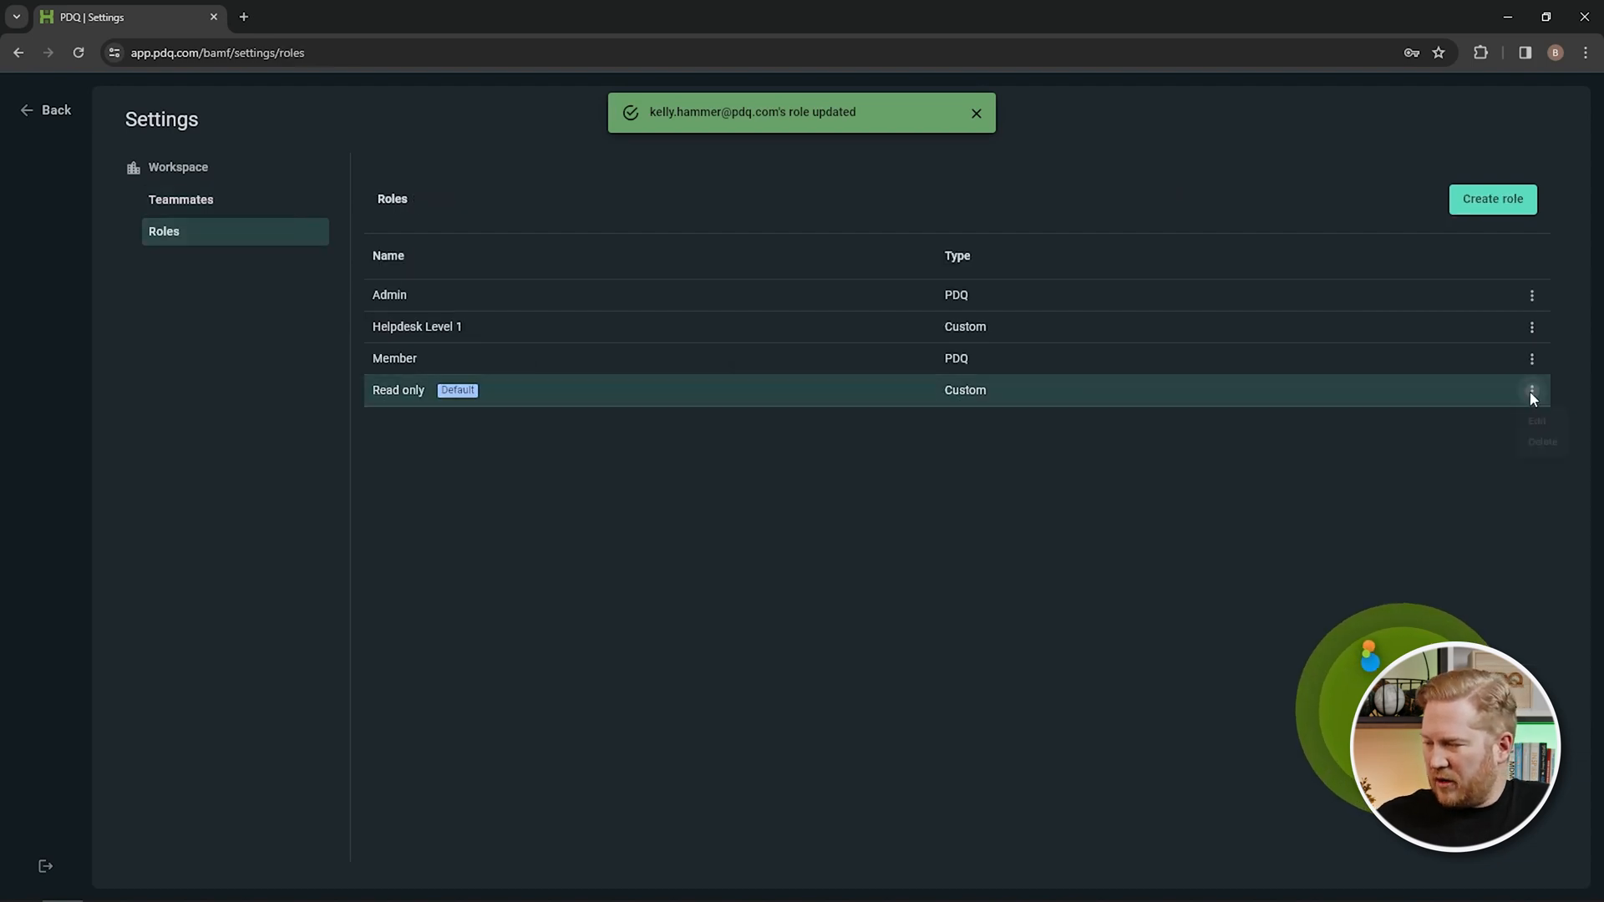
Attempt deleting Read only, accept the default-role warning, and set Member as default.
{"action": "left_click", "coordinate": [1542, 441]}
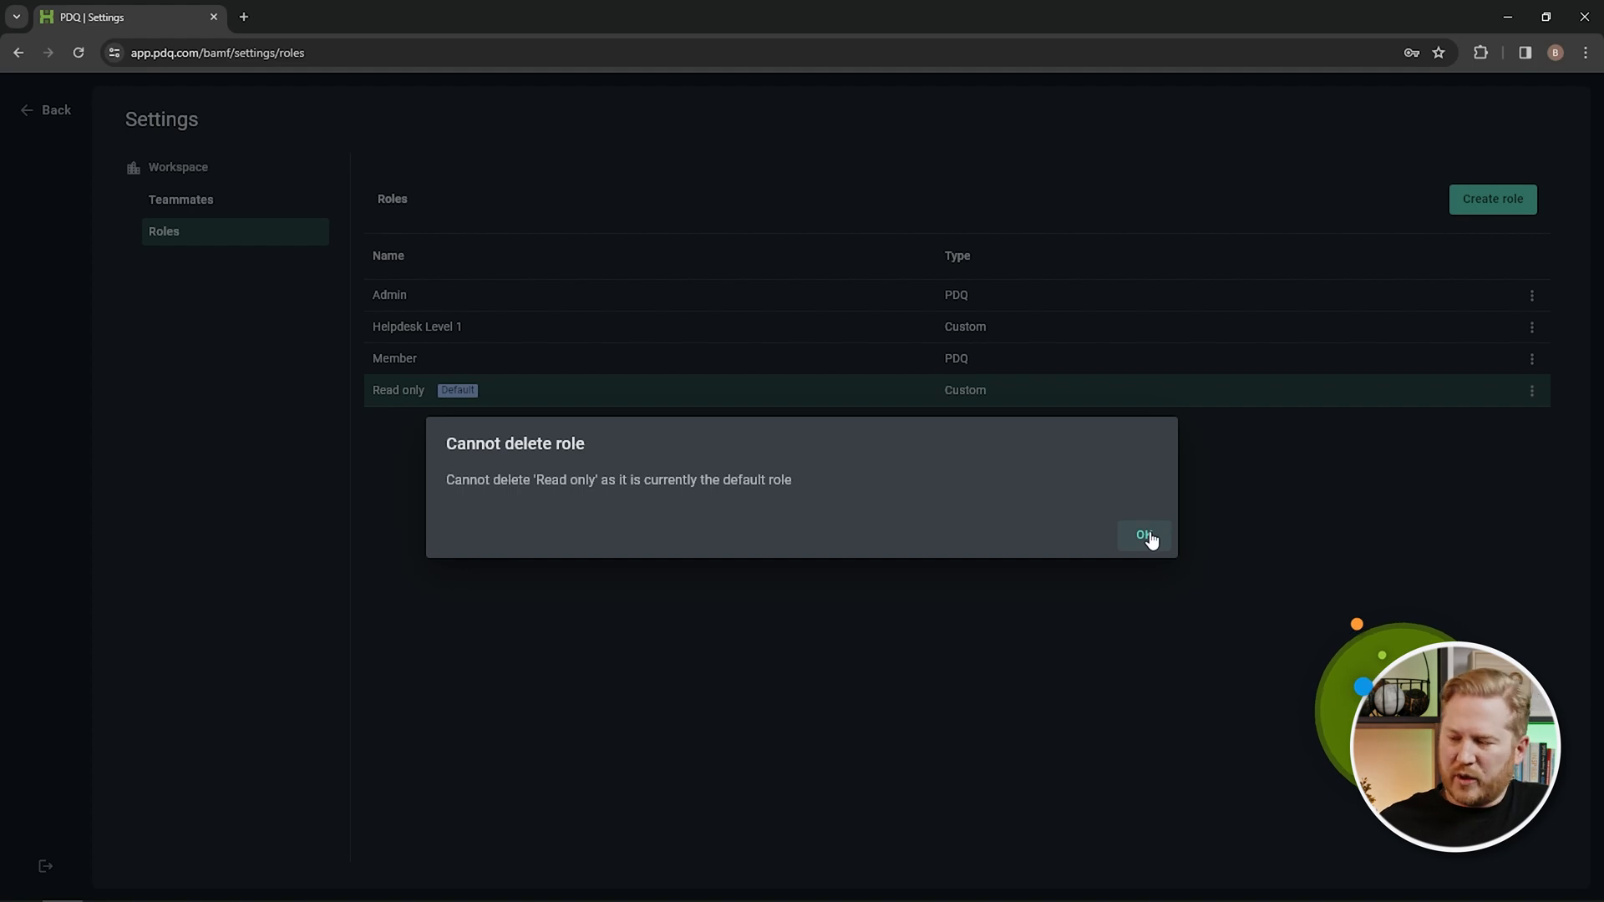
{"action": "left_click", "coordinate": [1143, 534]}
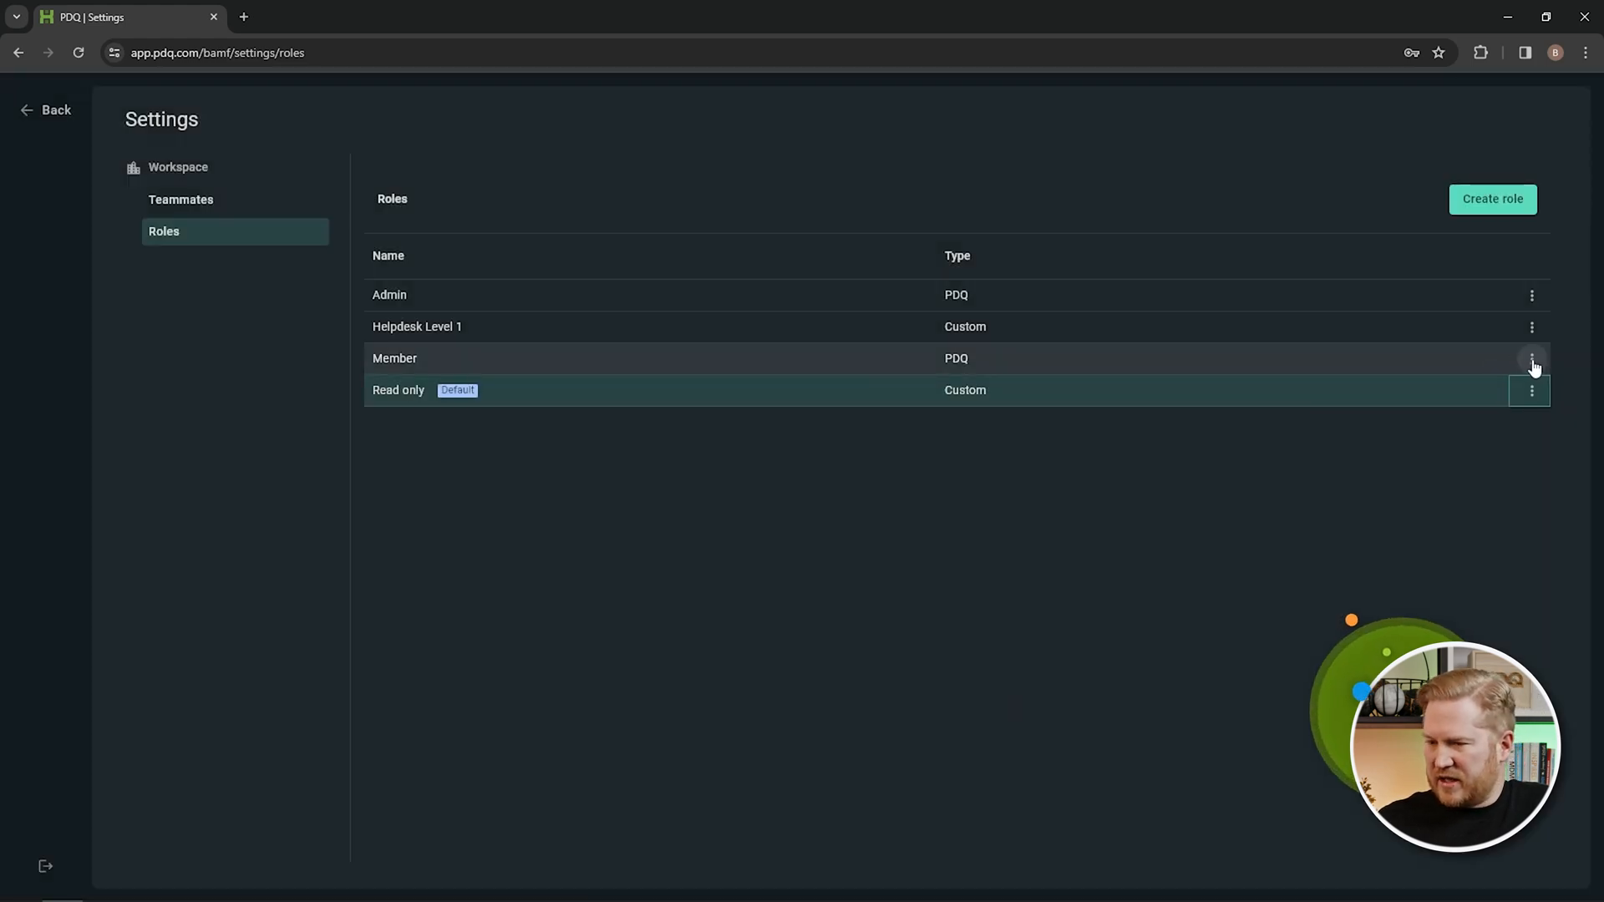
{"action": "left_click", "coordinate": [1532, 326]}
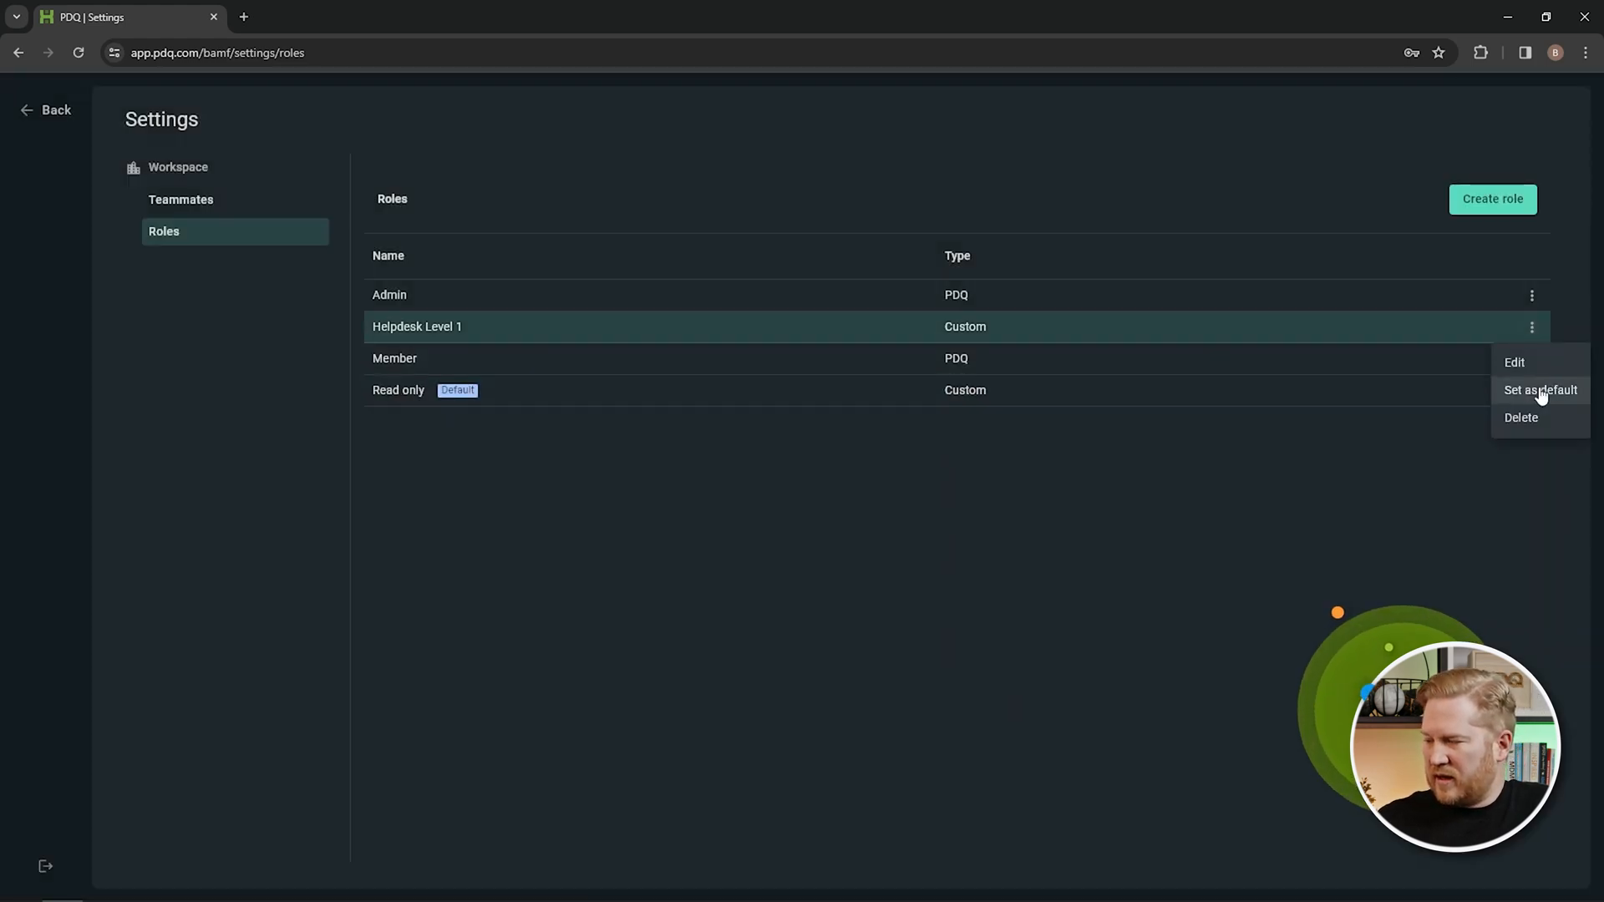
{"action": "left_click", "coordinate": [1532, 358]}
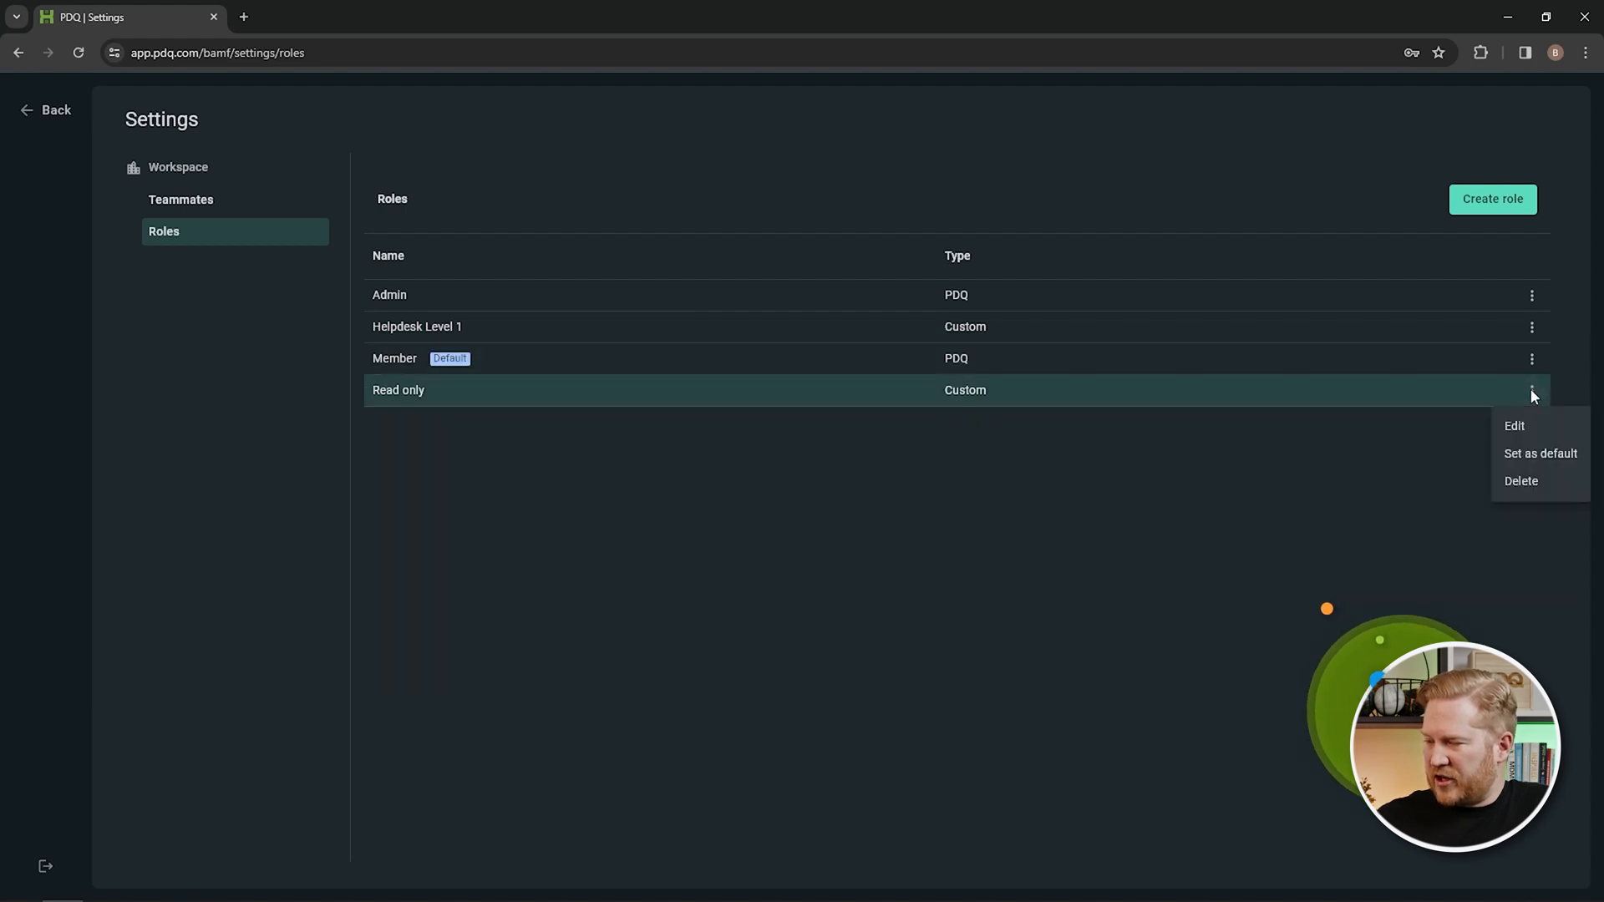
Delete Read only, reassigning its remaining teammate to Admin and confirming.
{"action": "left_click", "coordinate": [1521, 481]}
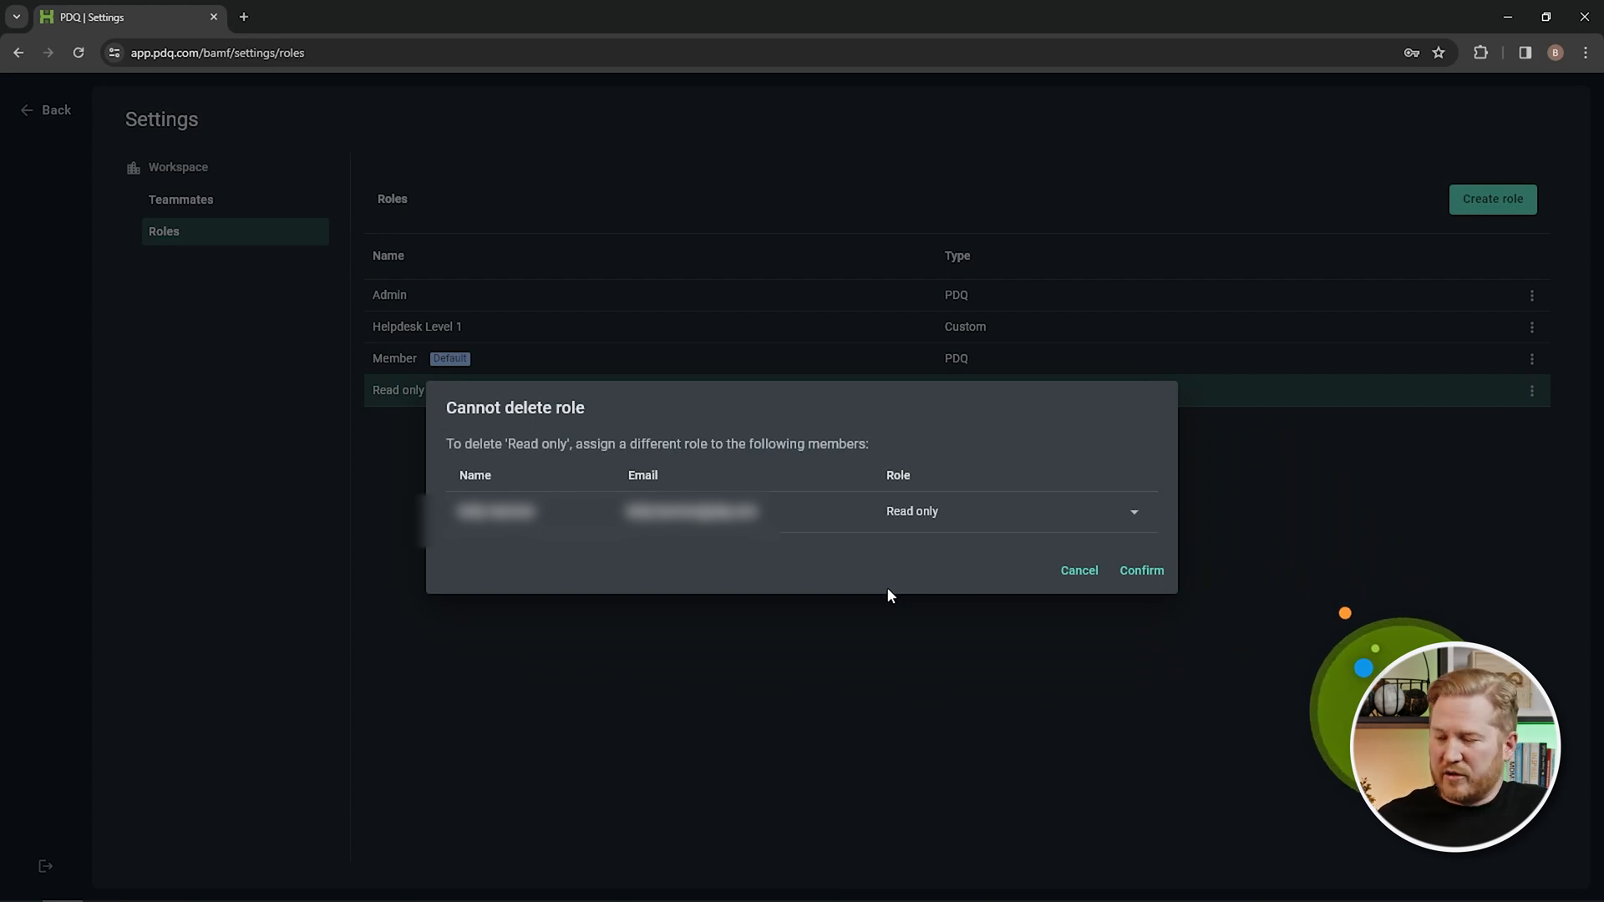
{"action": "mouse_move", "coordinate": [871, 595]}
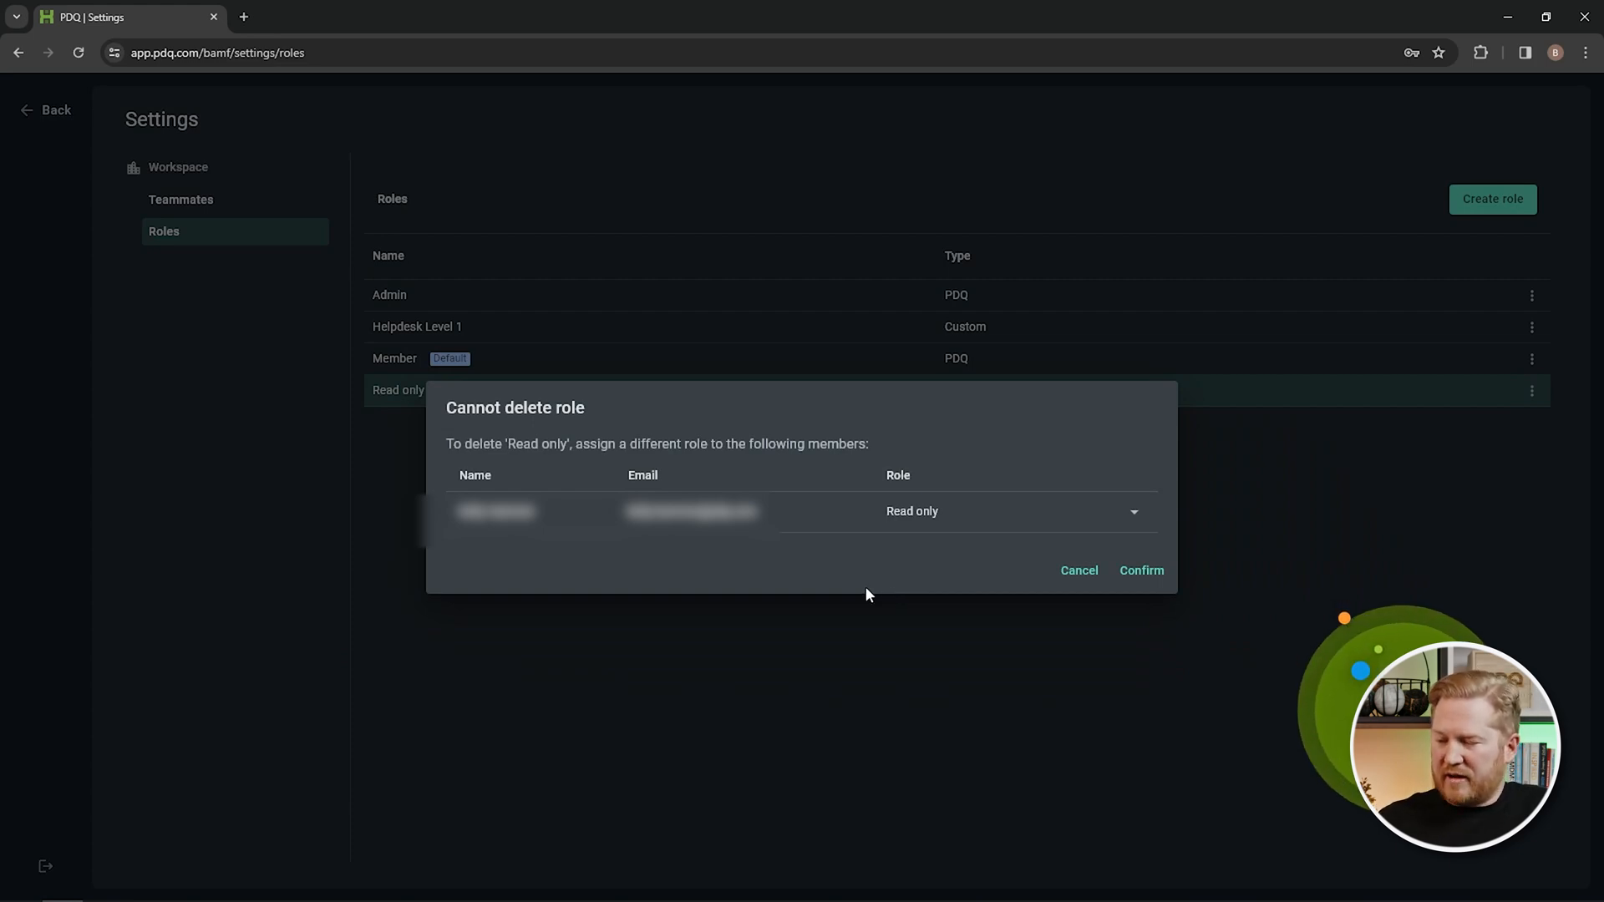
{"action": "left_click", "coordinate": [968, 512]}
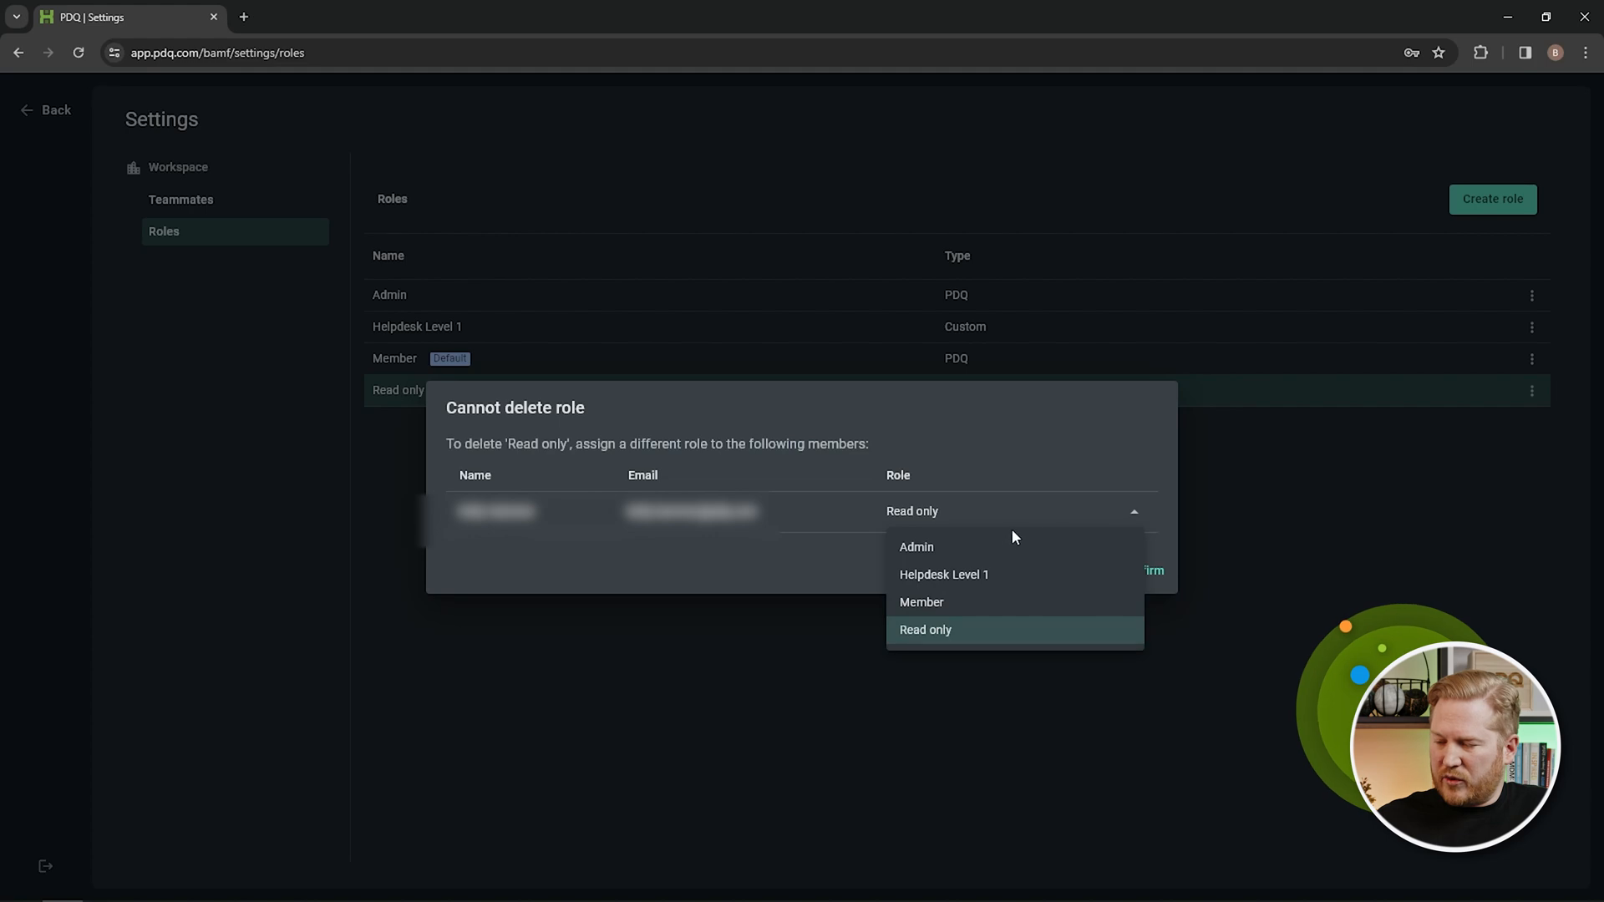
{"action": "left_click", "coordinate": [917, 547]}
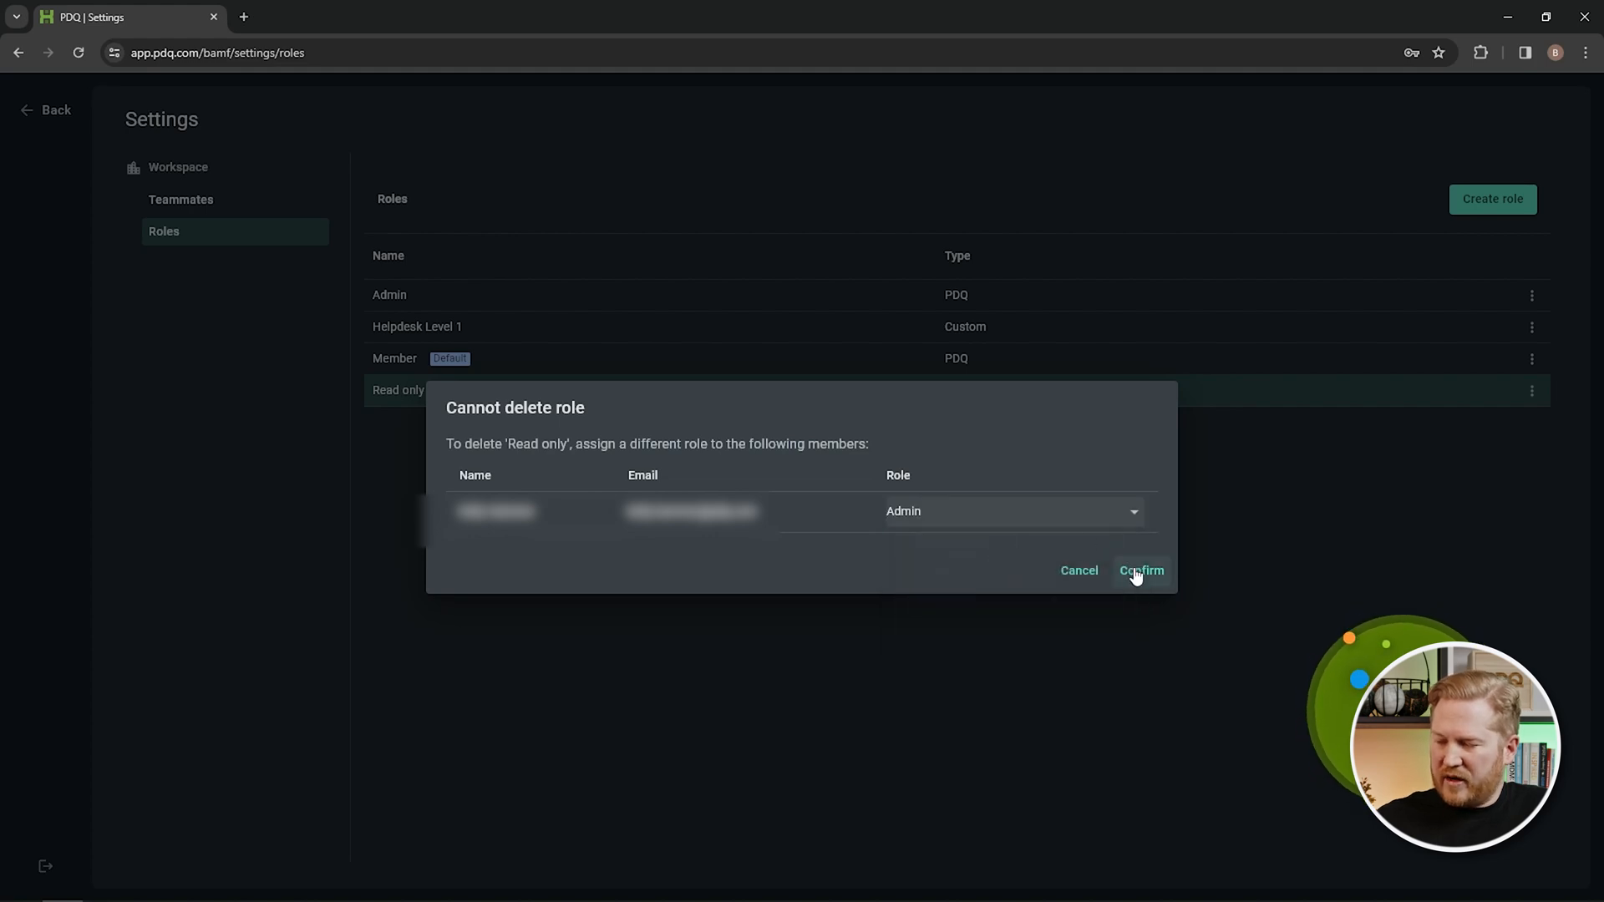
{"action": "left_click", "coordinate": [1141, 570]}
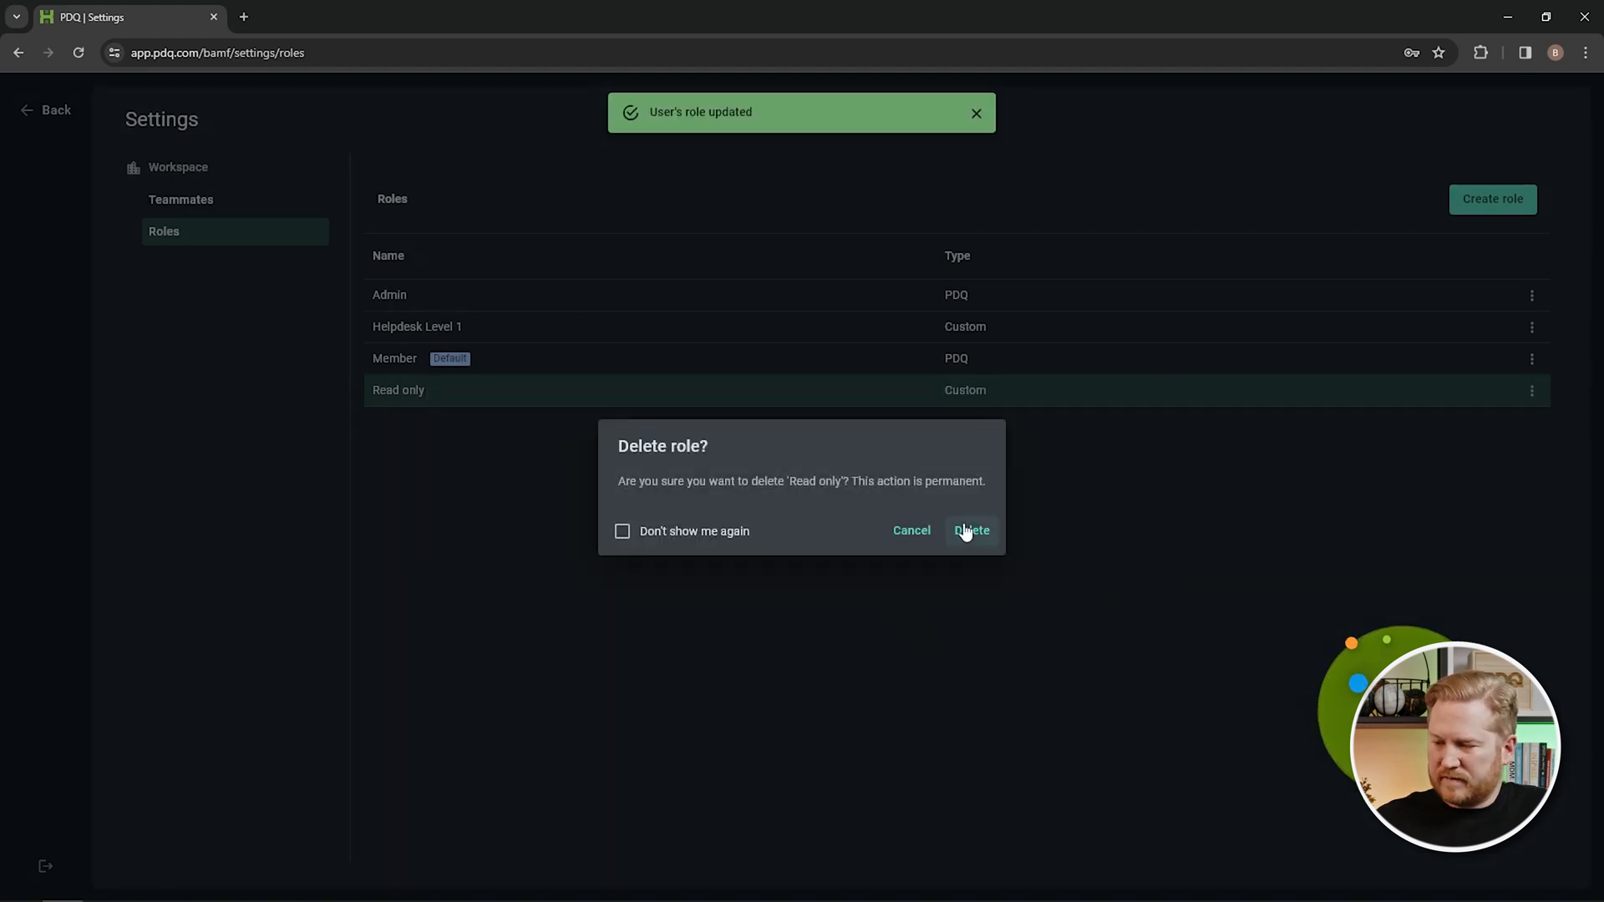